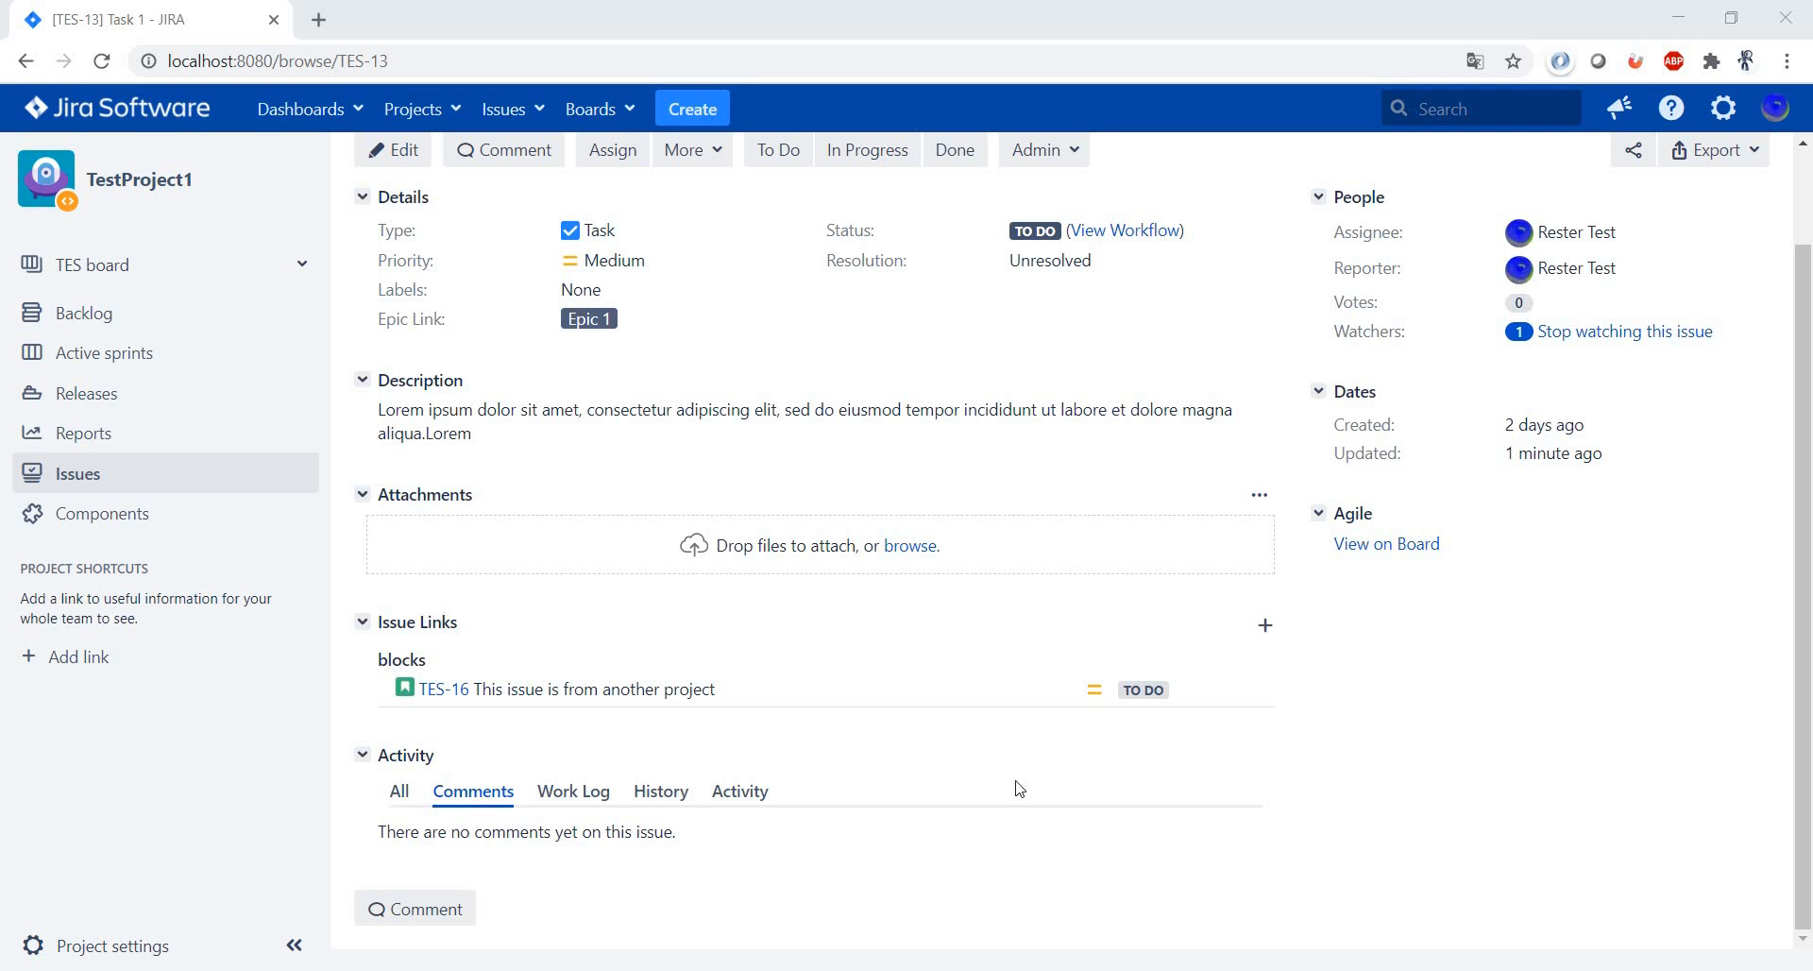
pyautogui.moveTo(905, 806)
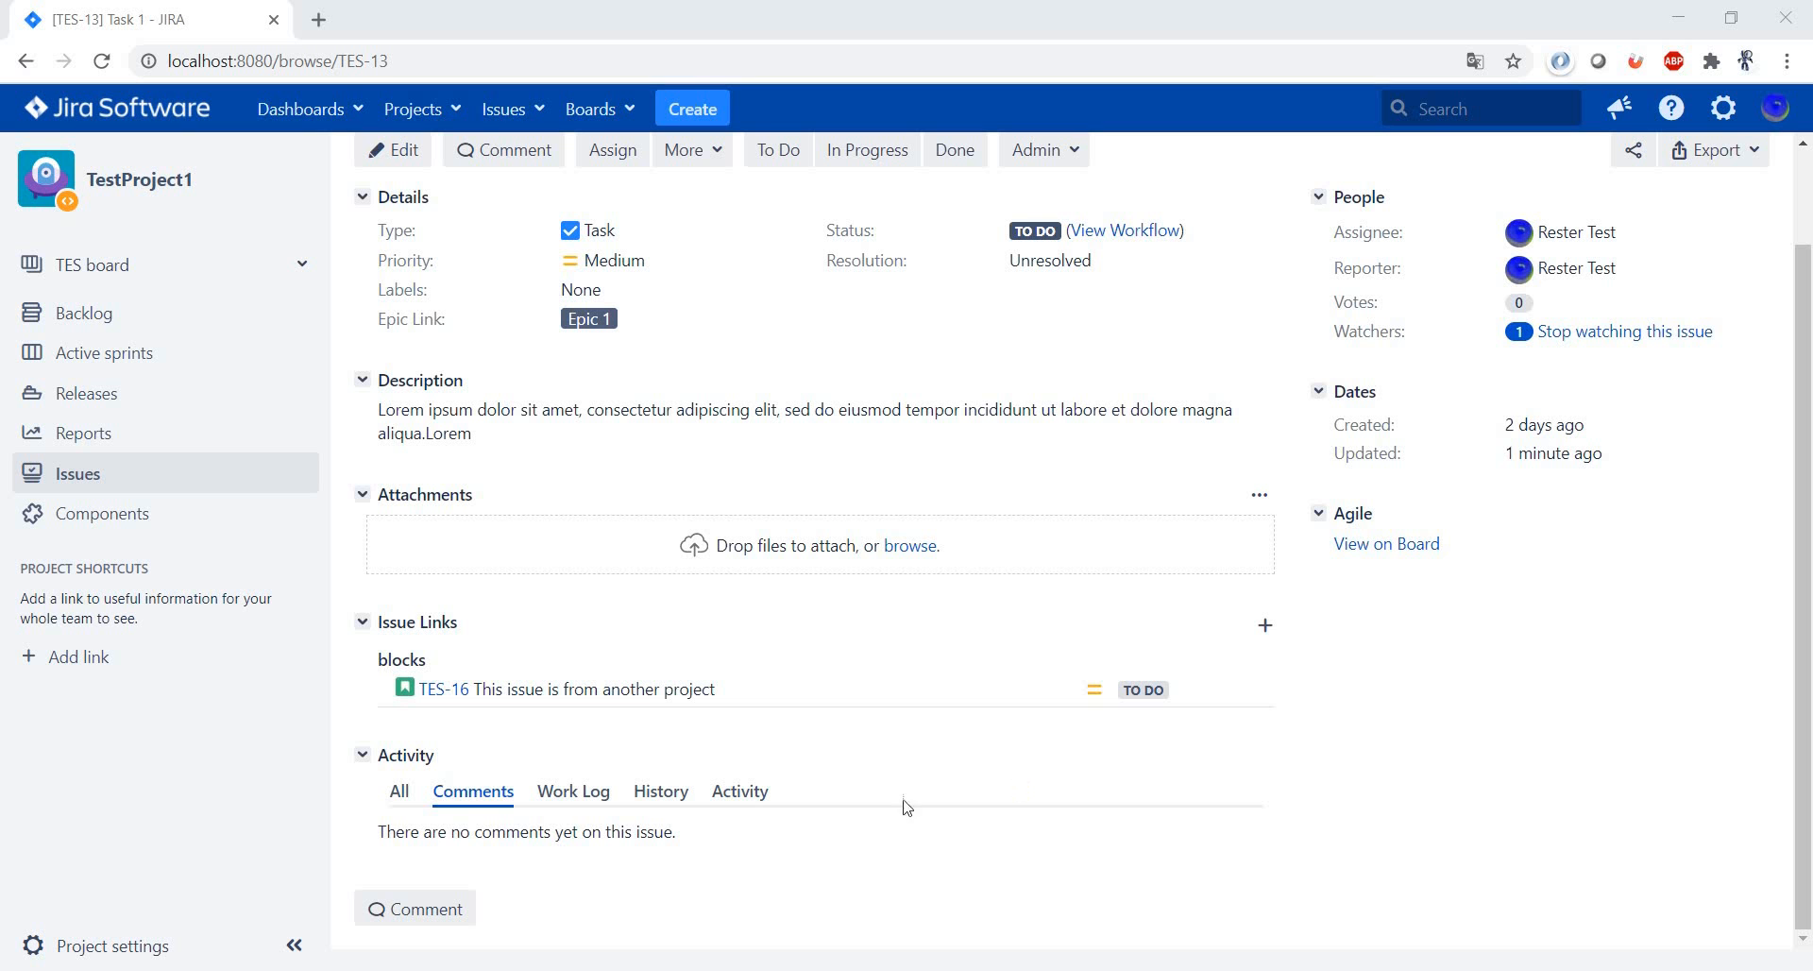
pyautogui.moveTo(499, 841)
pyautogui.write('test')
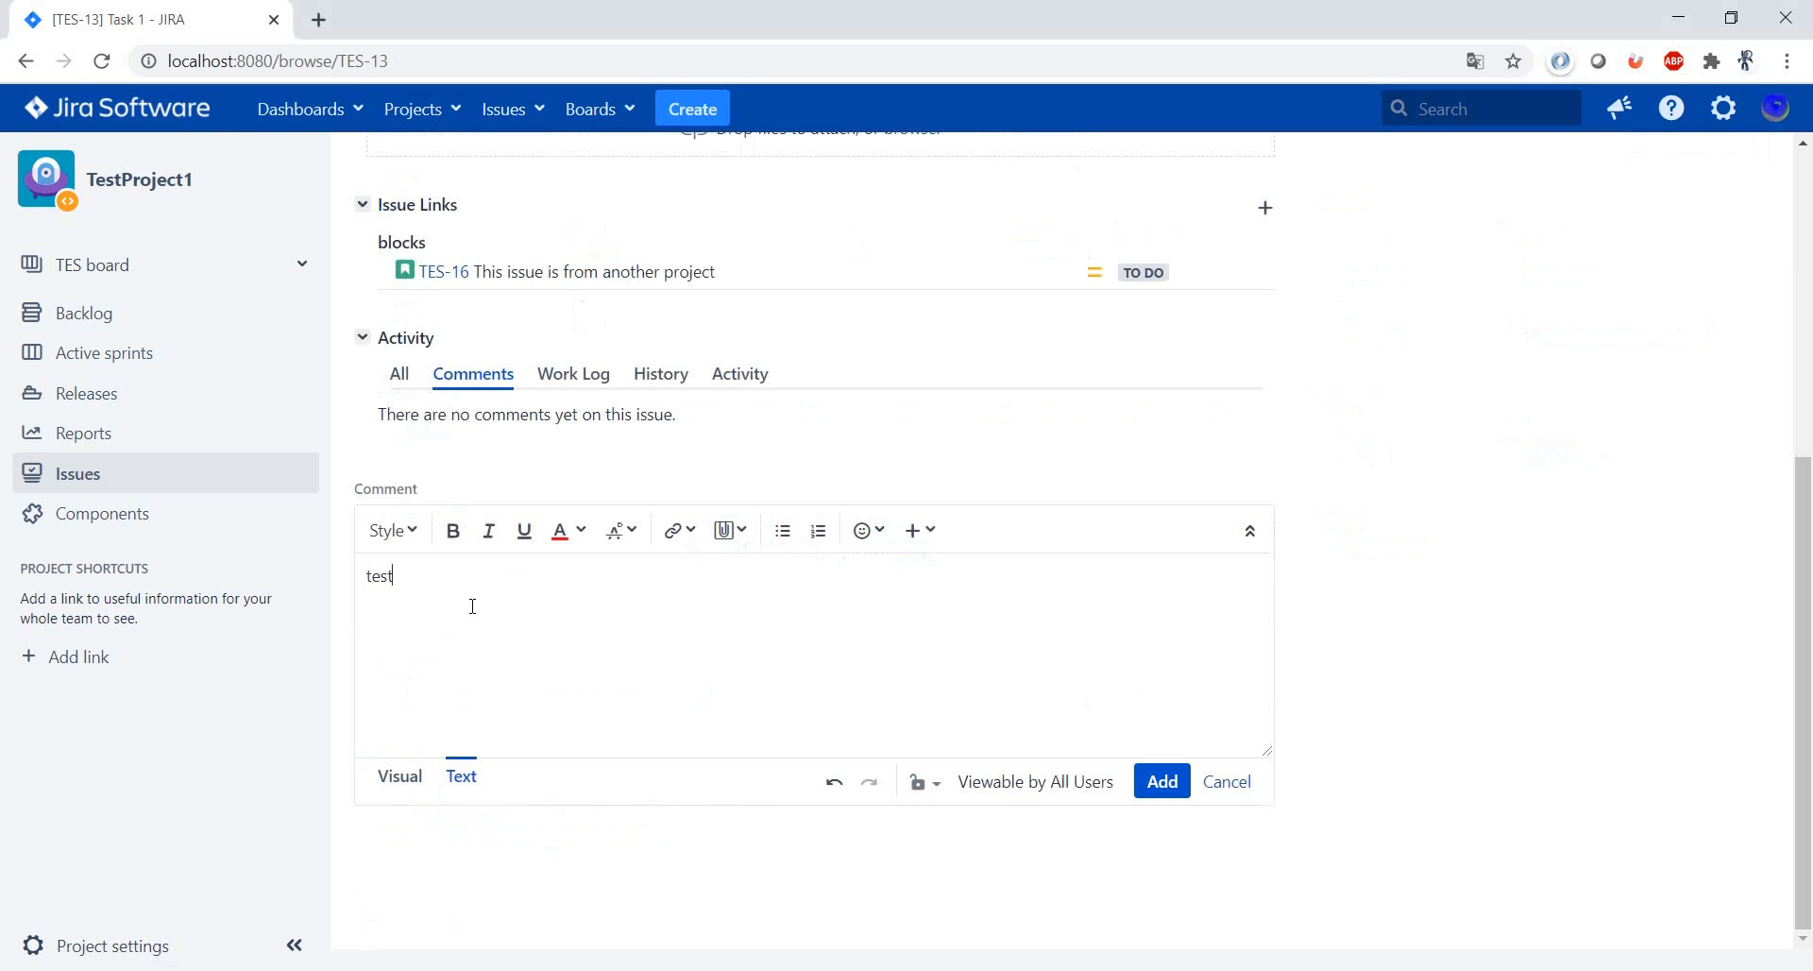
# Post a plain comment reading 'test 1' on issue TES-13
pyautogui.write('1')
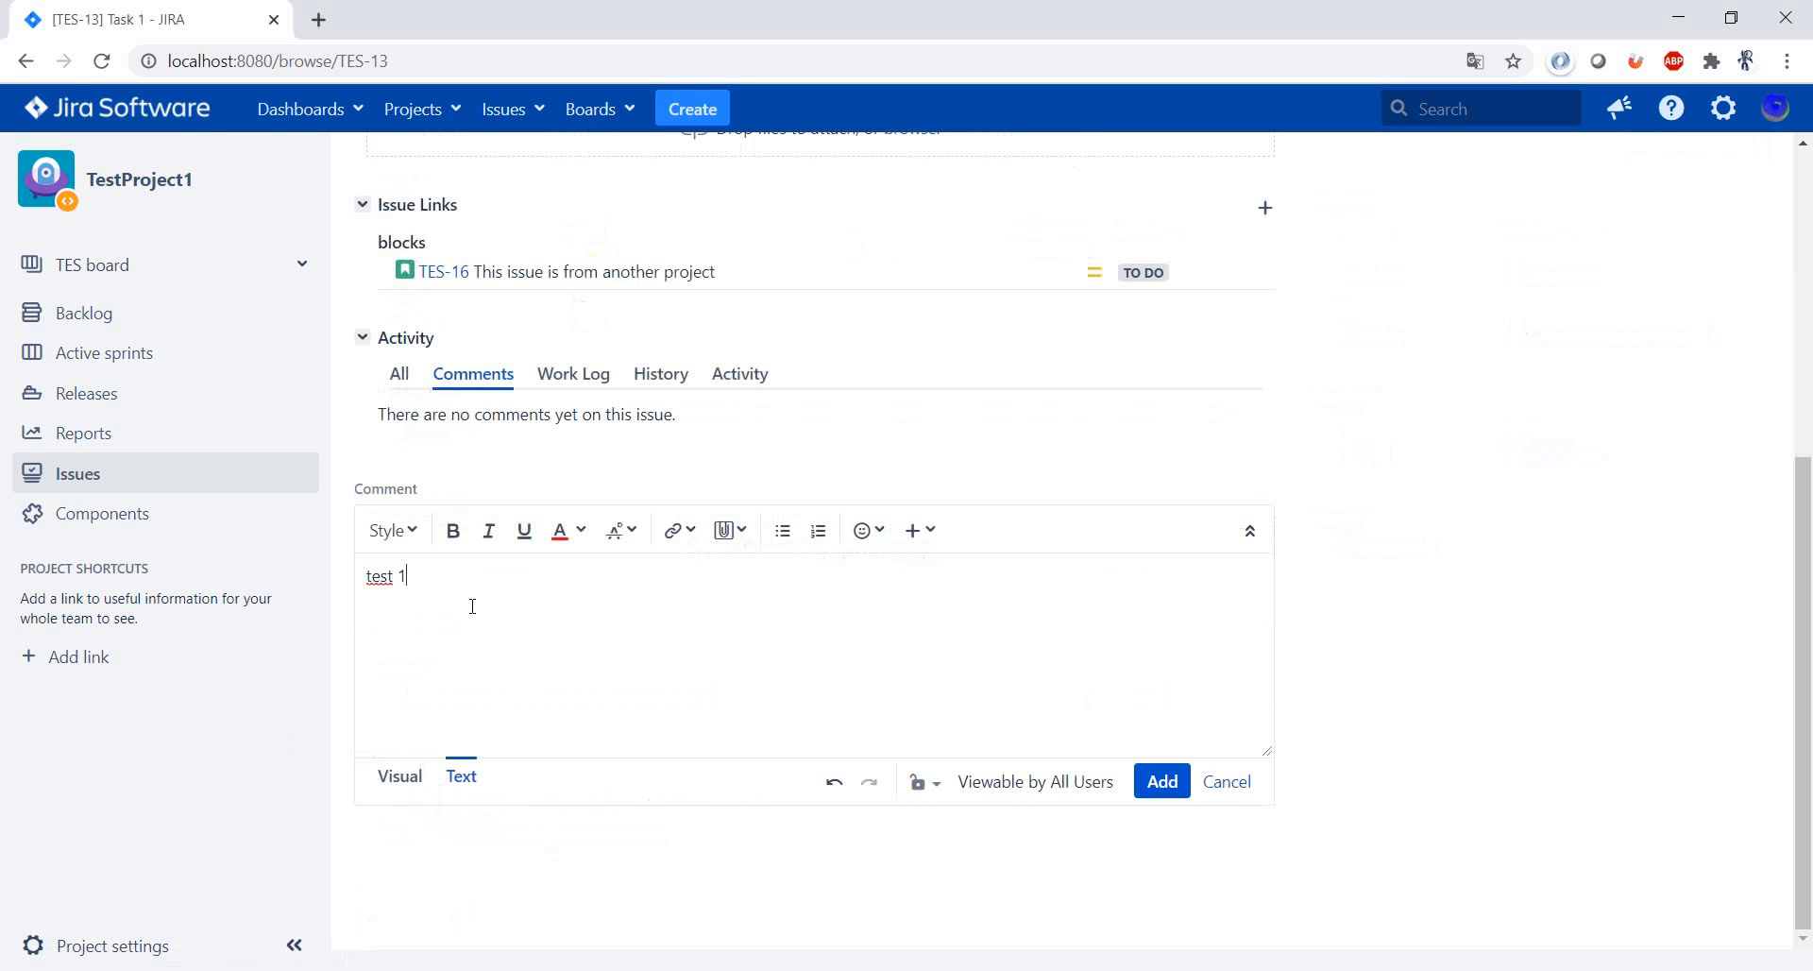
pyautogui.click(1161, 782)
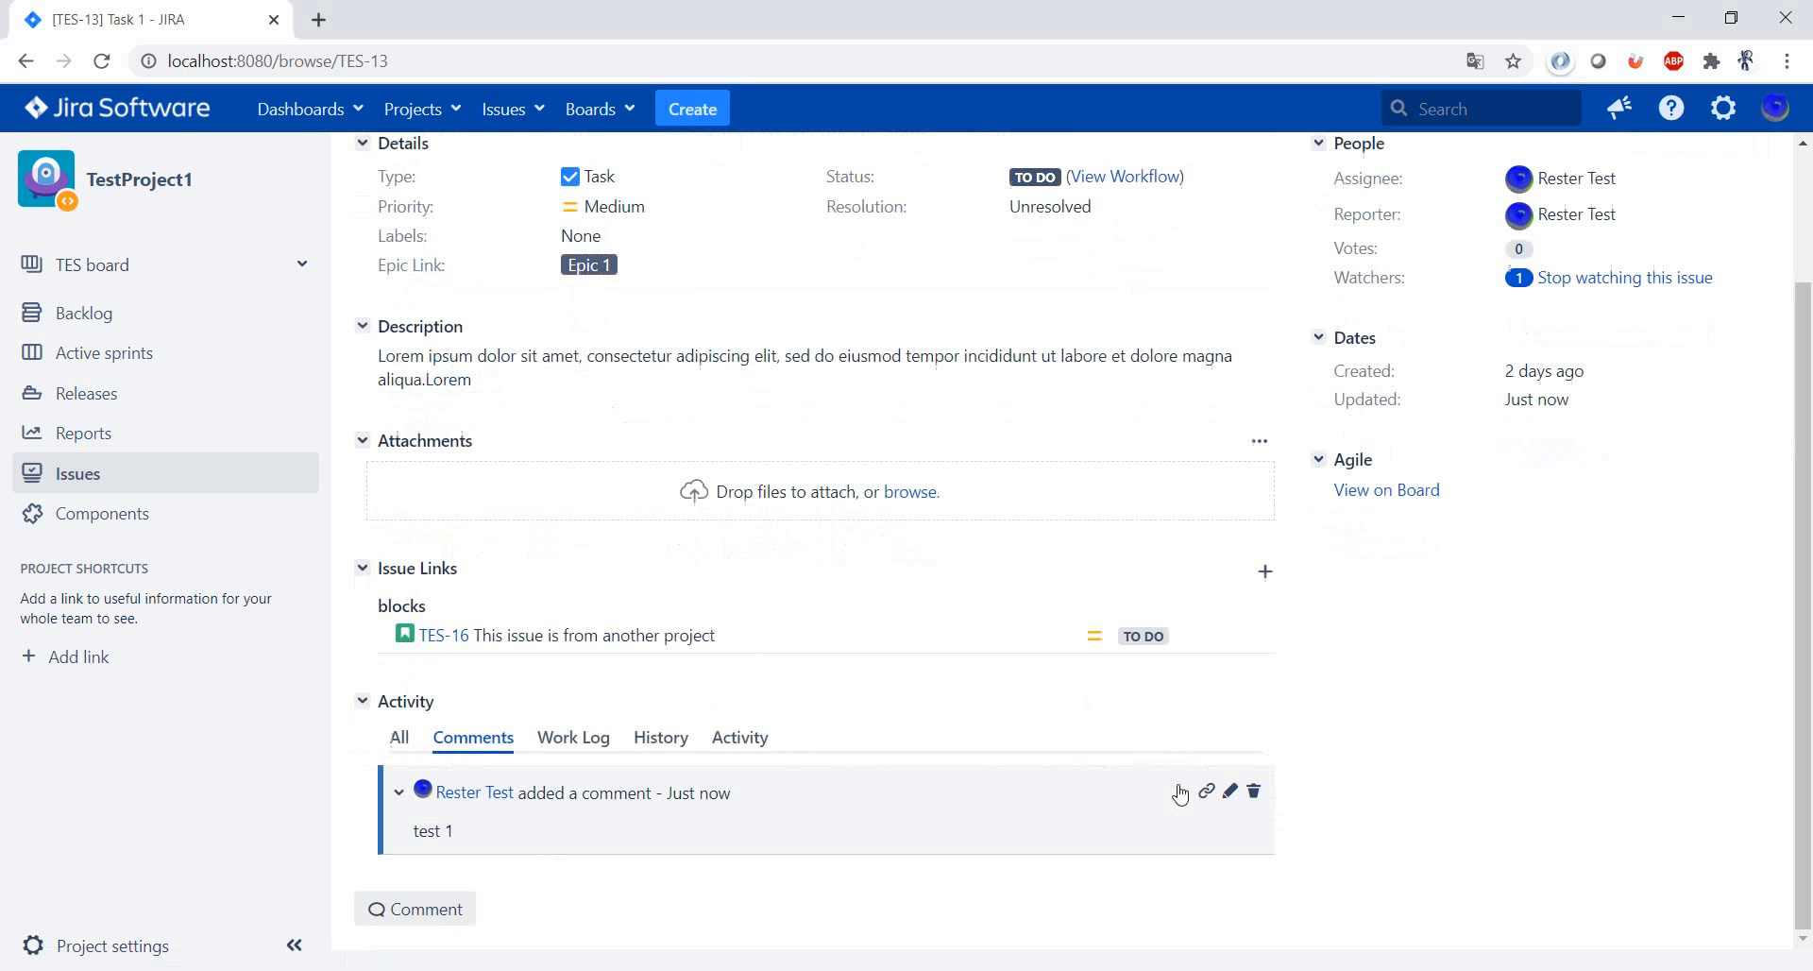
pyautogui.moveTo(750, 889)
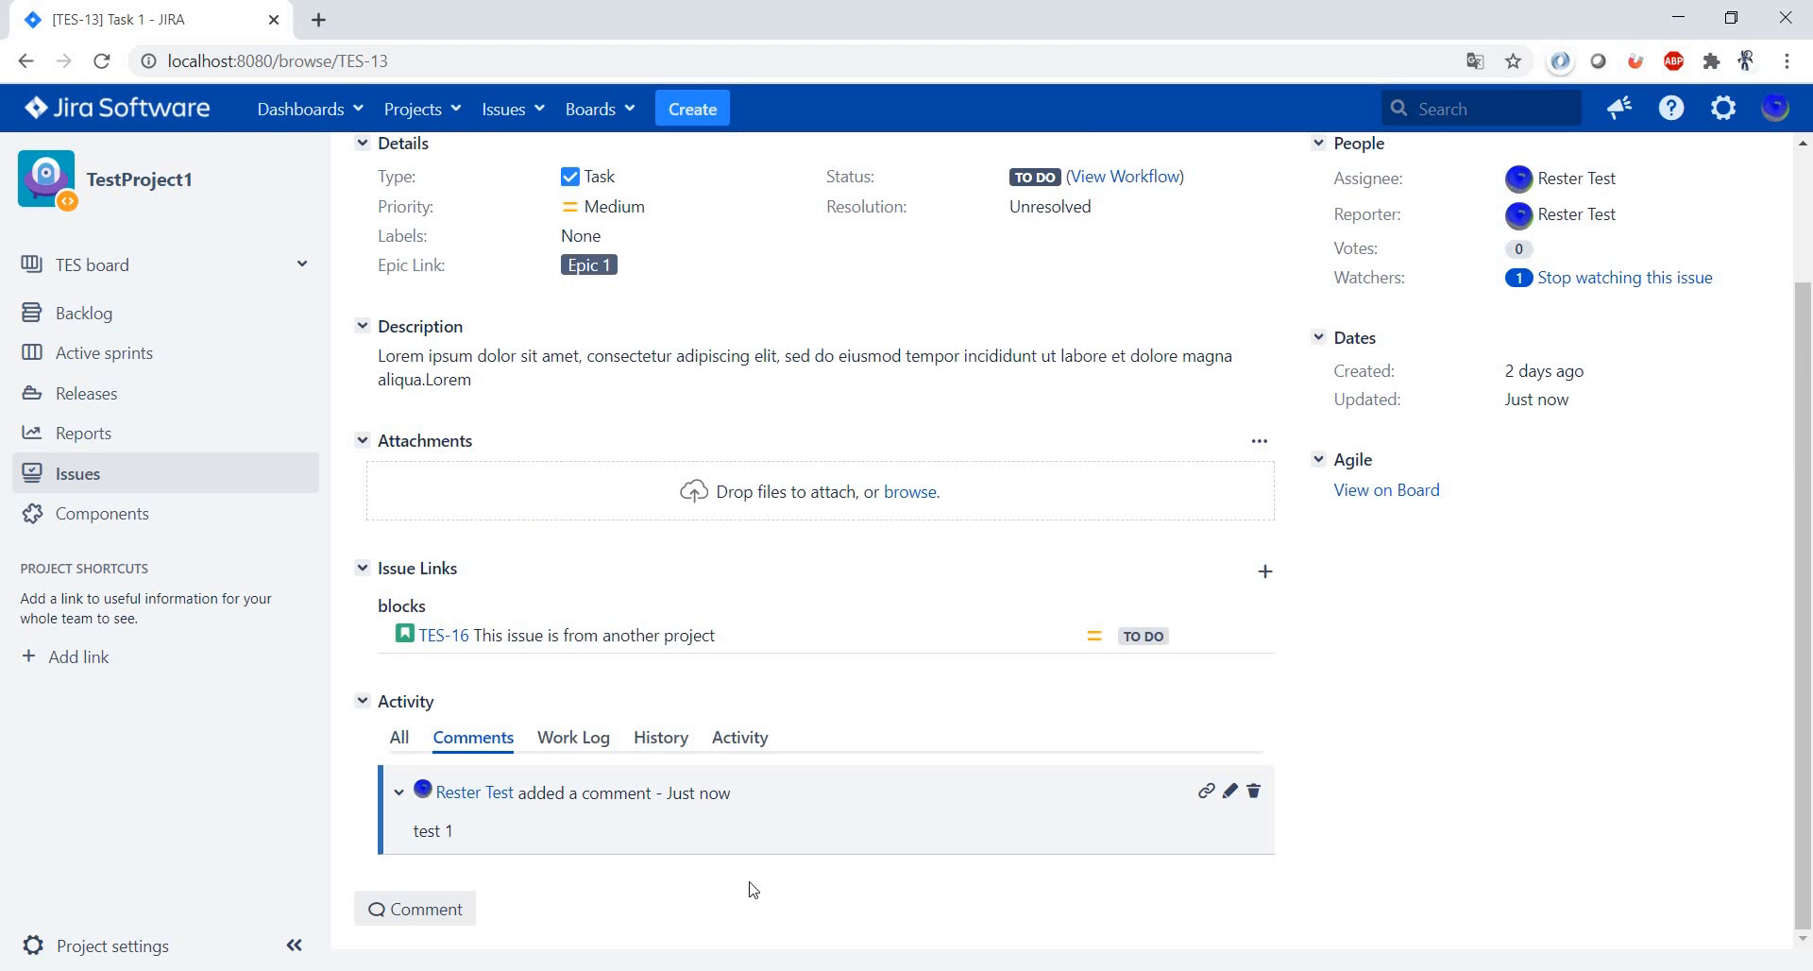
# Start a new comment with bold 'test' and a pasted Lorem ipsum paragraph coloured red
pyautogui.click(413, 909)
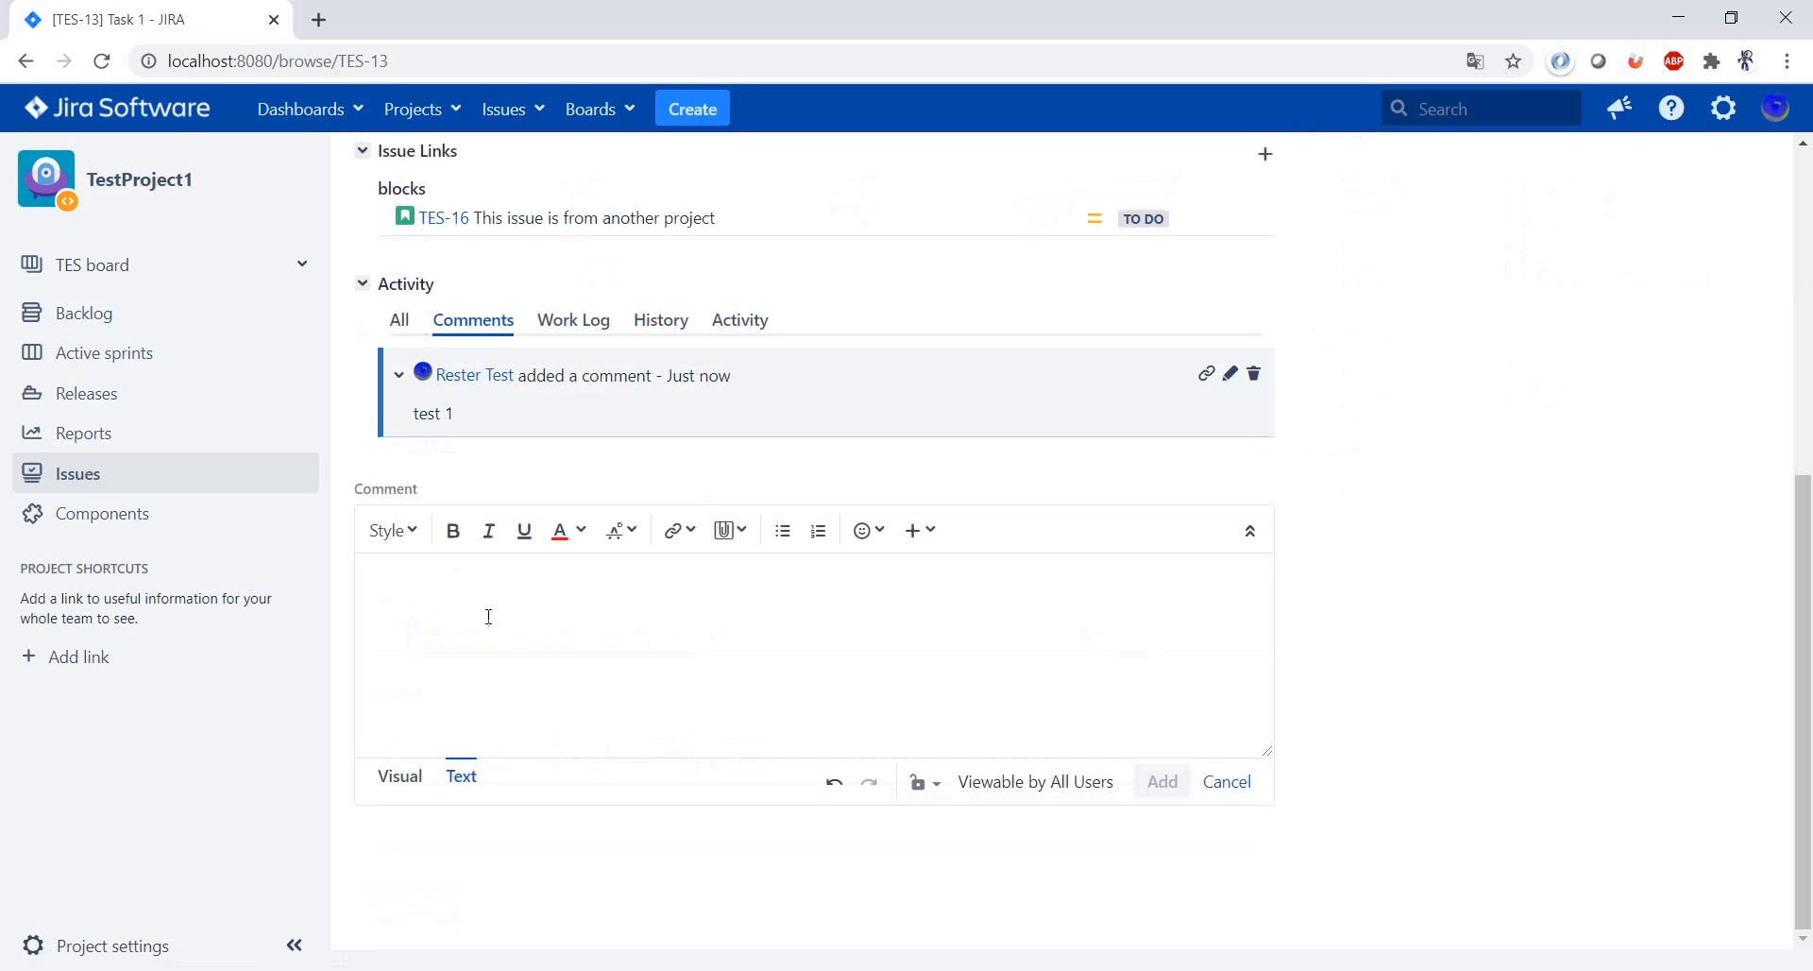
pyautogui.write('test')
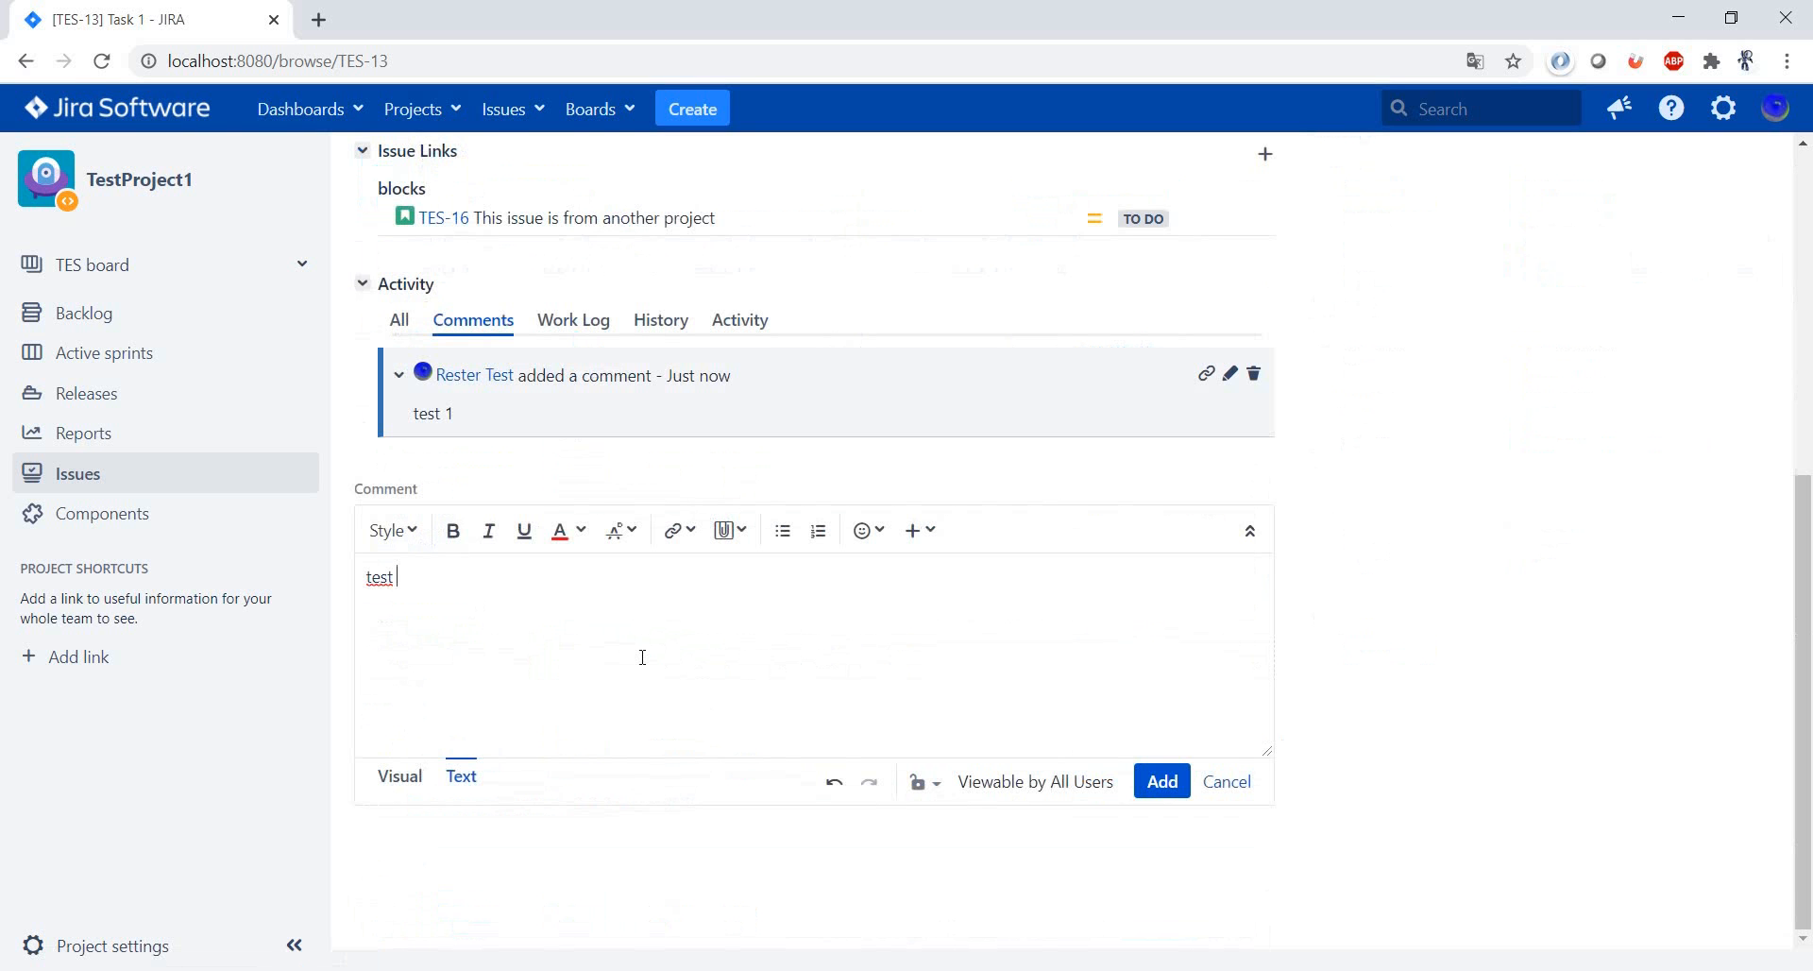
pyautogui.doubleClick(379, 576)
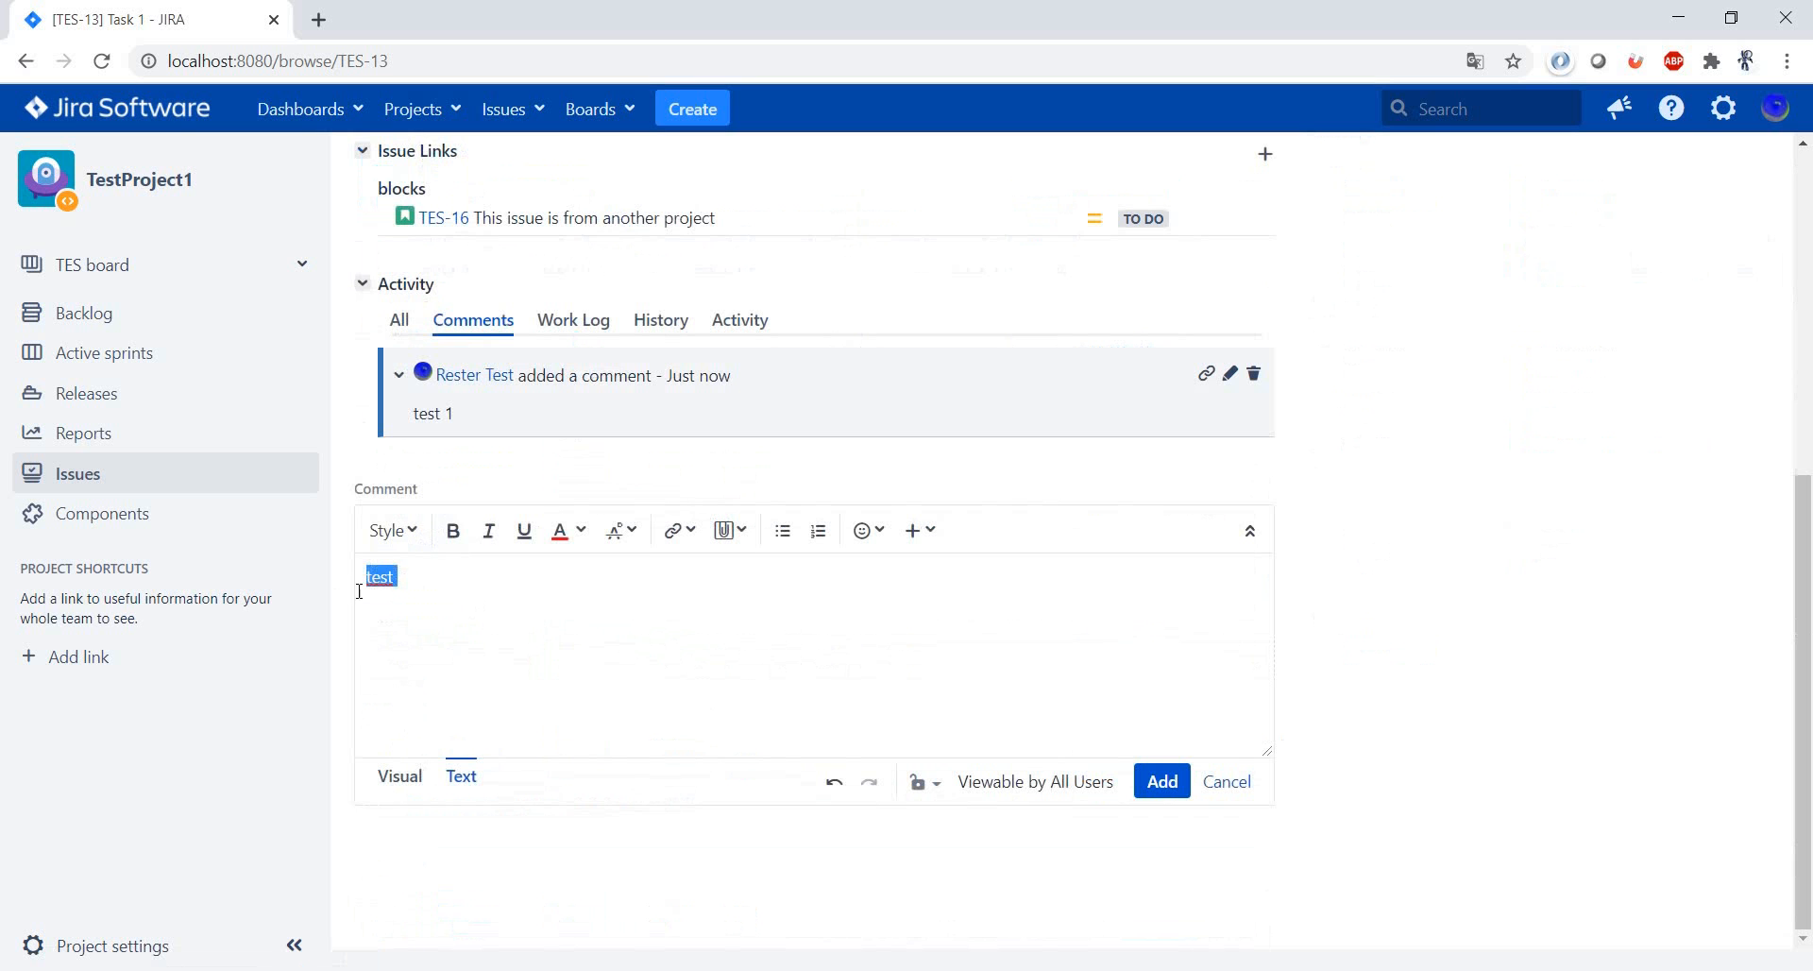
pyautogui.click(452, 531)
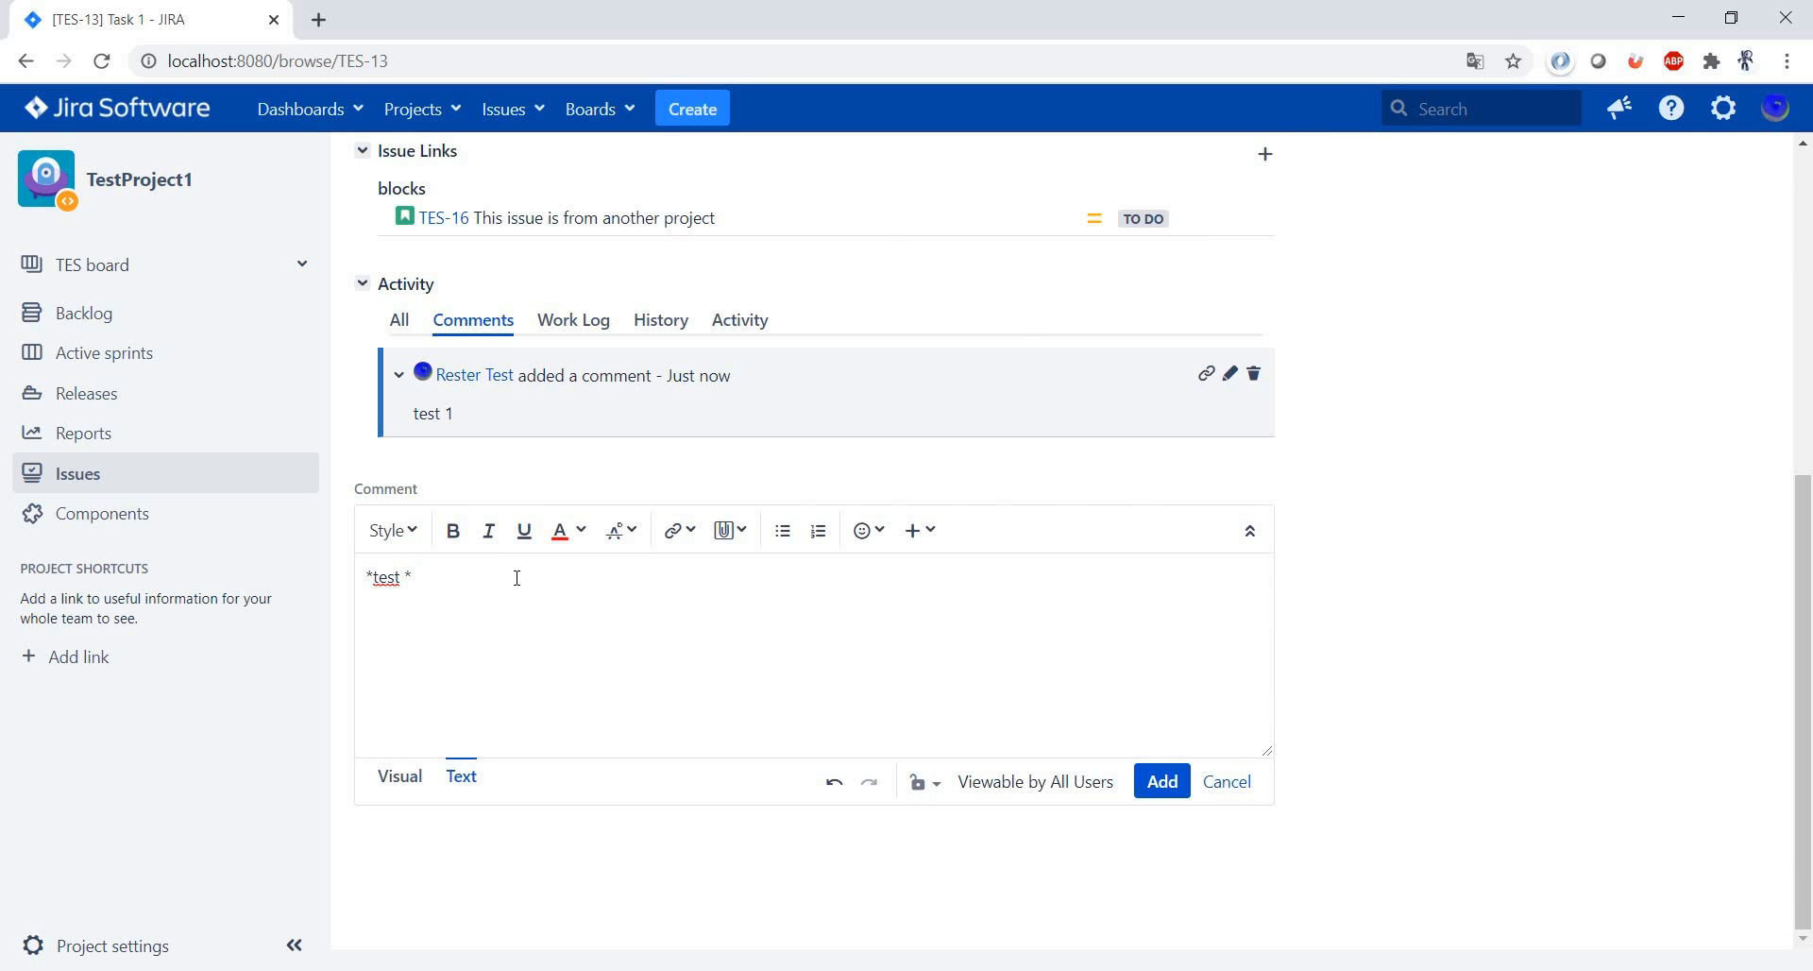
pyautogui.rightClick(516, 578)
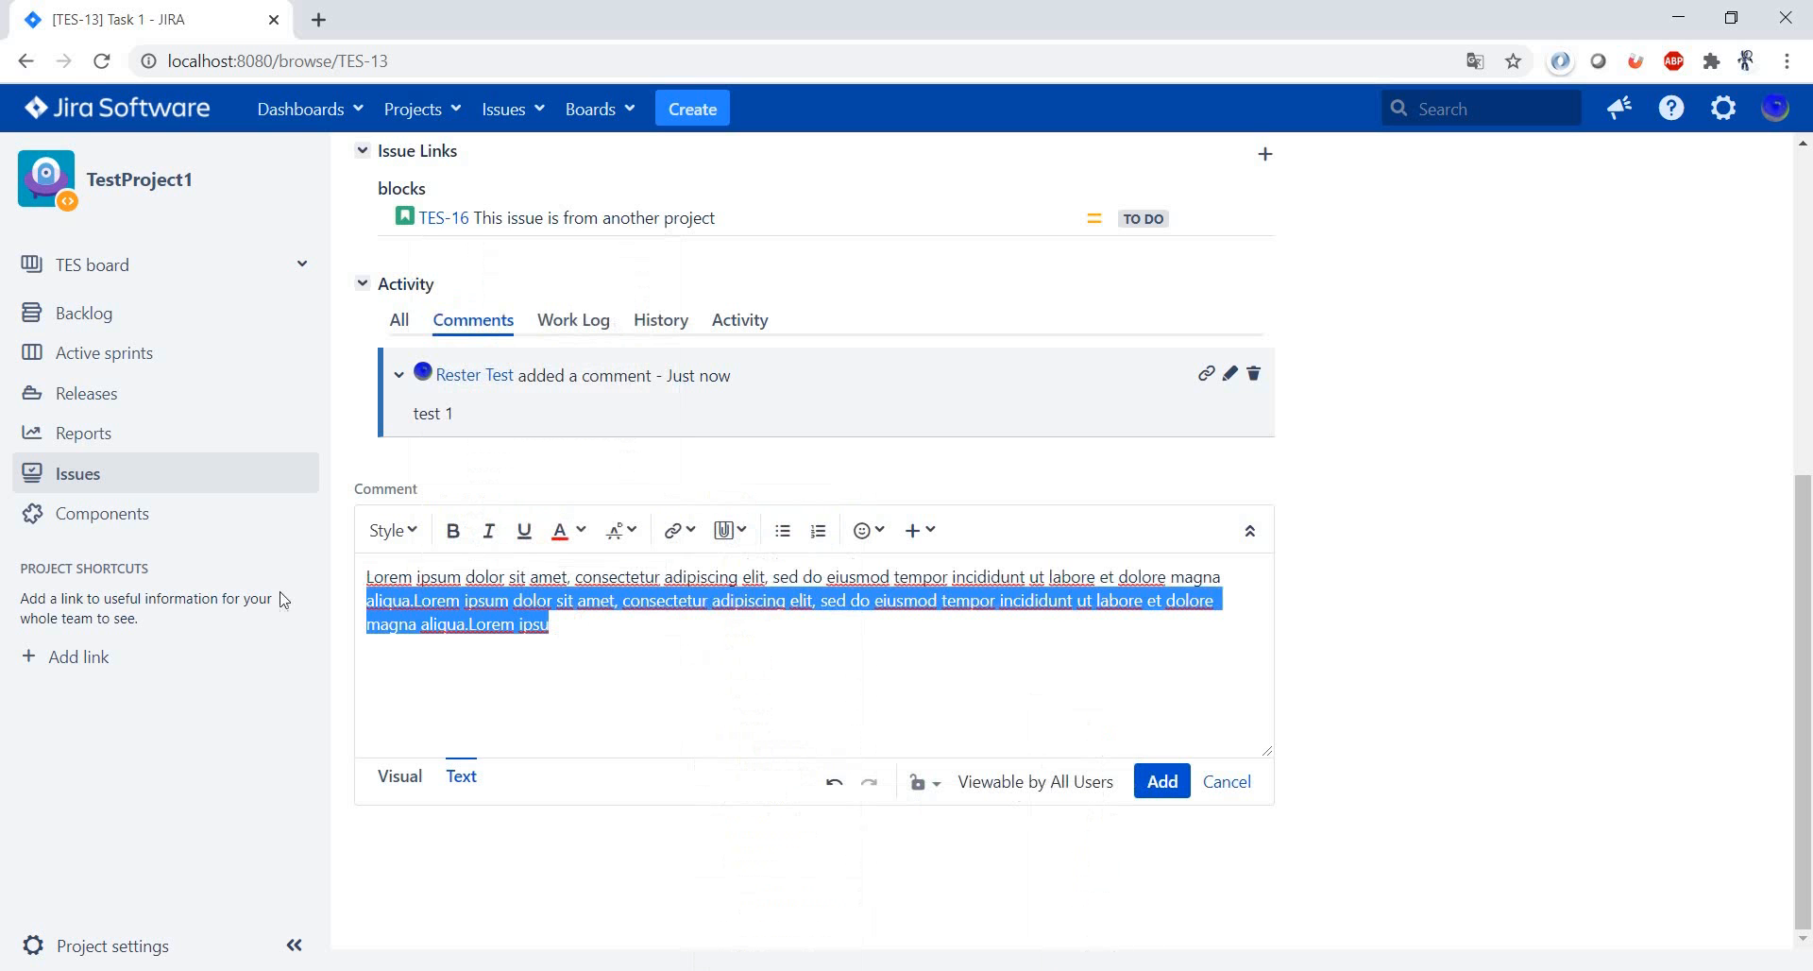
pyautogui.click(559, 528)
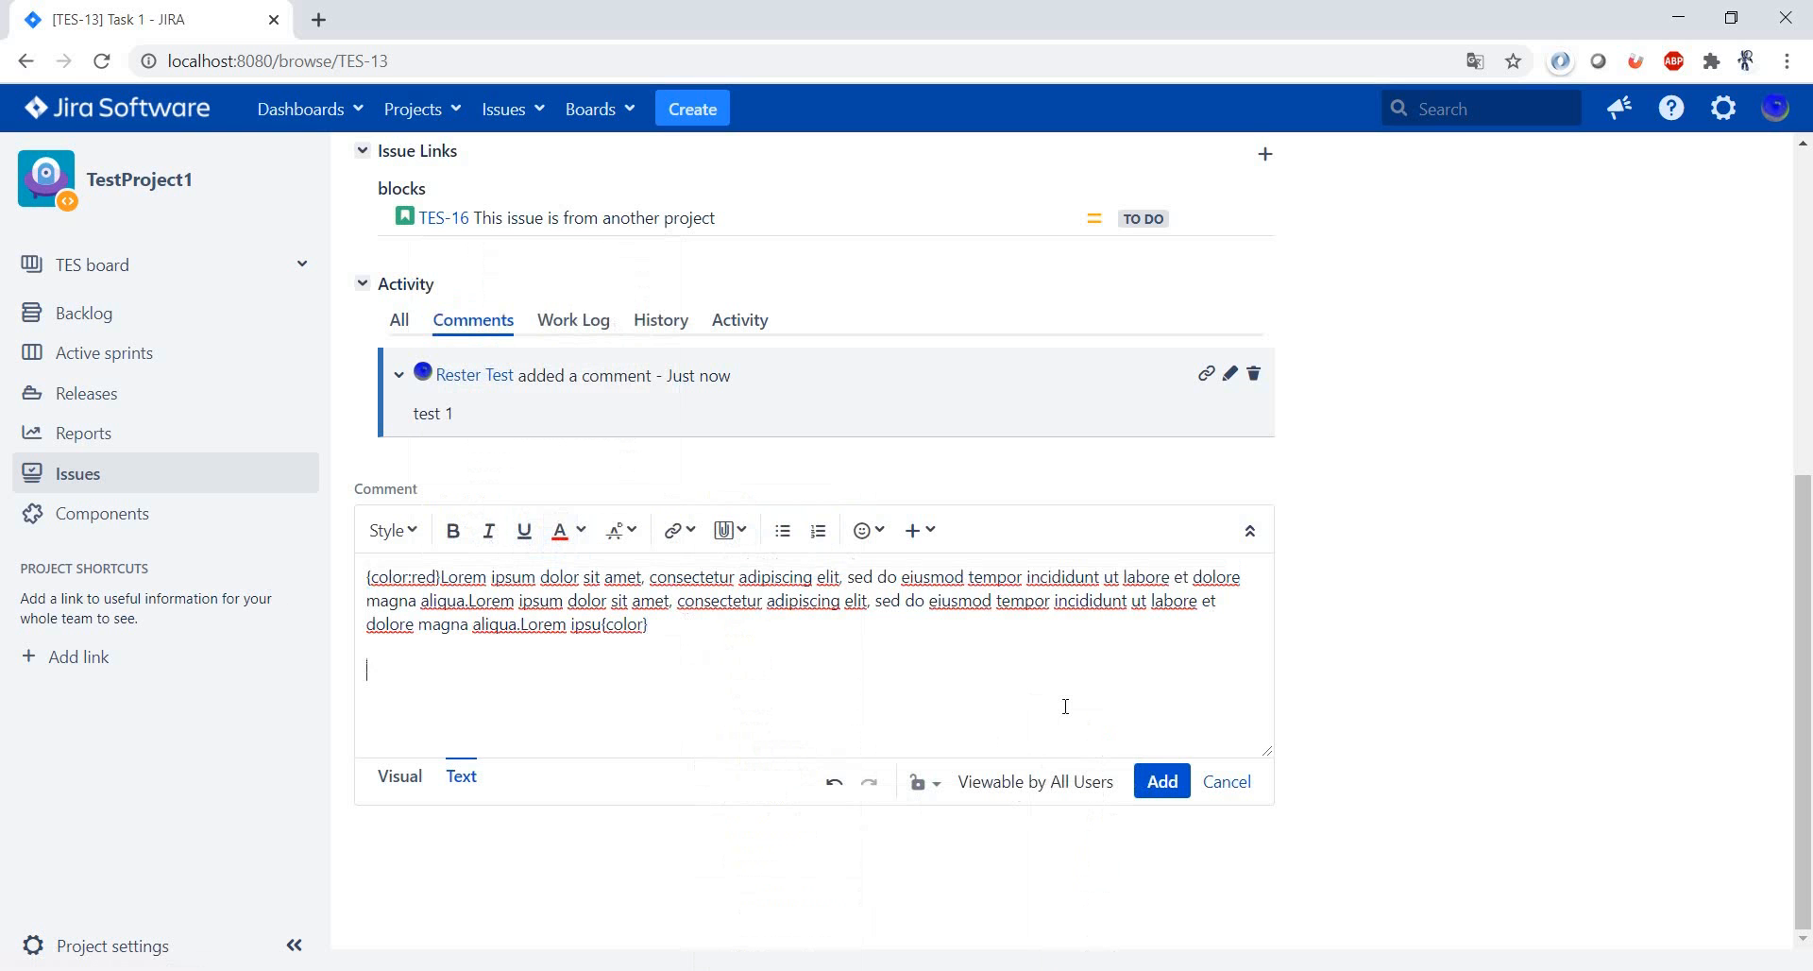
# Add a '* test' bullet list, a table and a horizontal rule, then post the comment
pyautogui.write('* test')
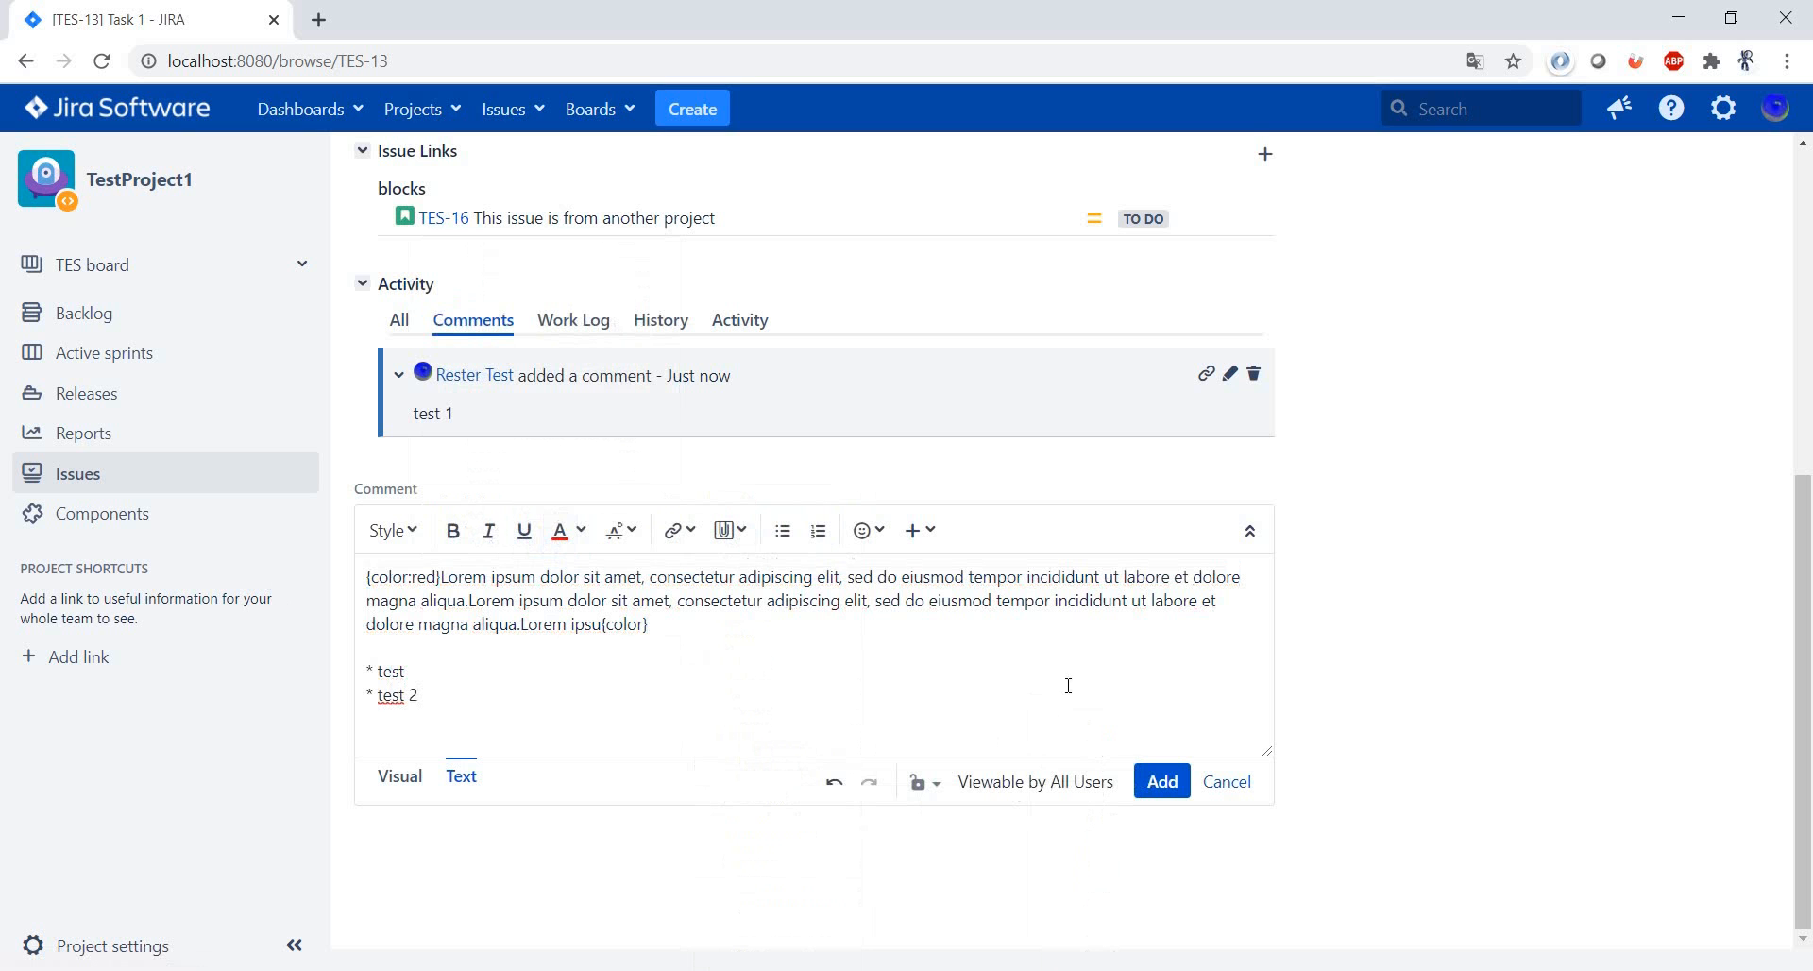
pyautogui.click(912, 529)
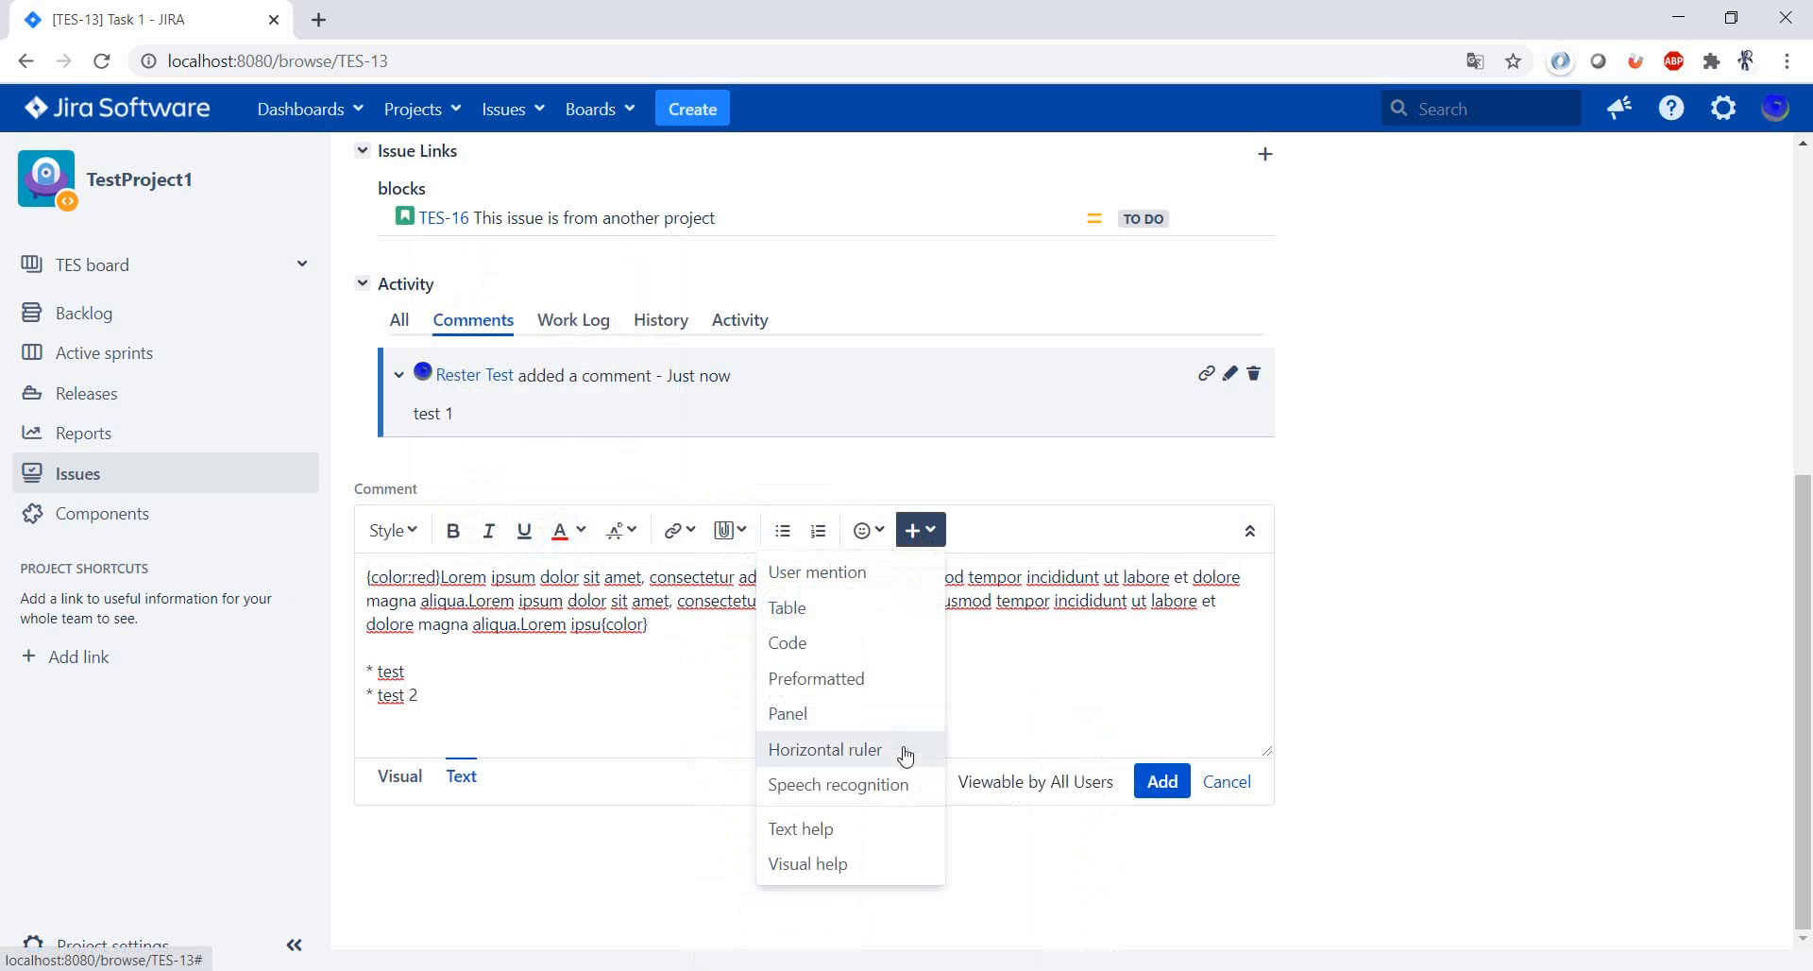
pyautogui.click(786, 606)
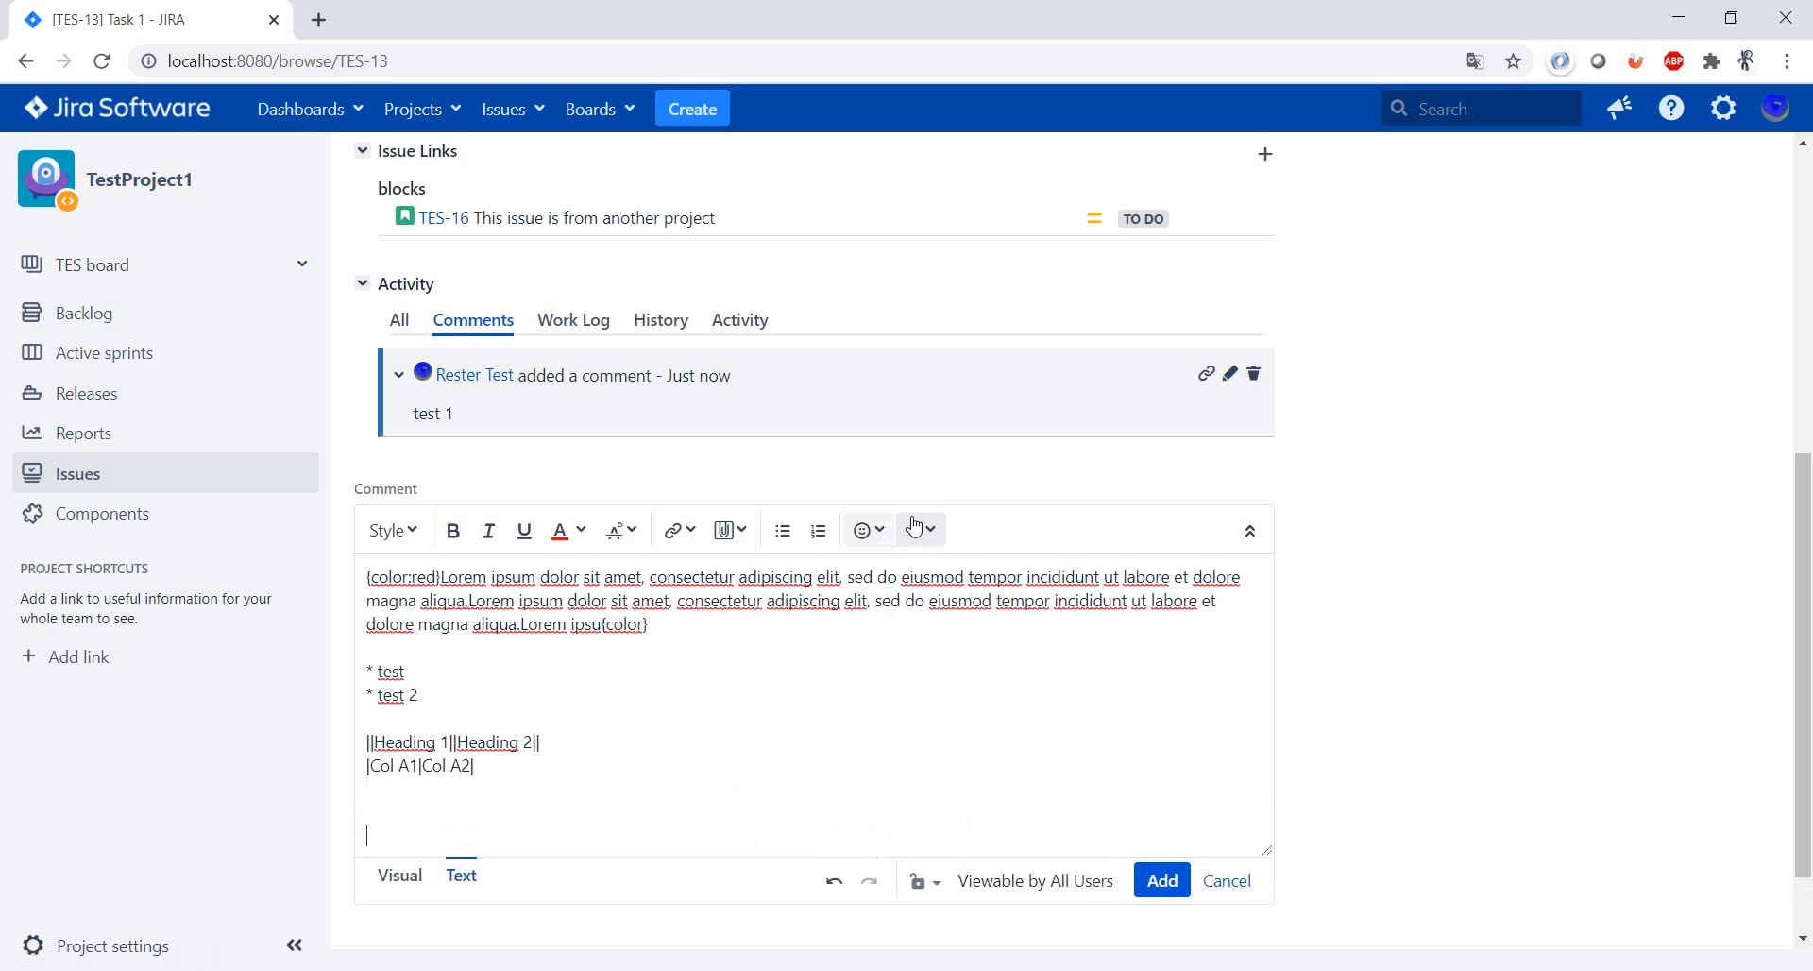
pyautogui.click(914, 529)
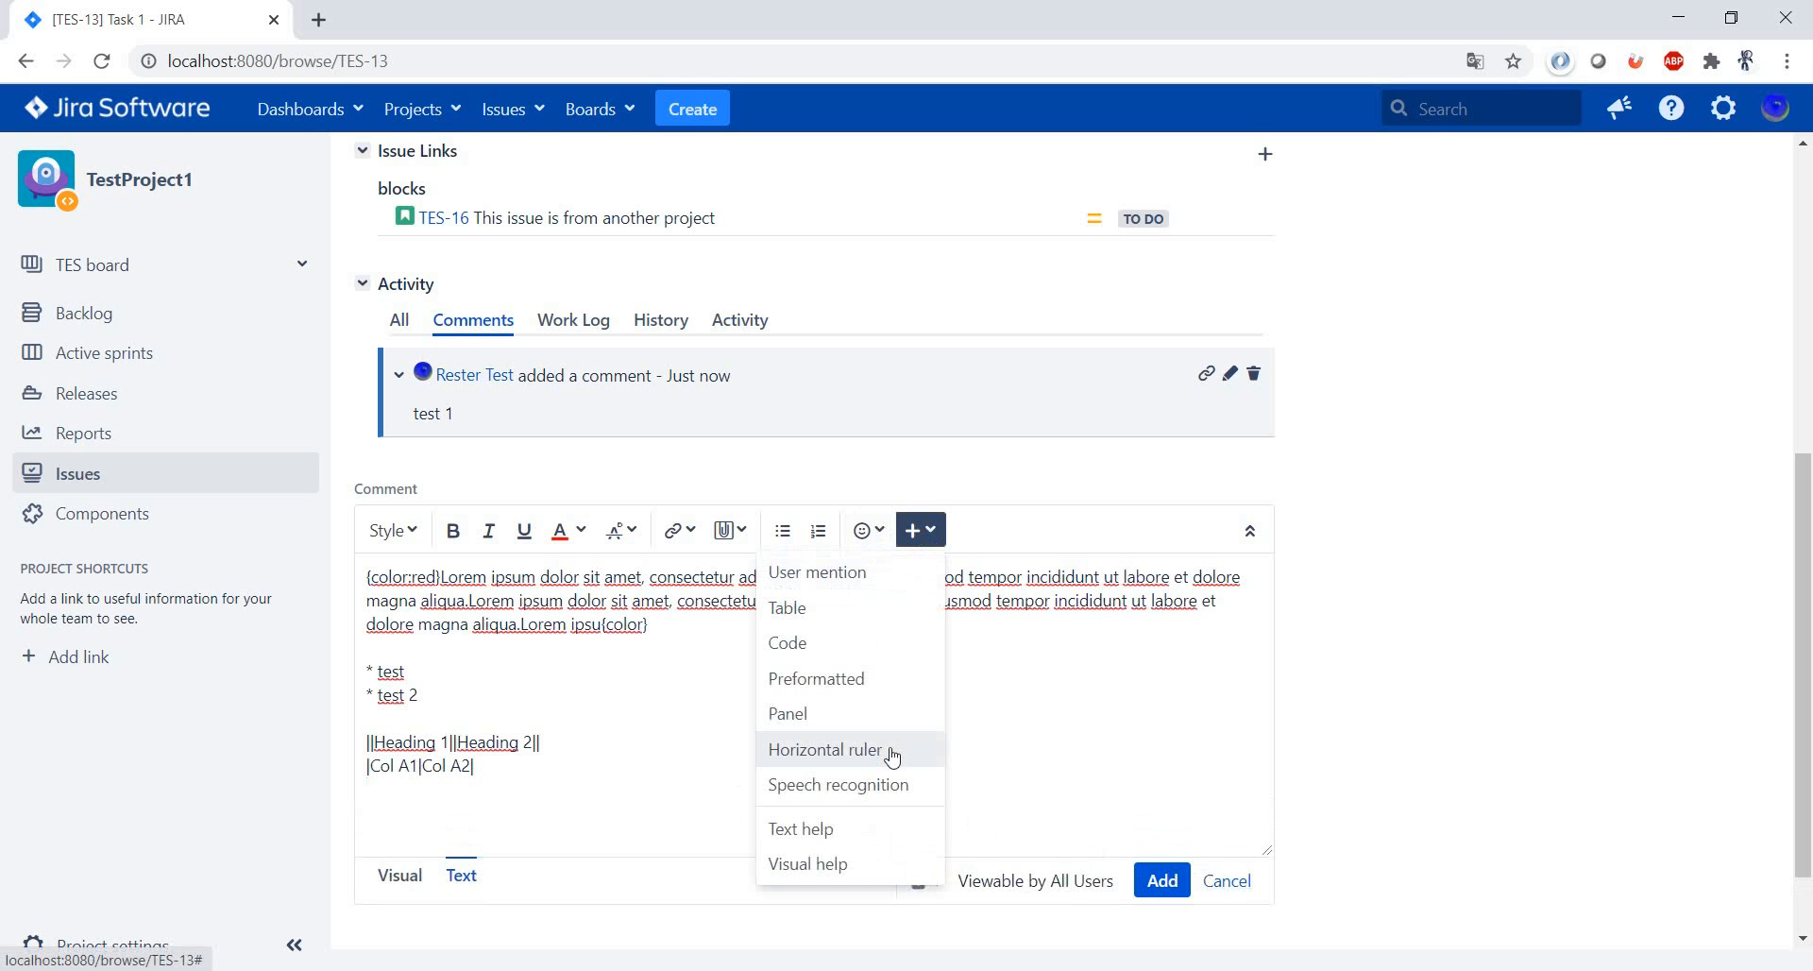
pyautogui.click(825, 750)
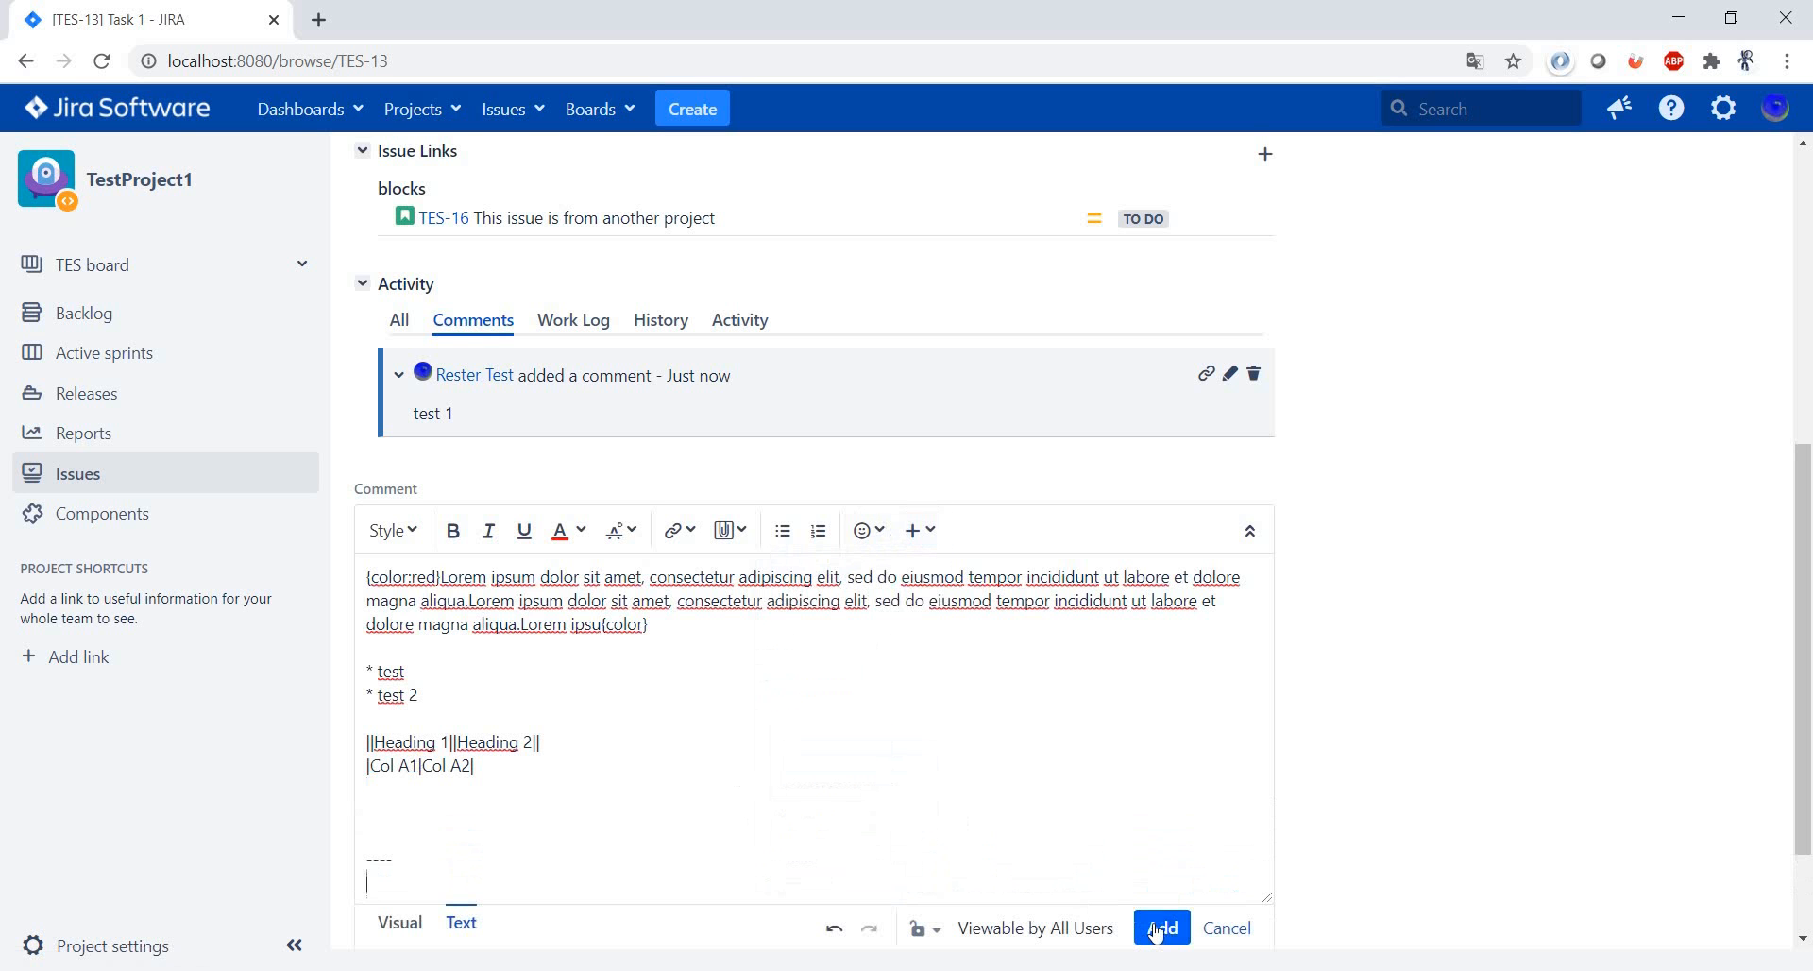
pyautogui.click(1159, 928)
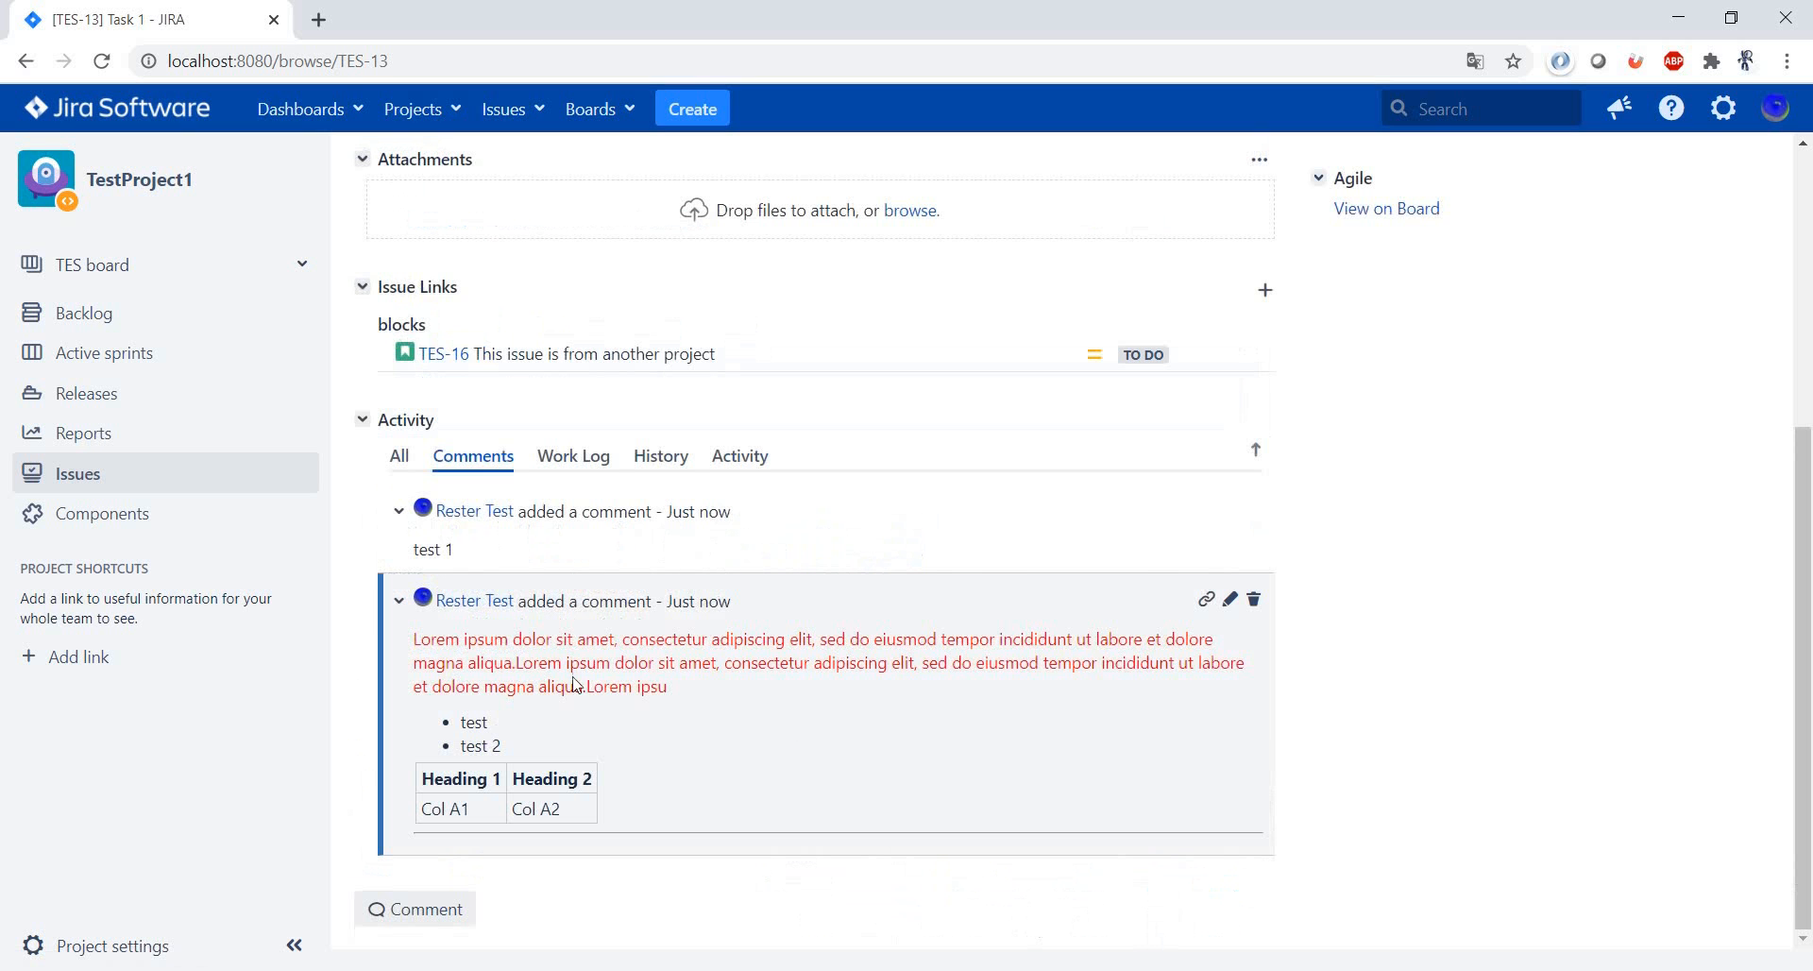
pyautogui.moveTo(599, 706)
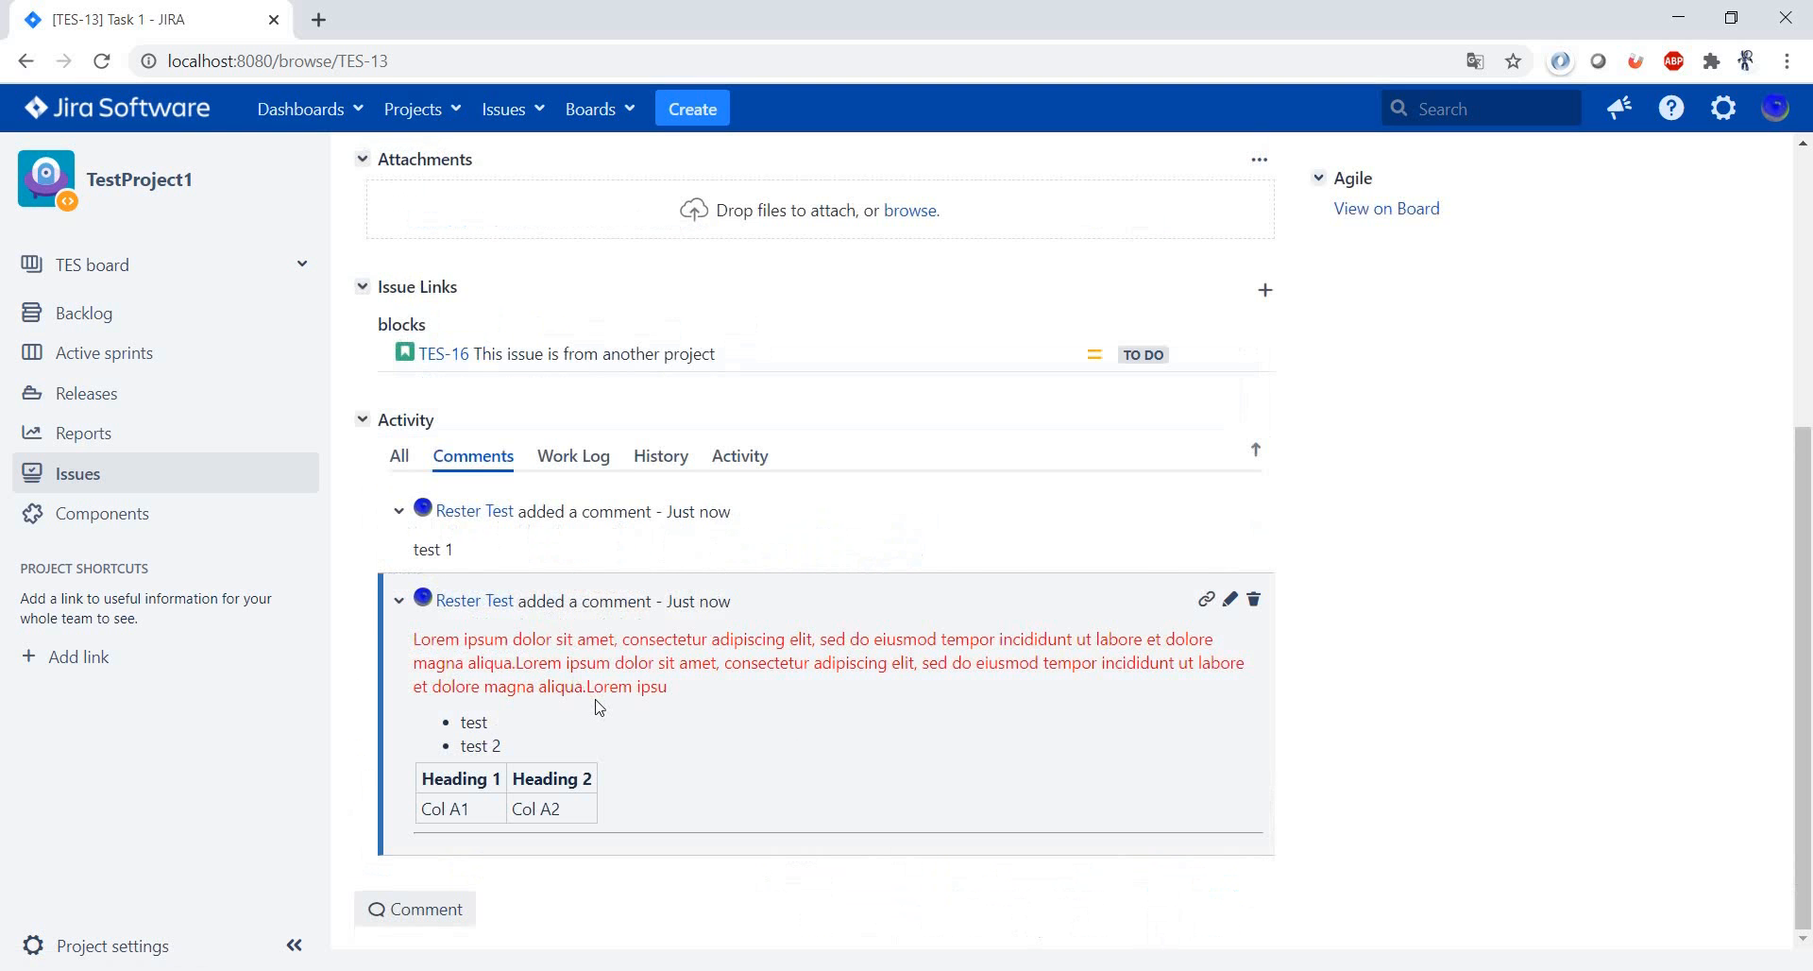
pyautogui.moveTo(413, 908)
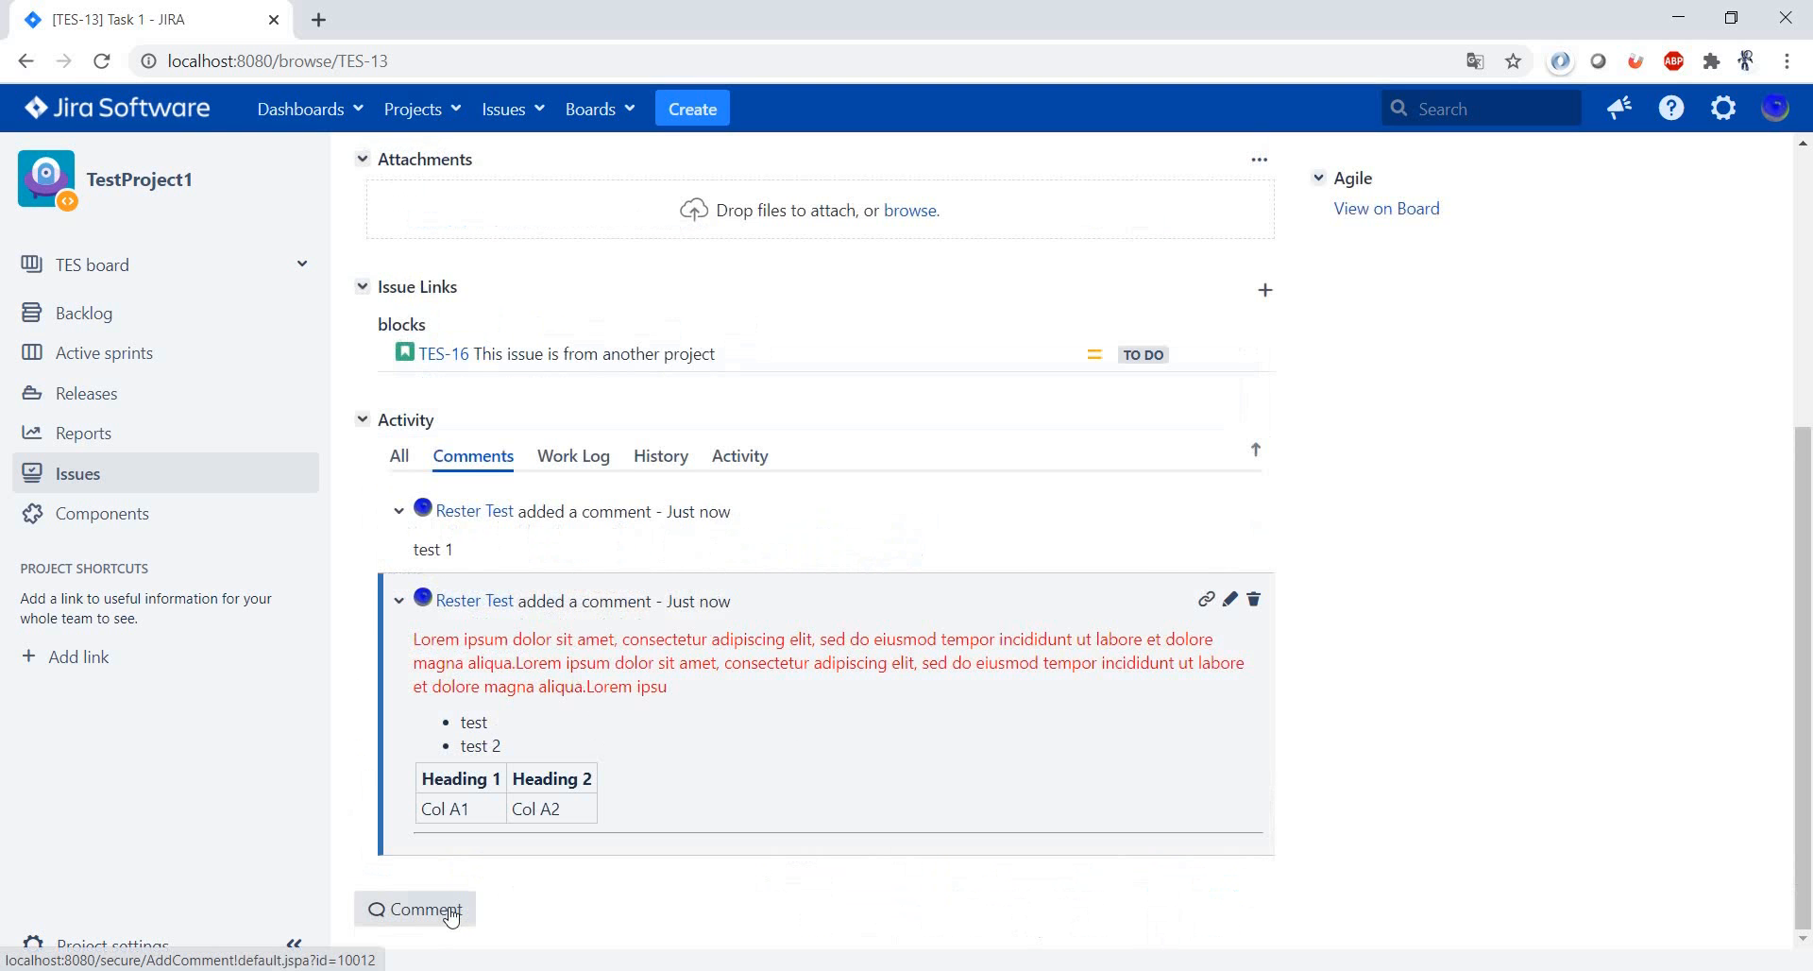
# Post a third comment reading 'Important' with visibility restricted to Administrators
pyautogui.click(414, 909)
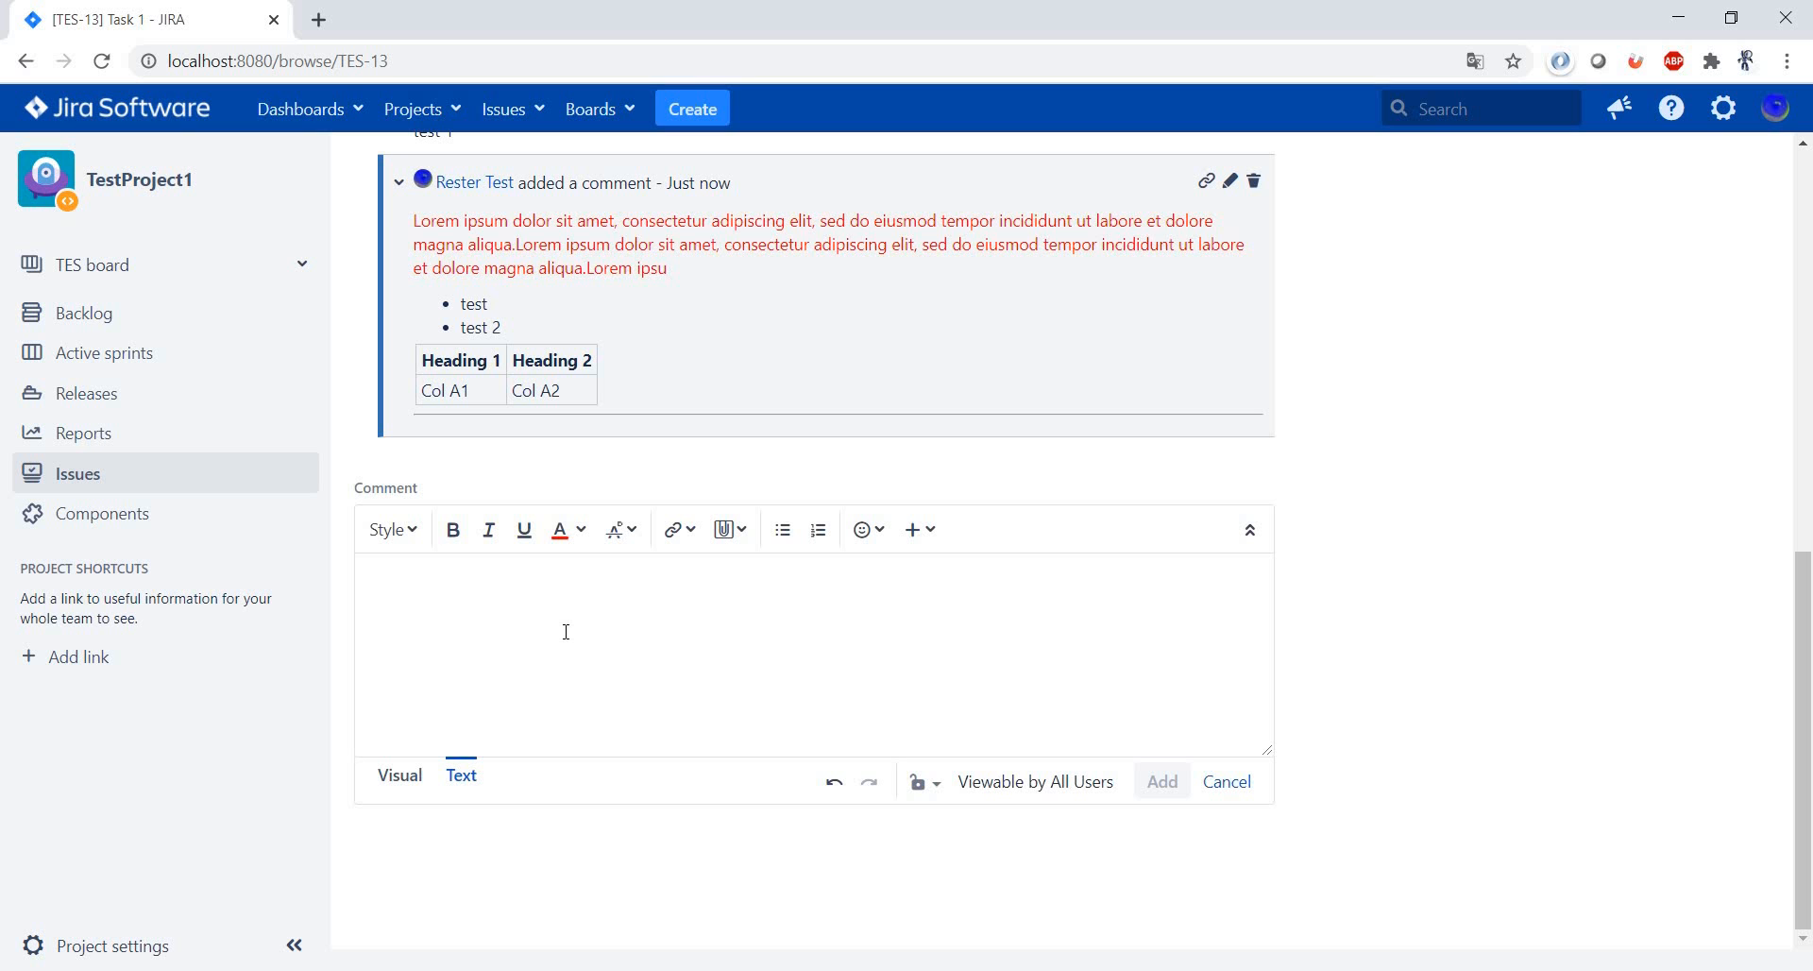
pyautogui.moveTo(688, 621)
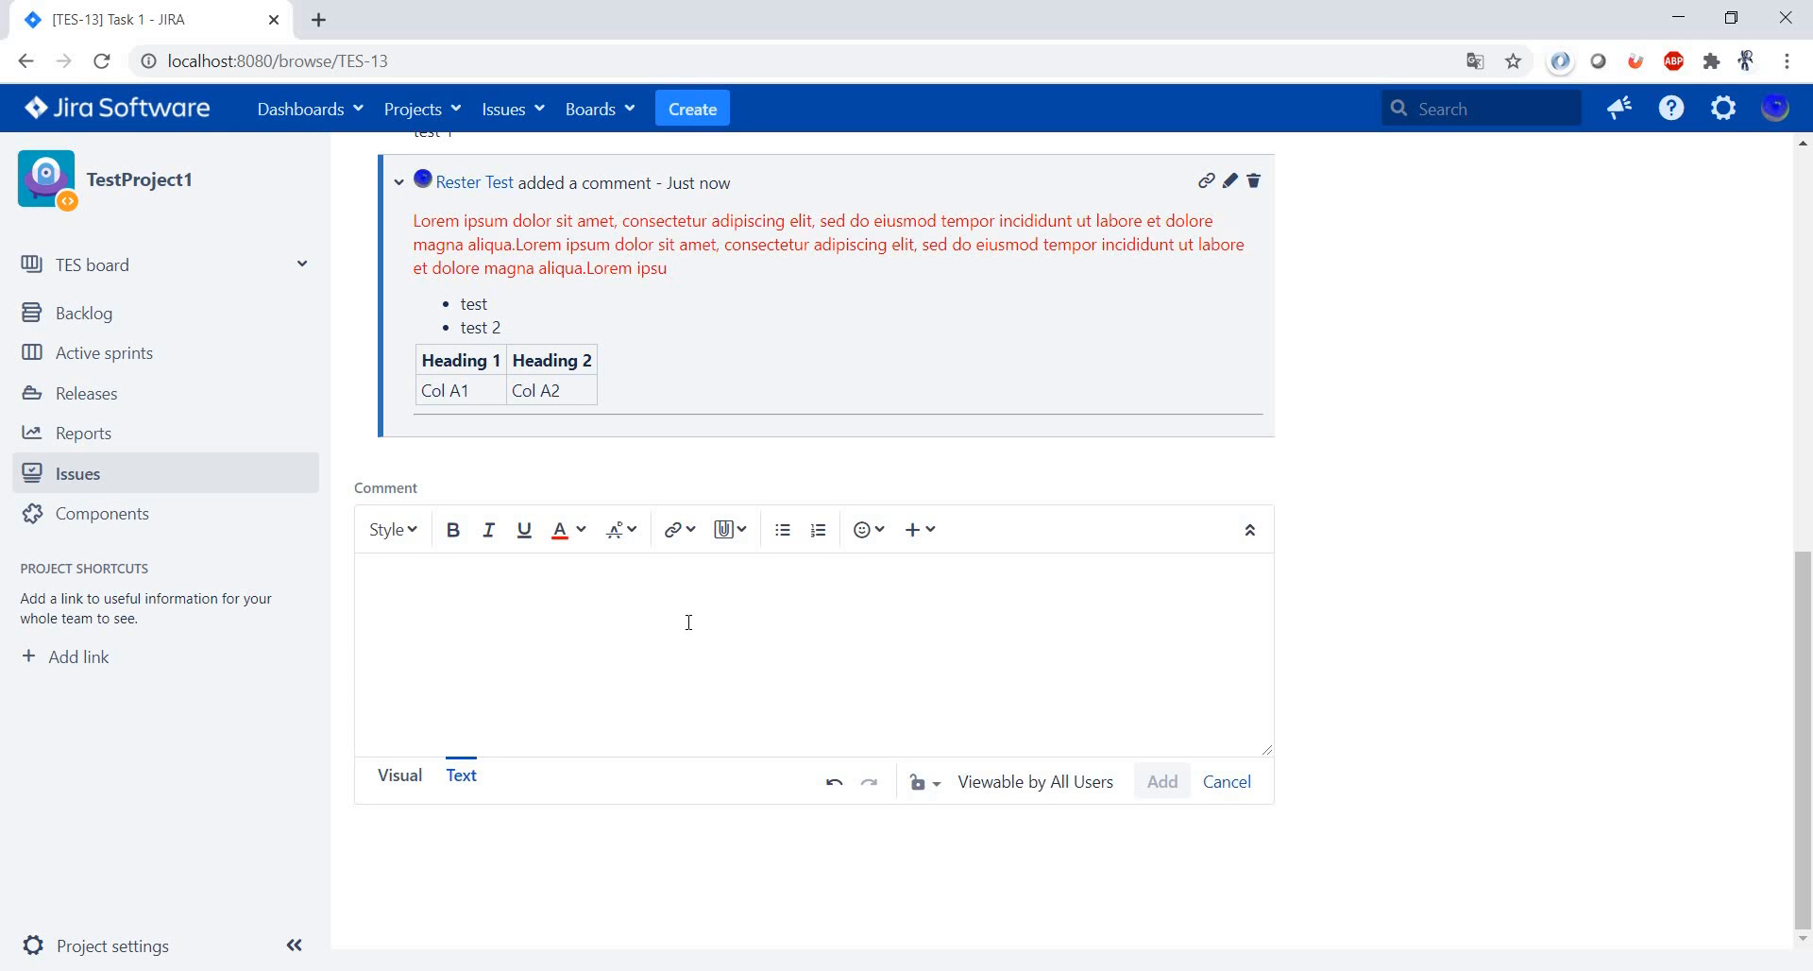
pyautogui.moveTo(1082, 782)
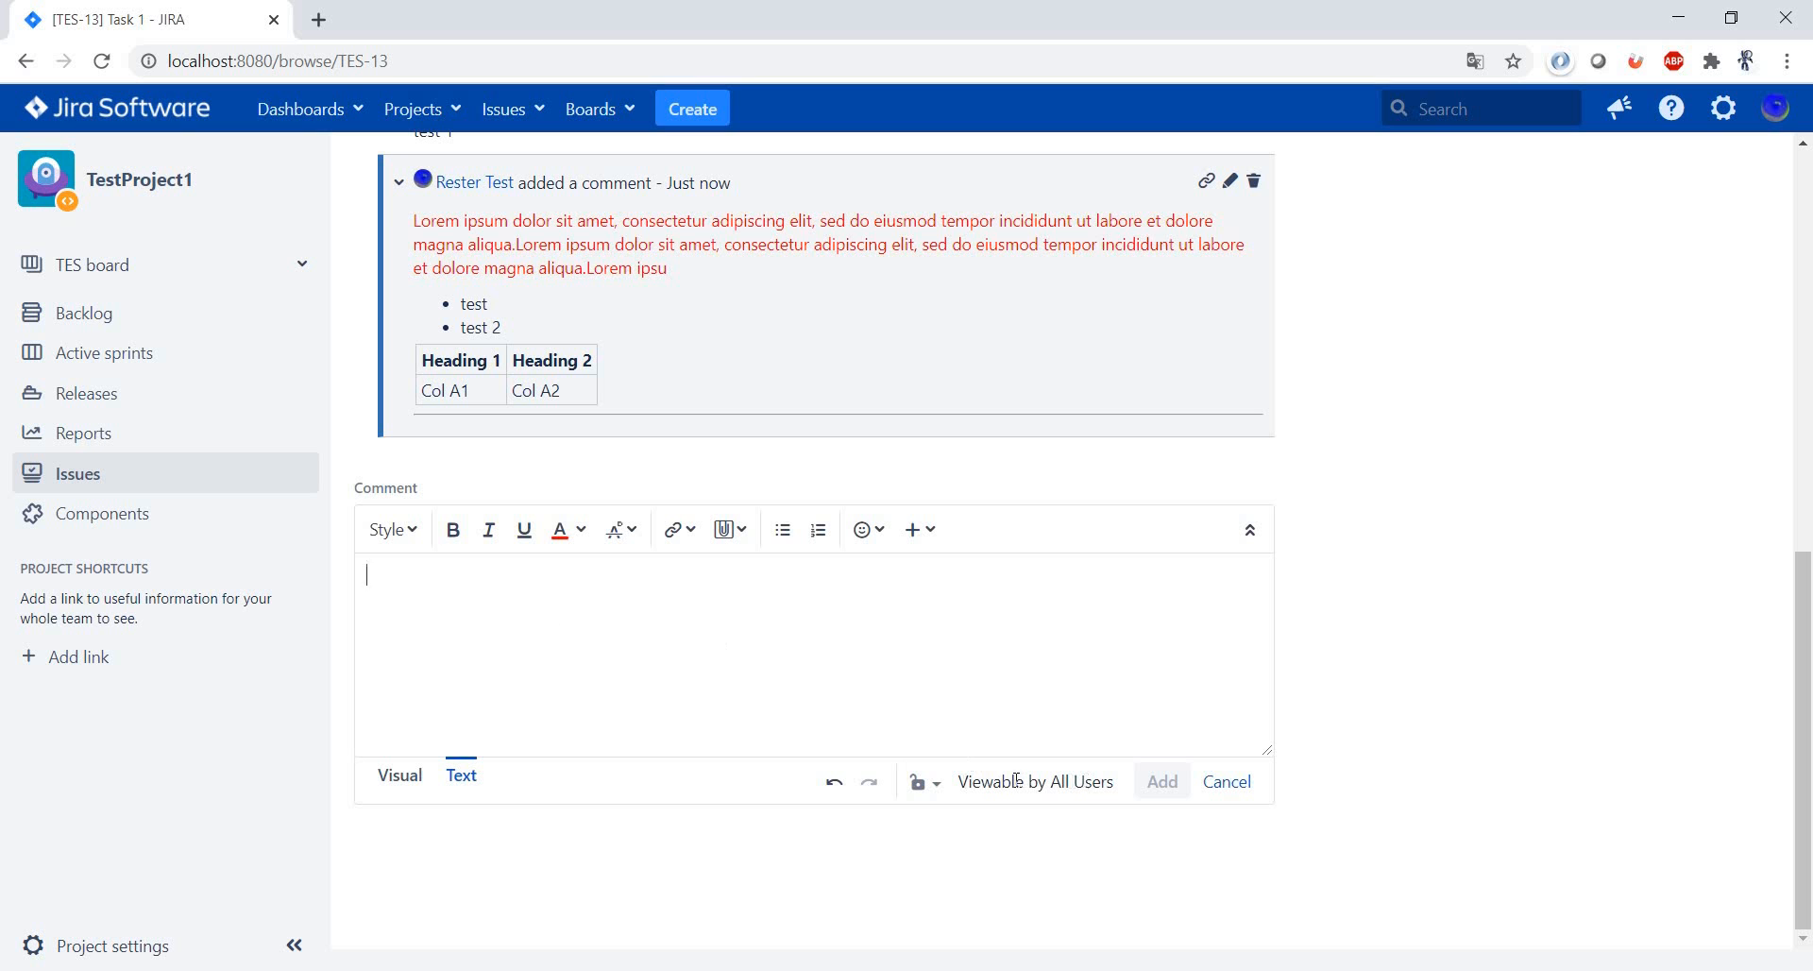
pyautogui.moveTo(676, 673)
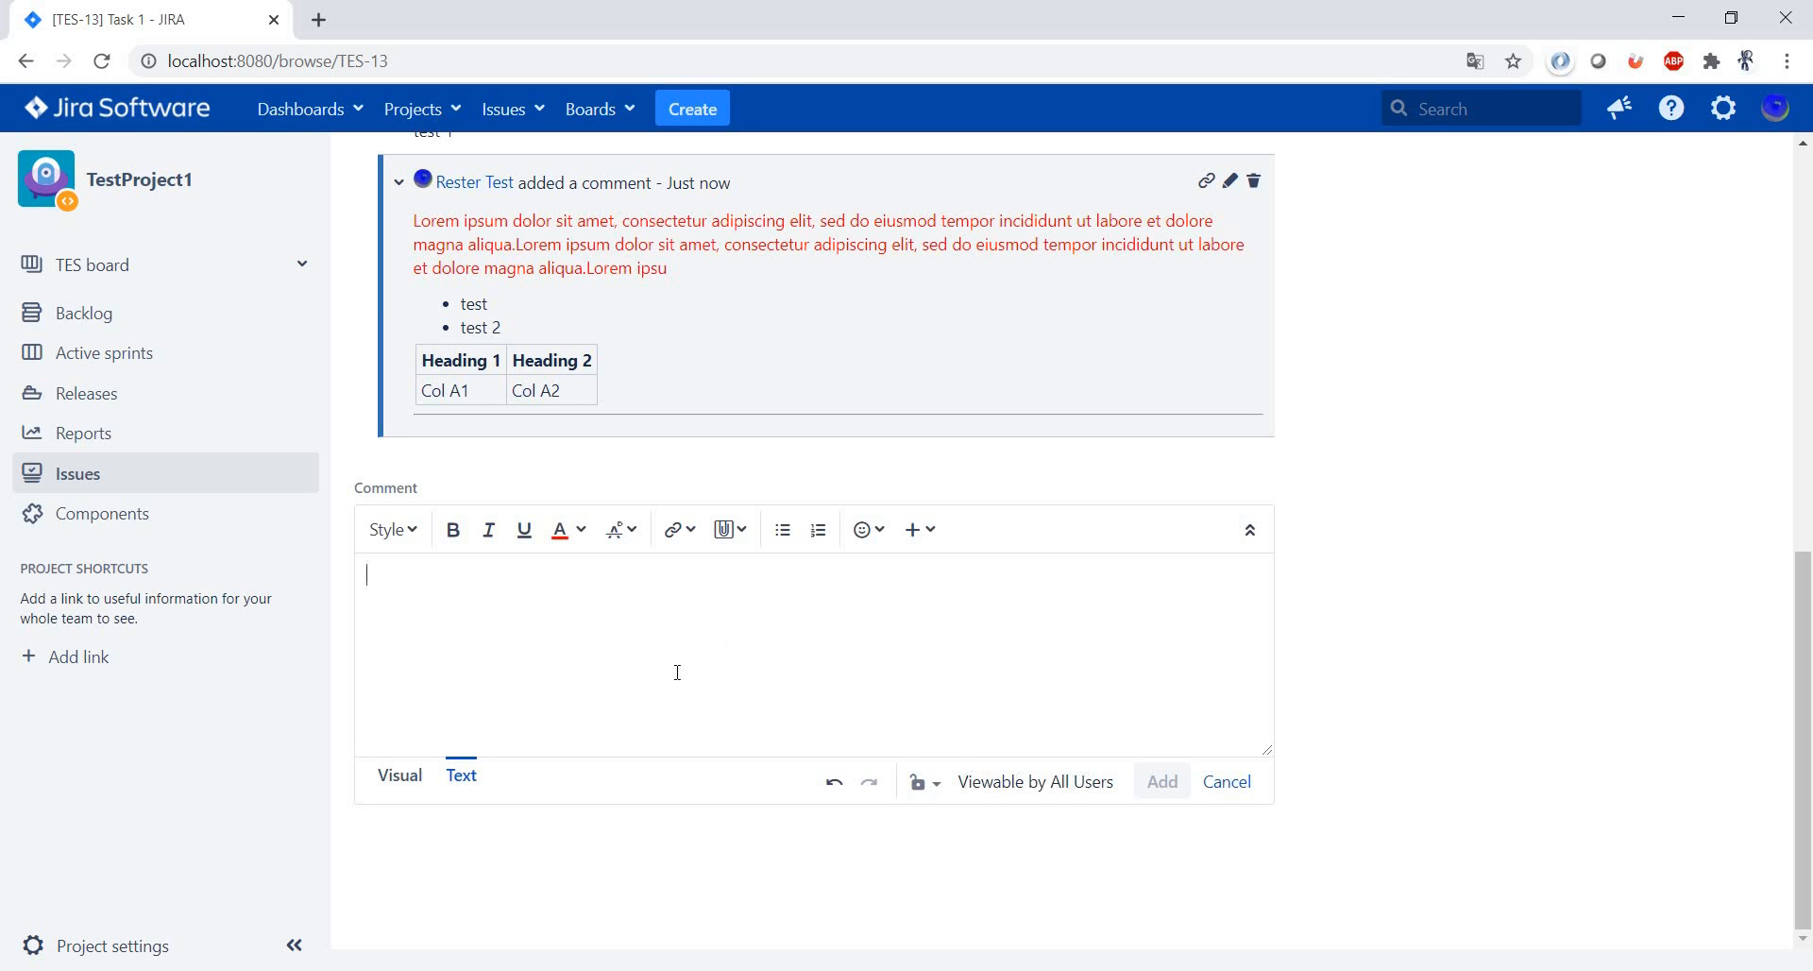
pyautogui.write('Imp')
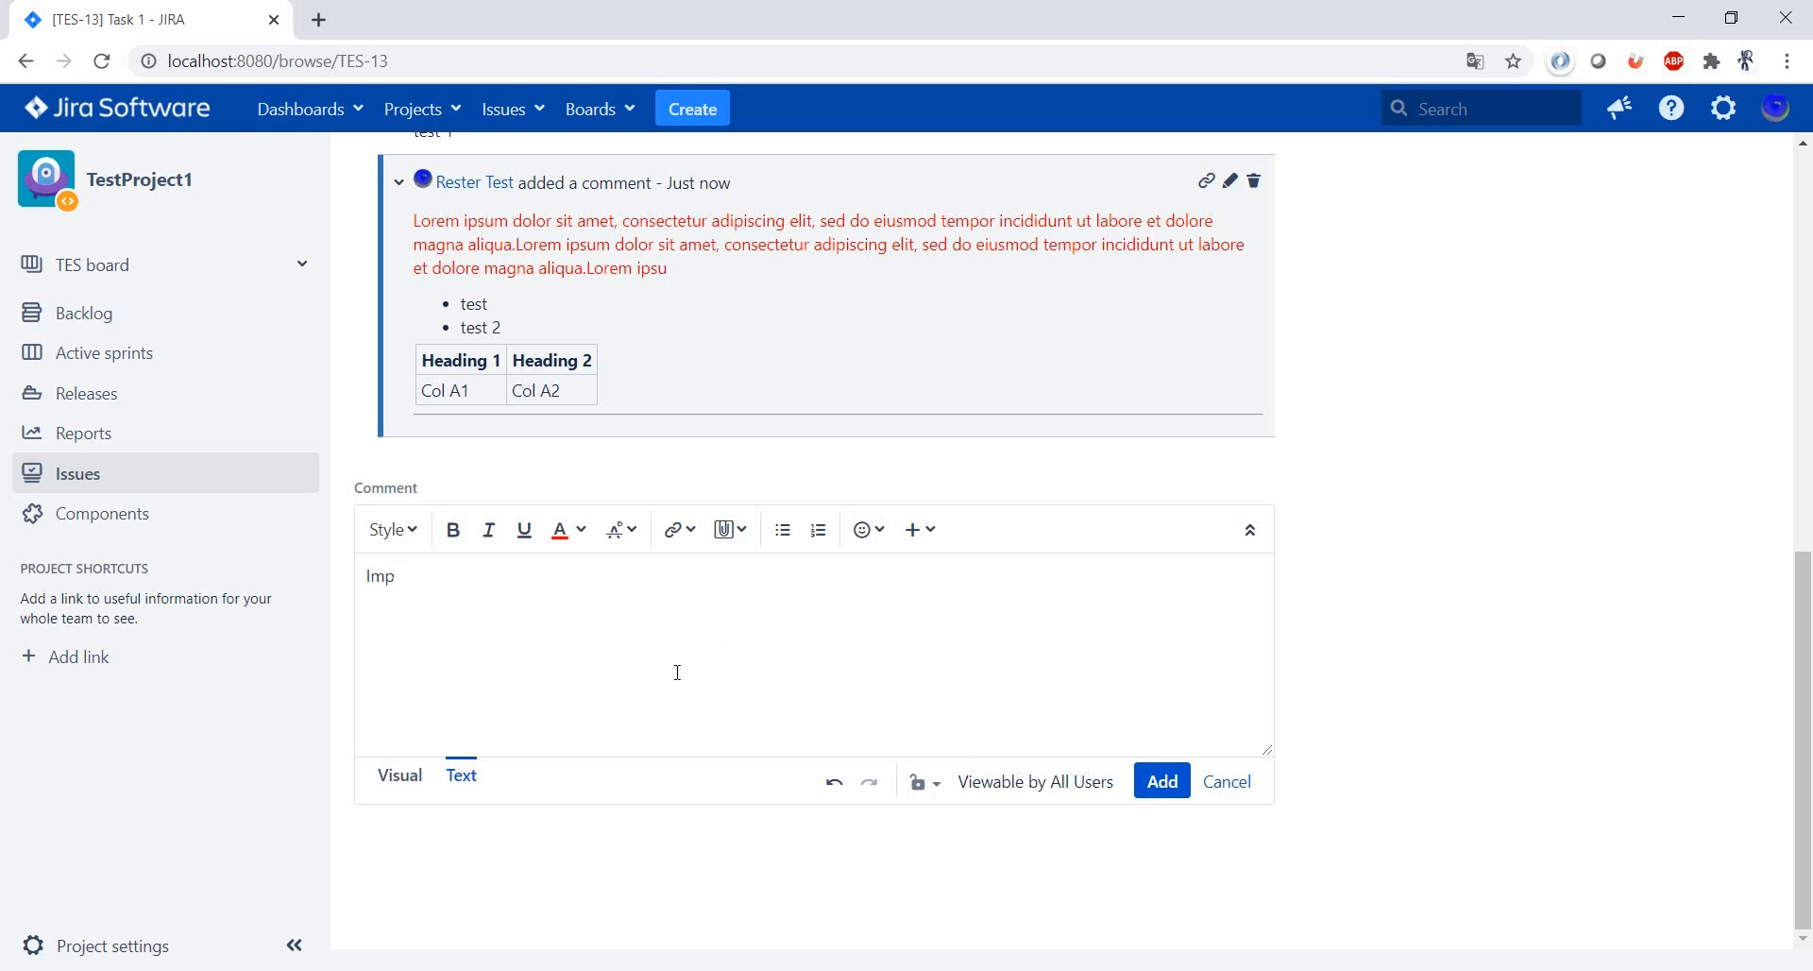
pyautogui.write('ortant')
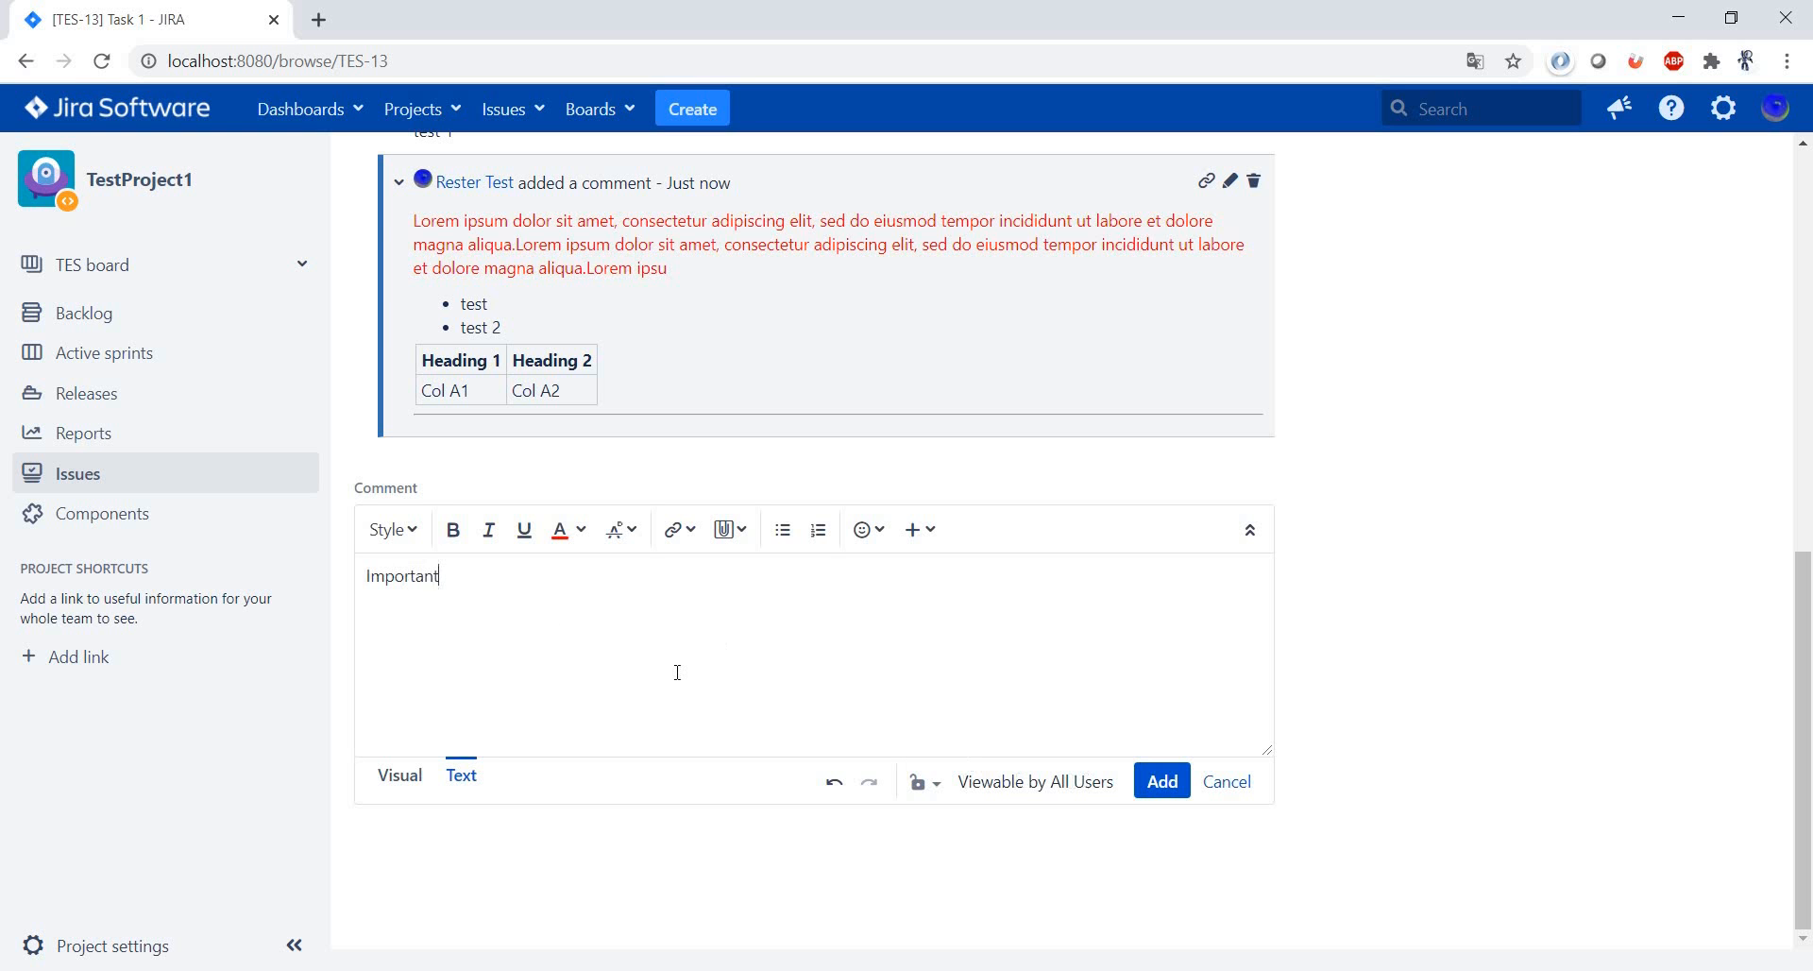
pyautogui.click(924, 781)
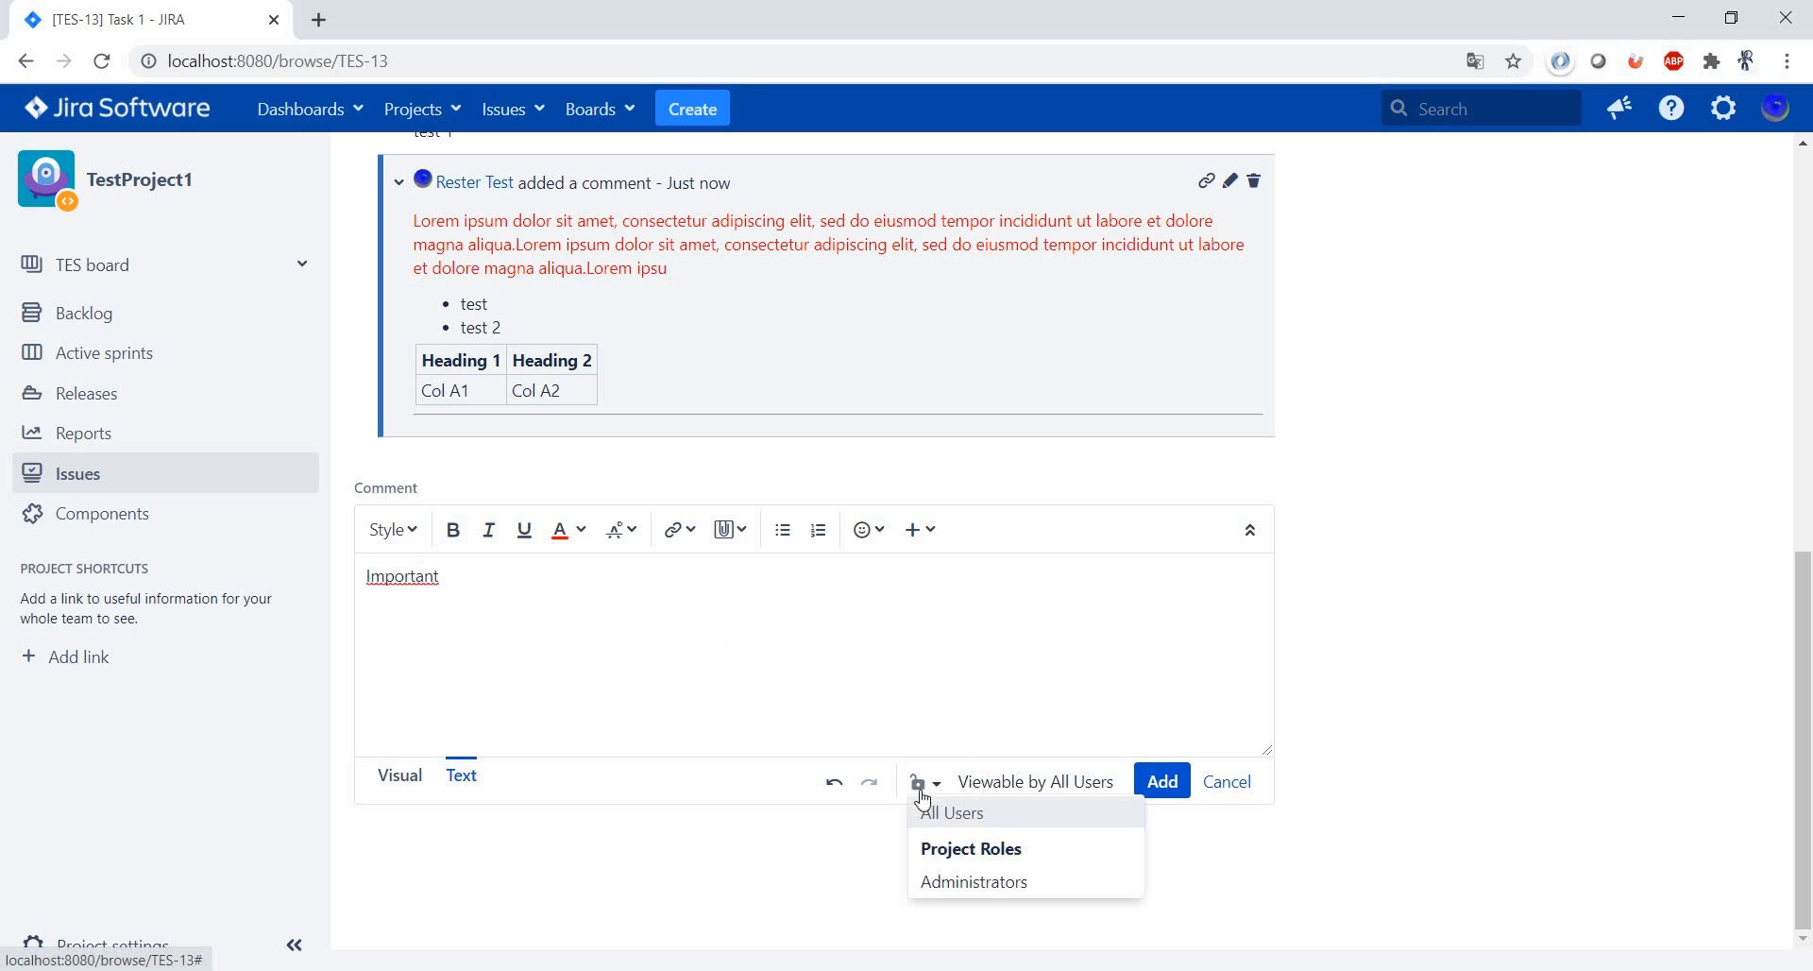
pyautogui.click(974, 880)
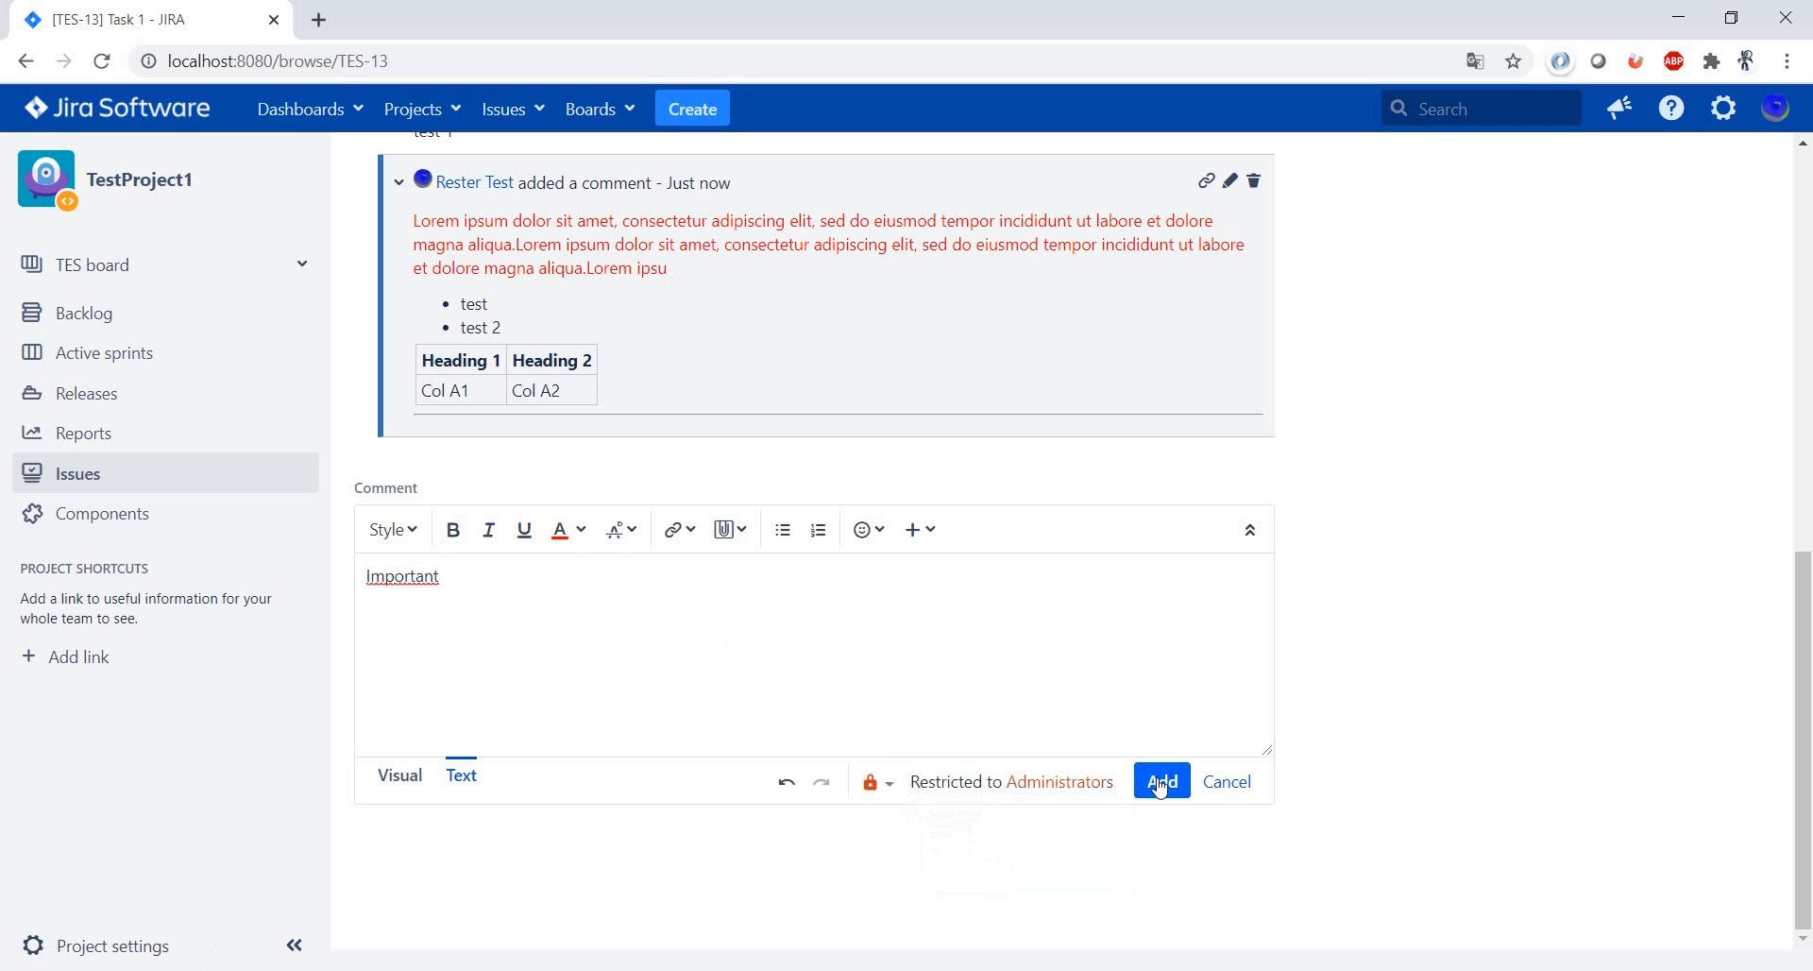
pyautogui.click(1160, 782)
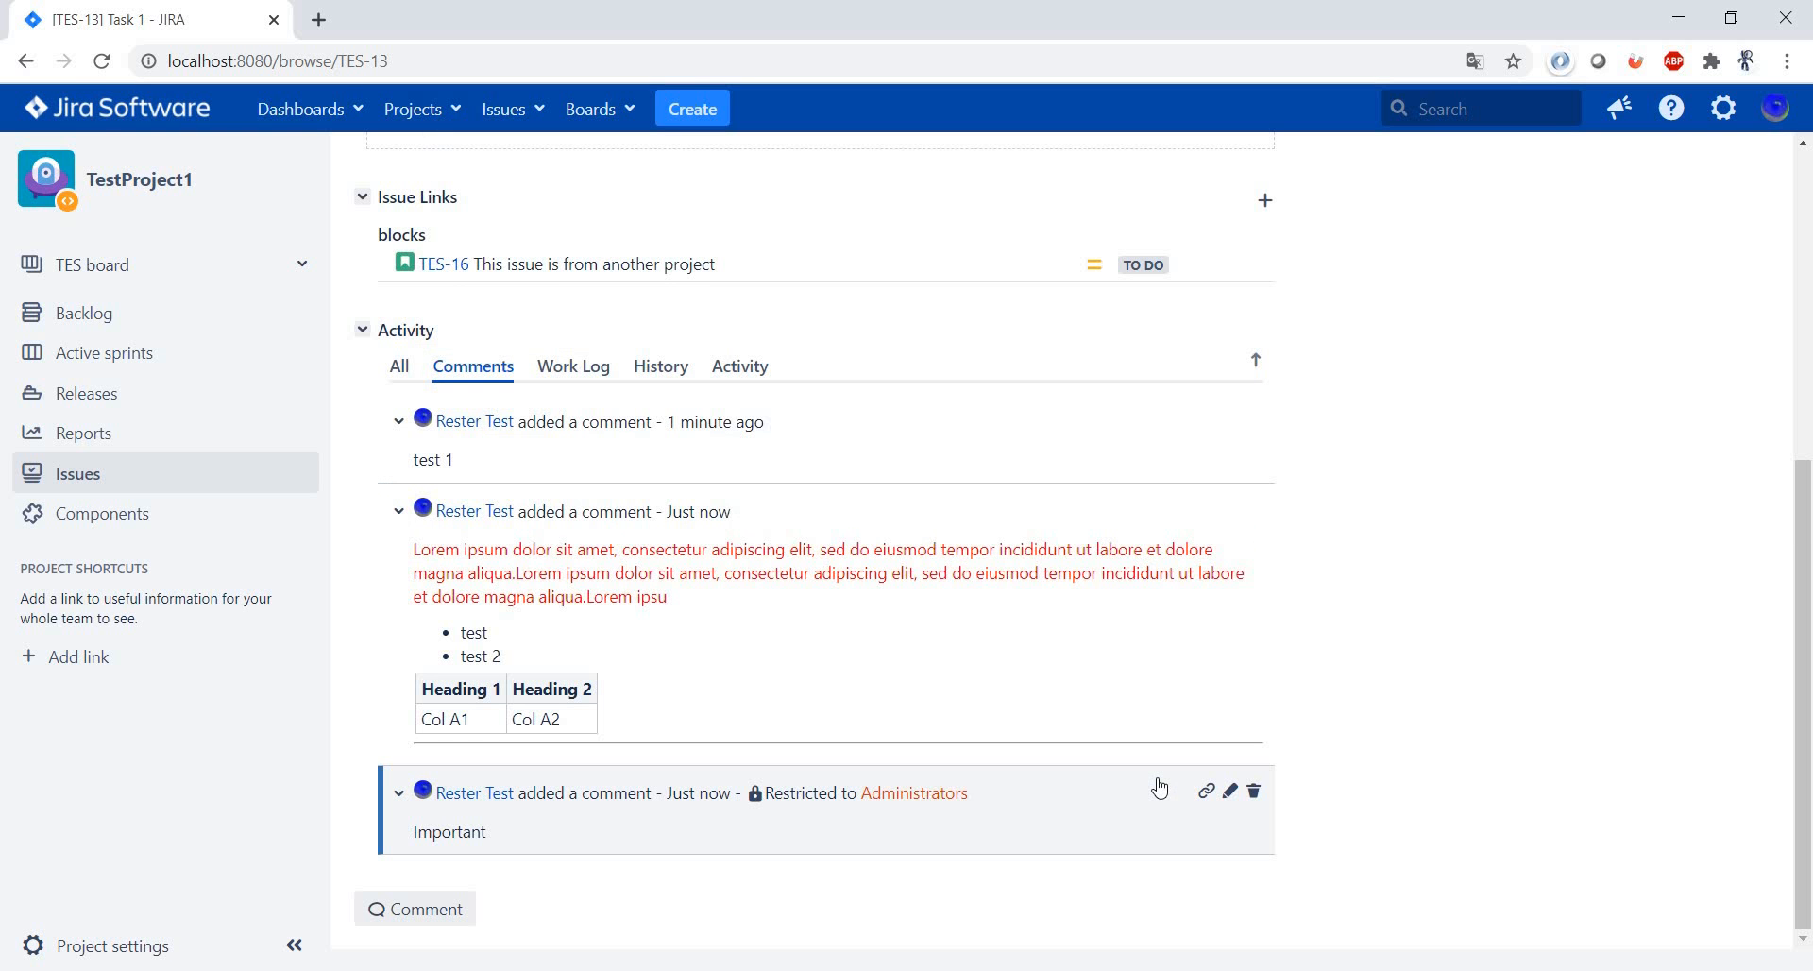
pyautogui.moveTo(1366, 701)
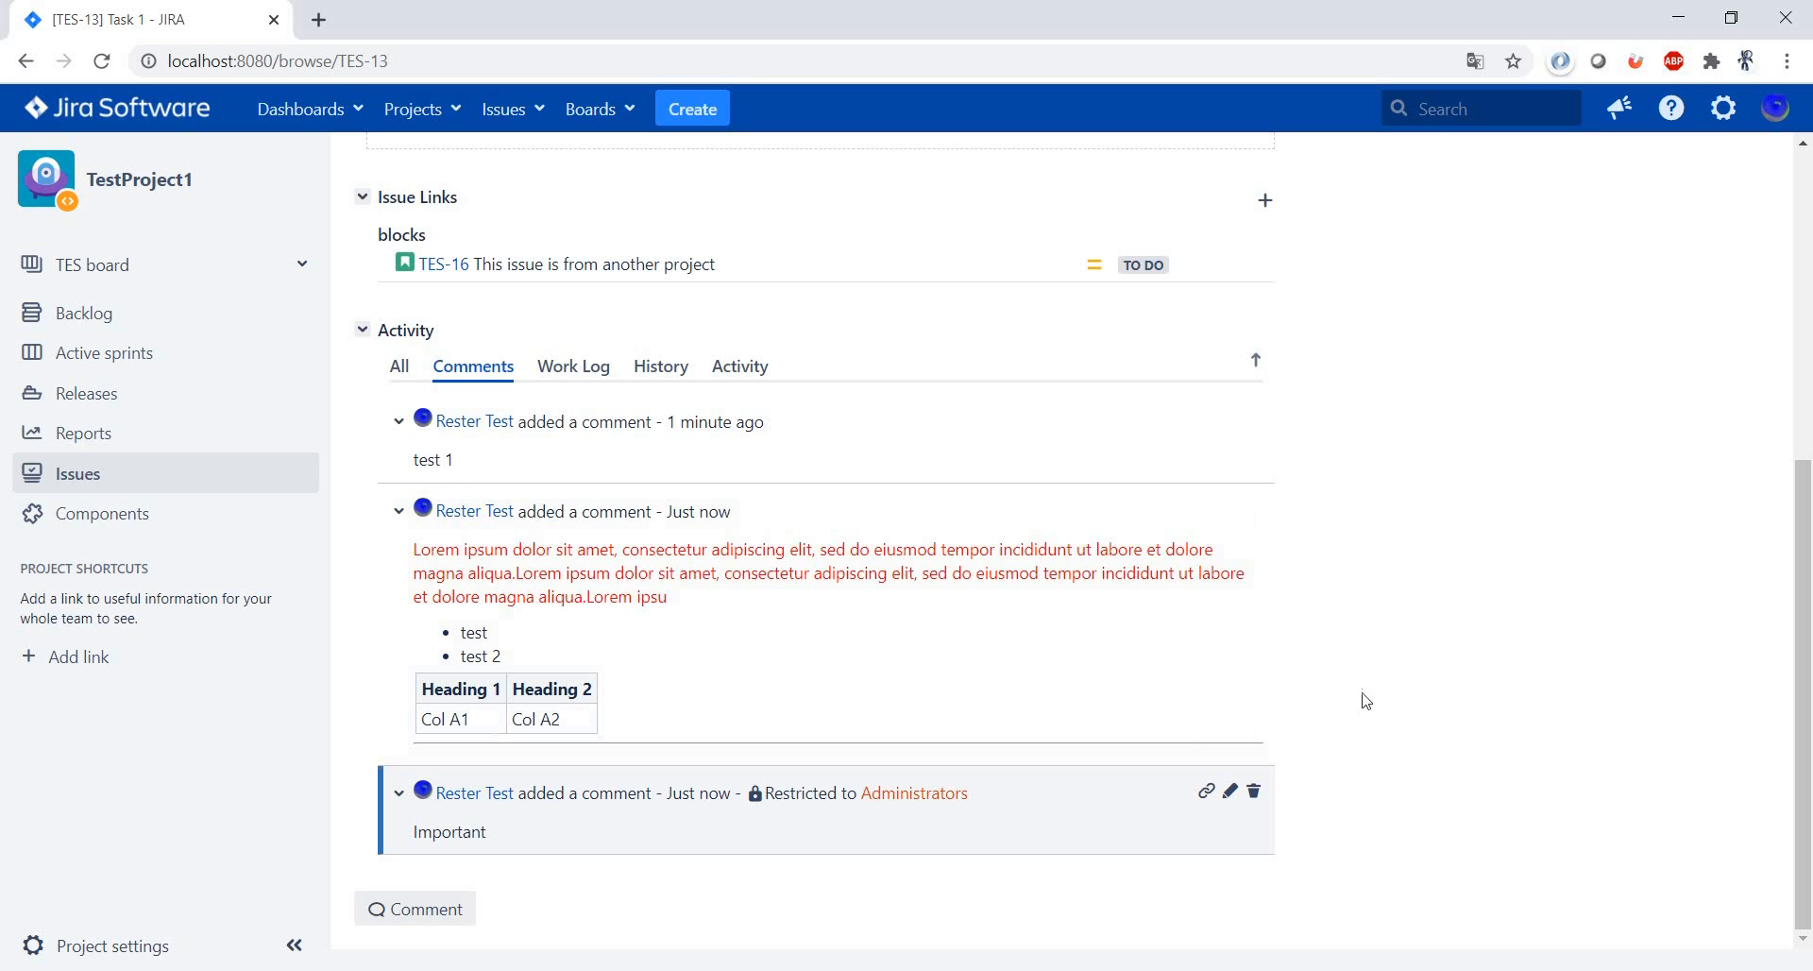
pyautogui.moveTo(944, 714)
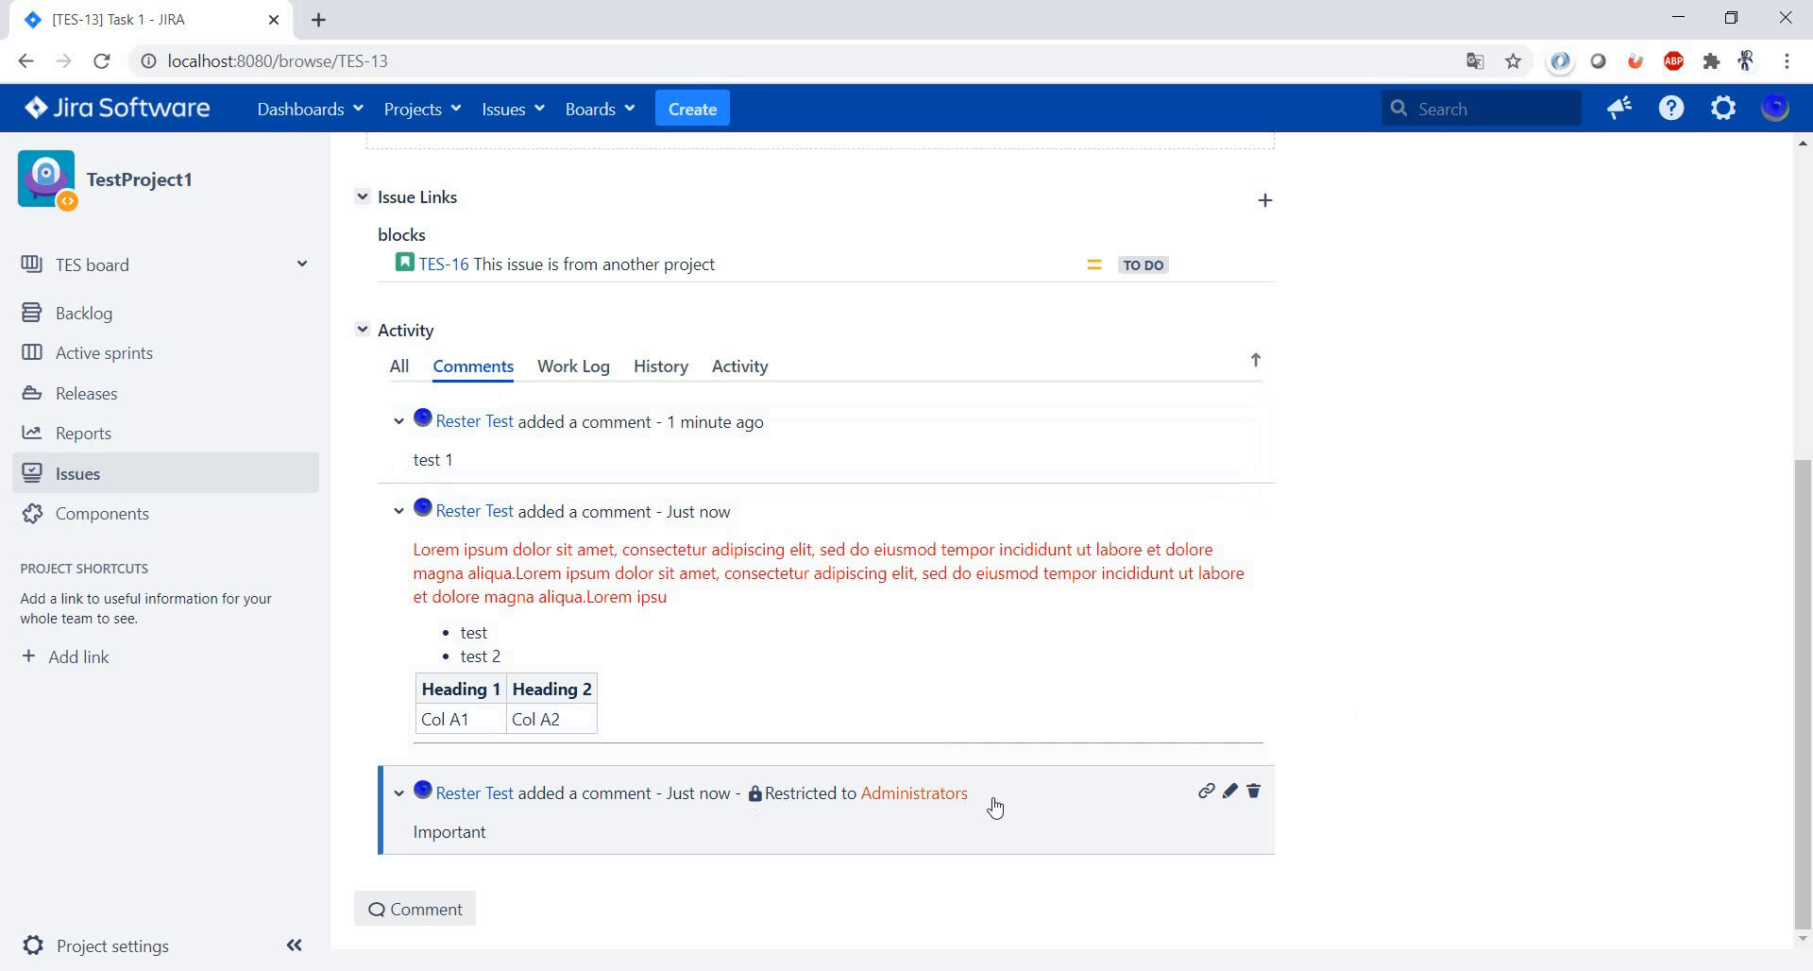
pyautogui.moveTo(971, 739)
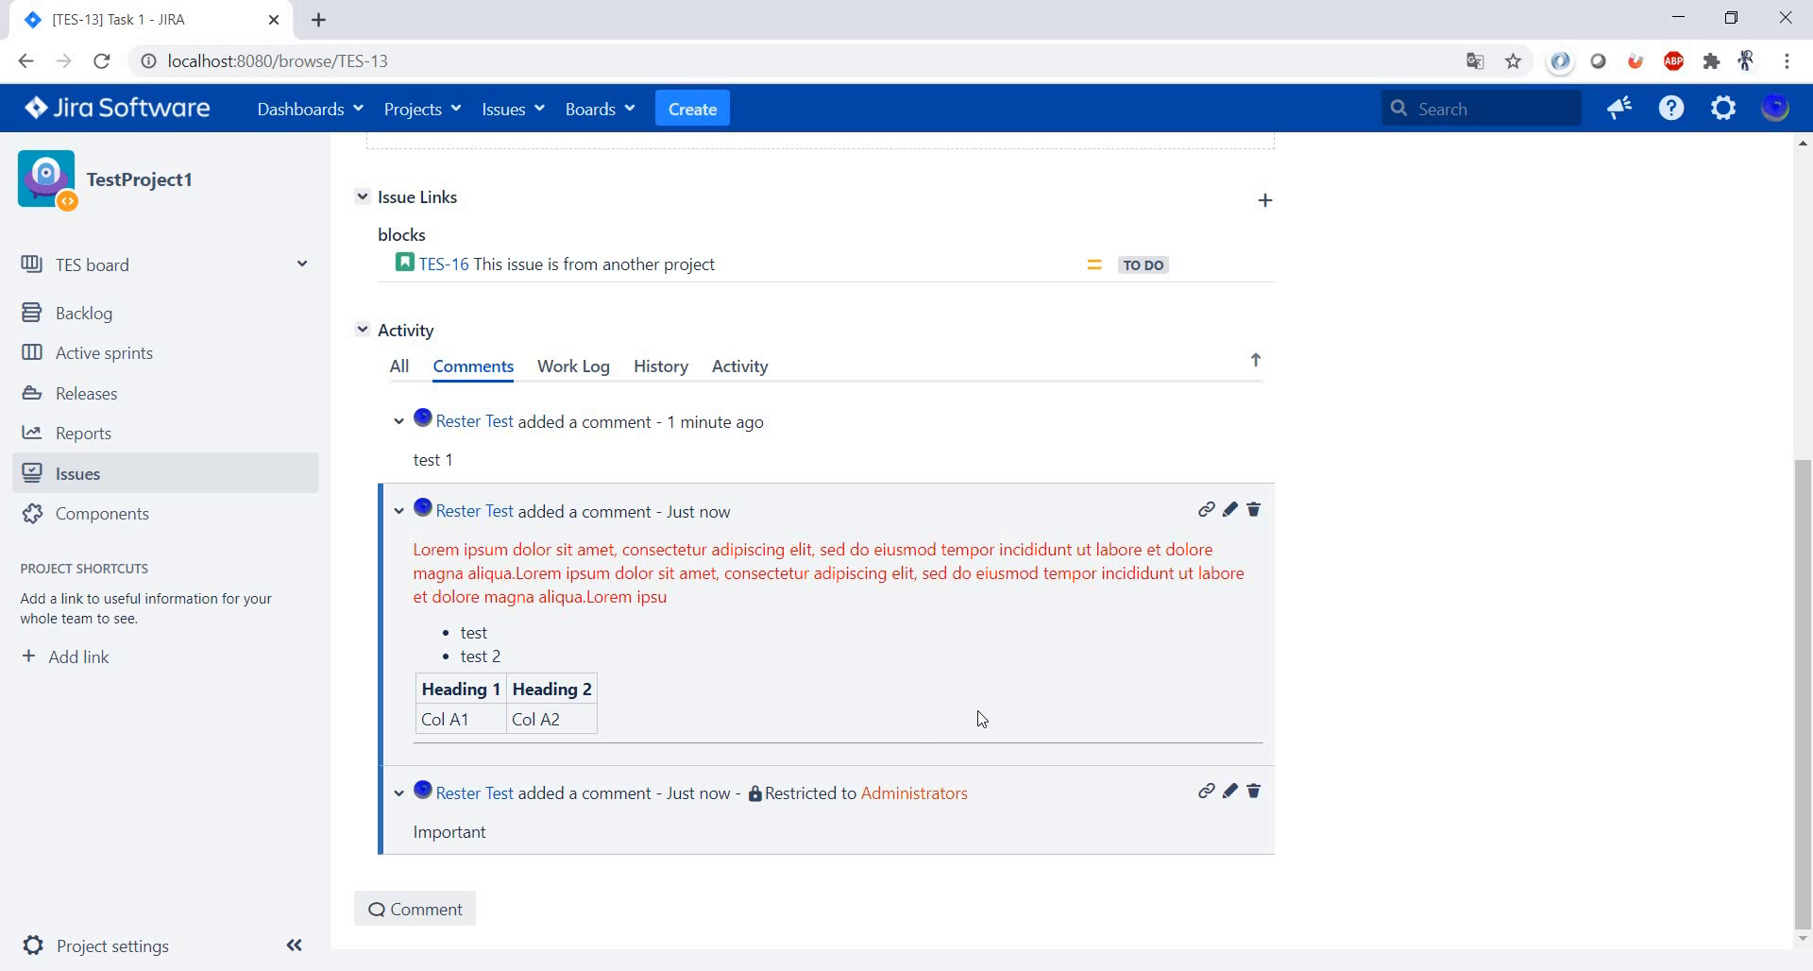
pyautogui.click(413, 906)
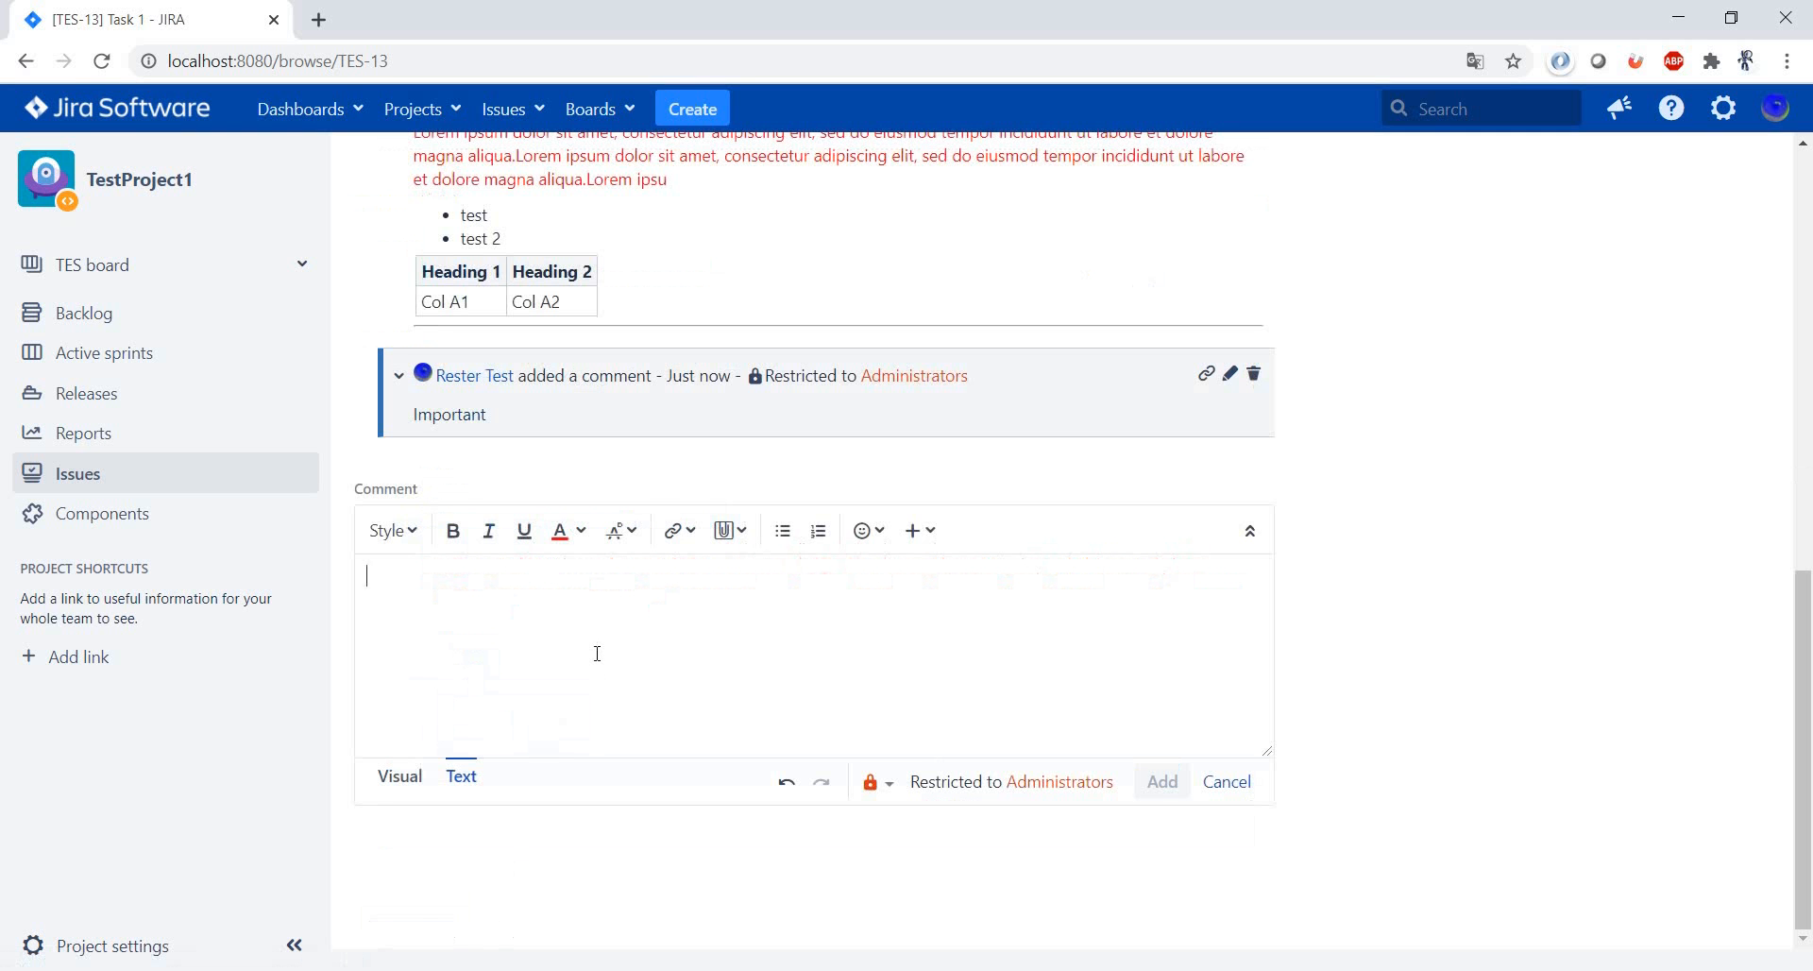
pyautogui.write('@')
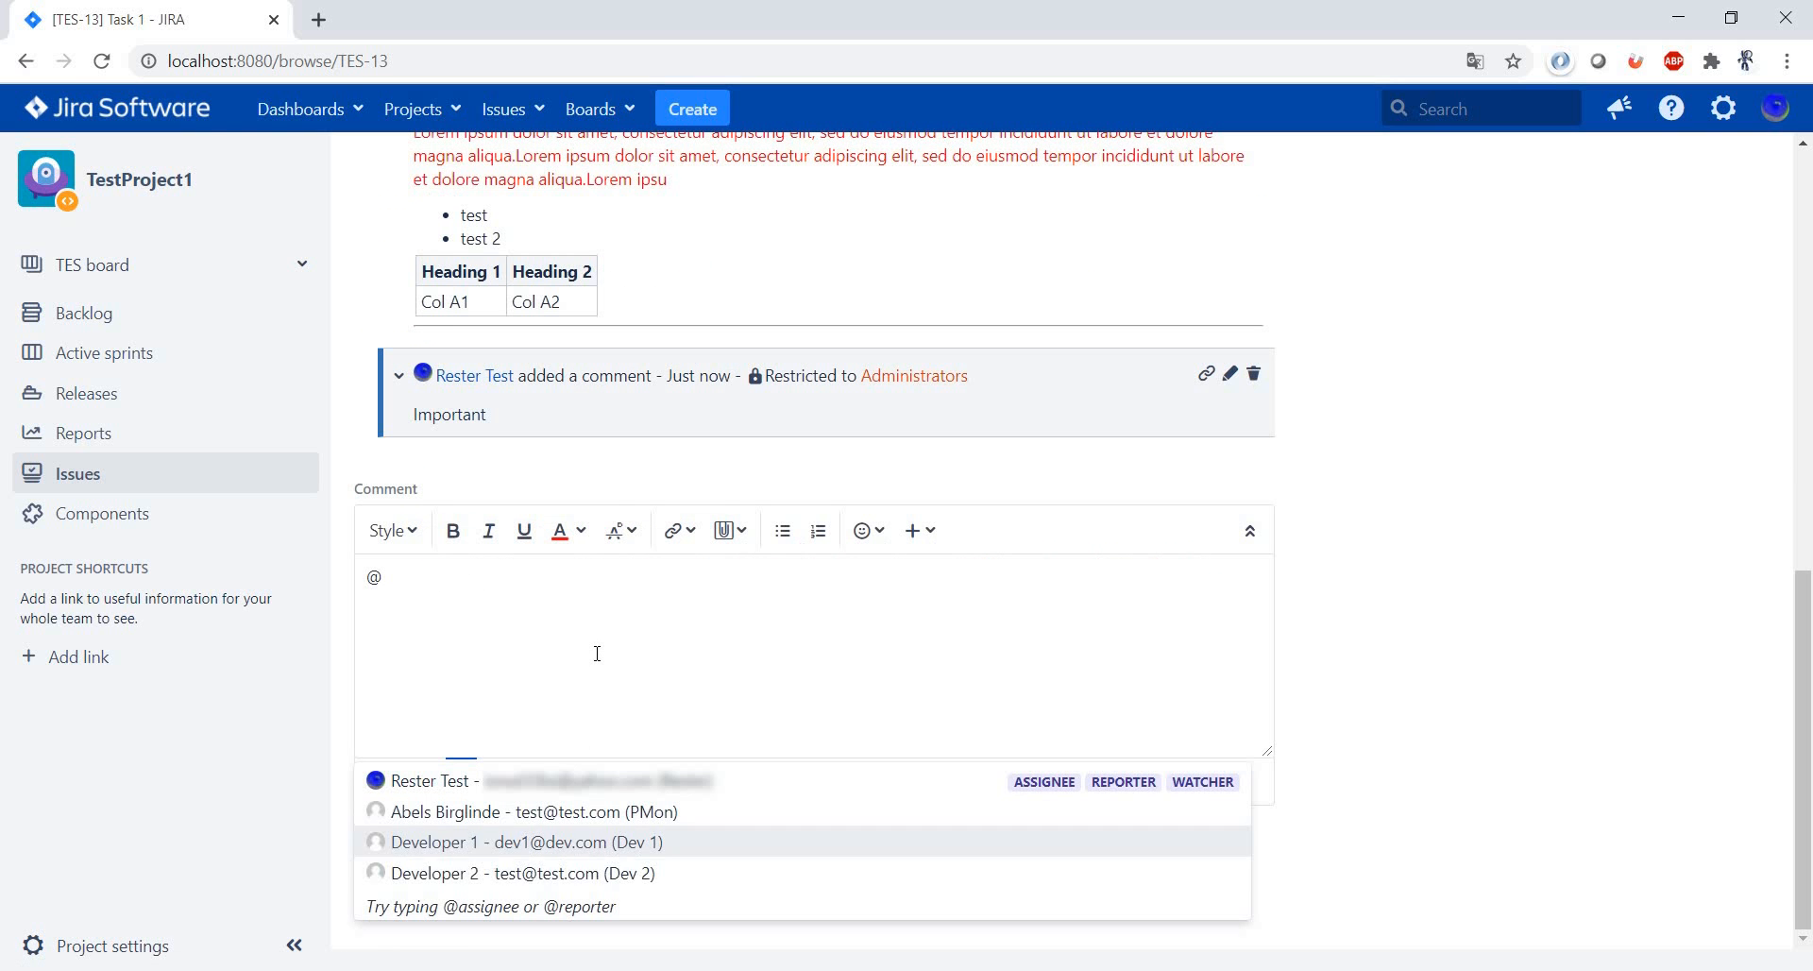
pyautogui.click(527, 872)
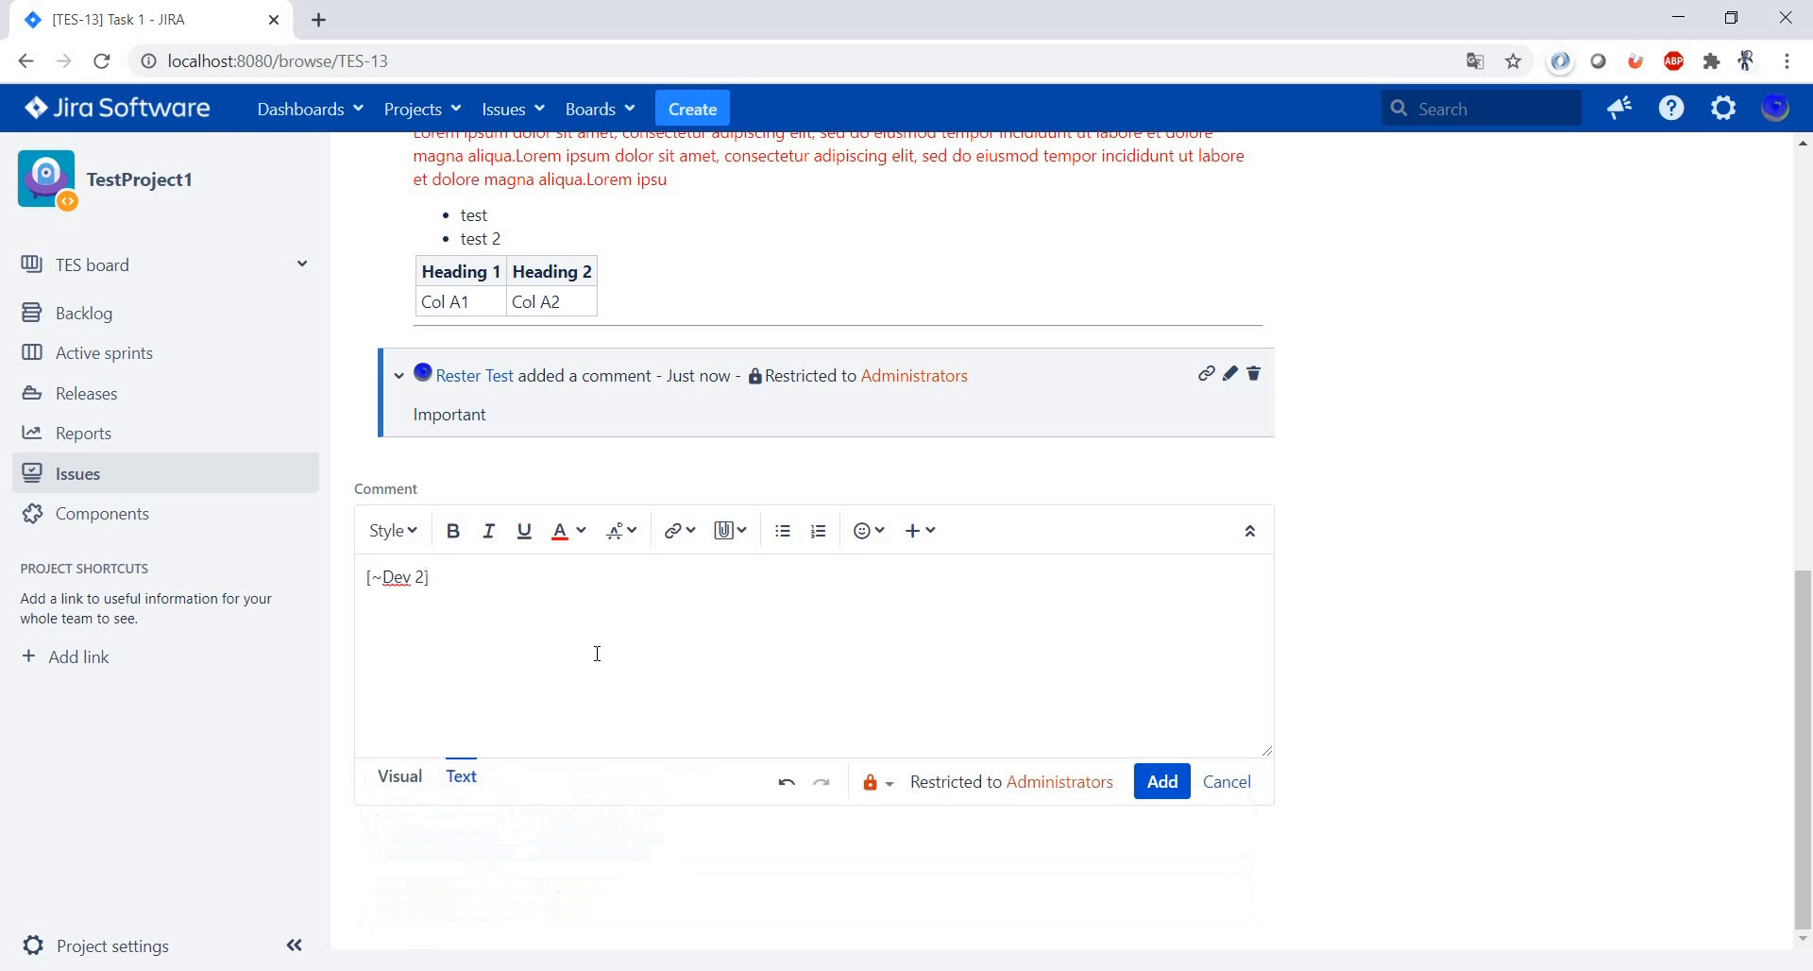
pyautogui.write('- Ple')
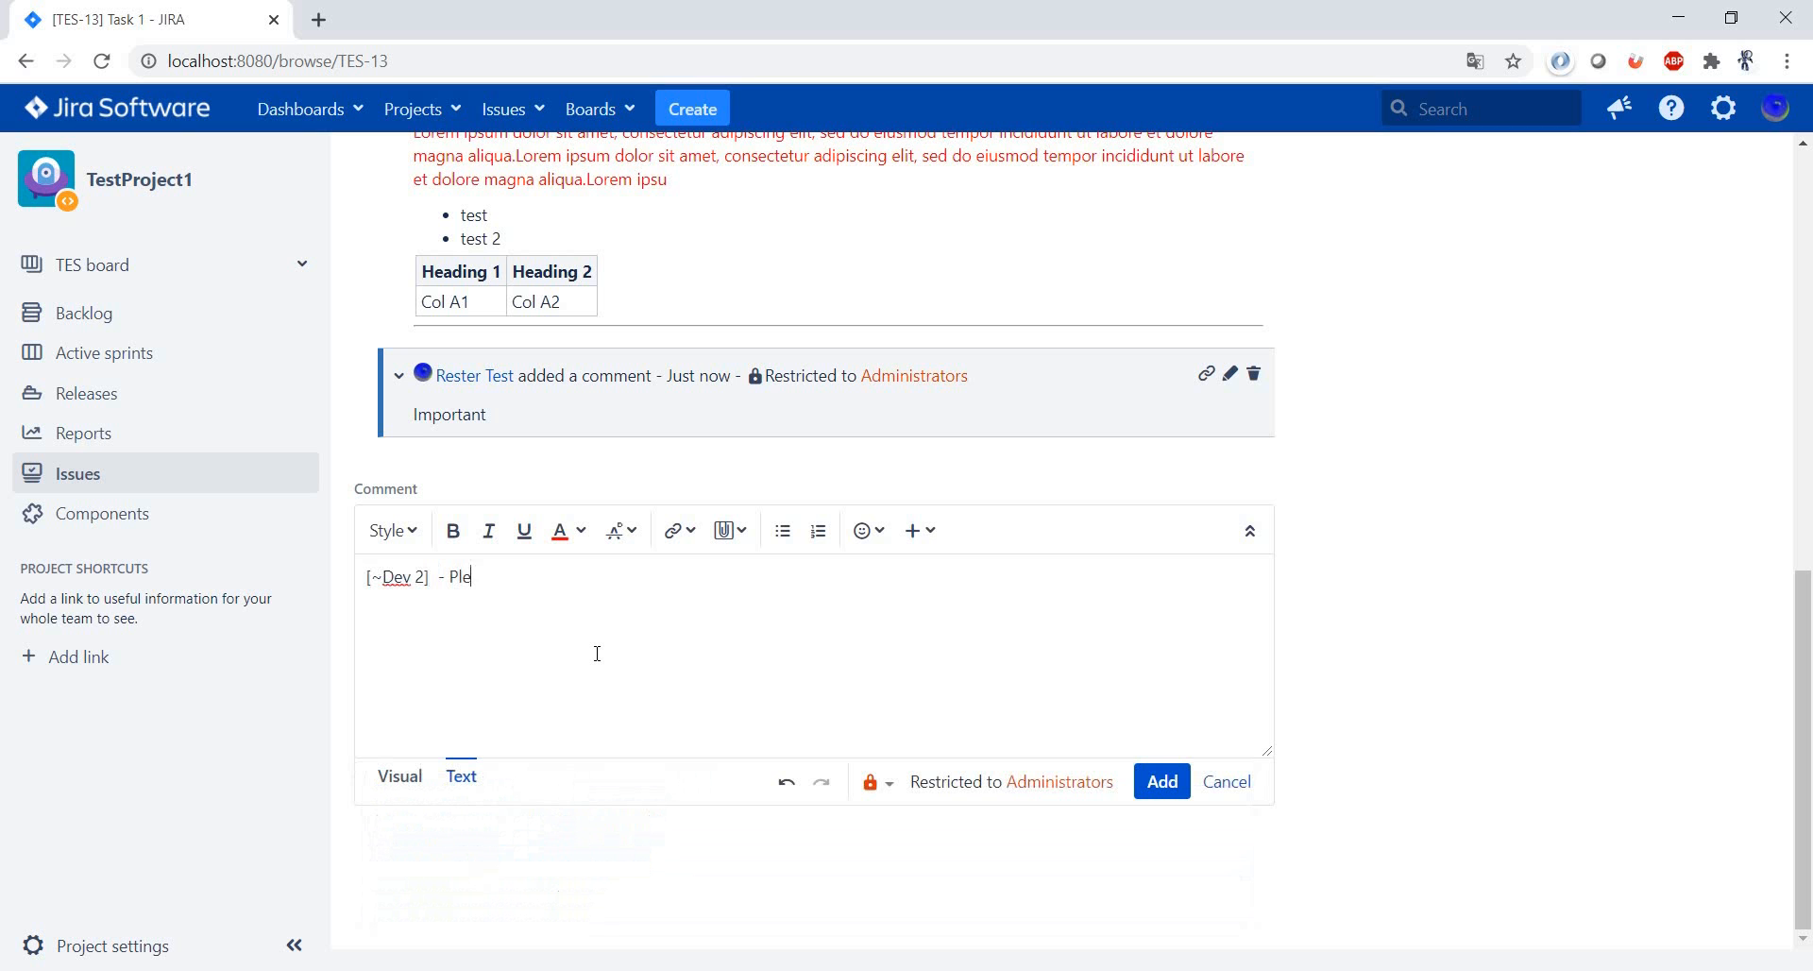
pyautogui.write('ase have a look a')
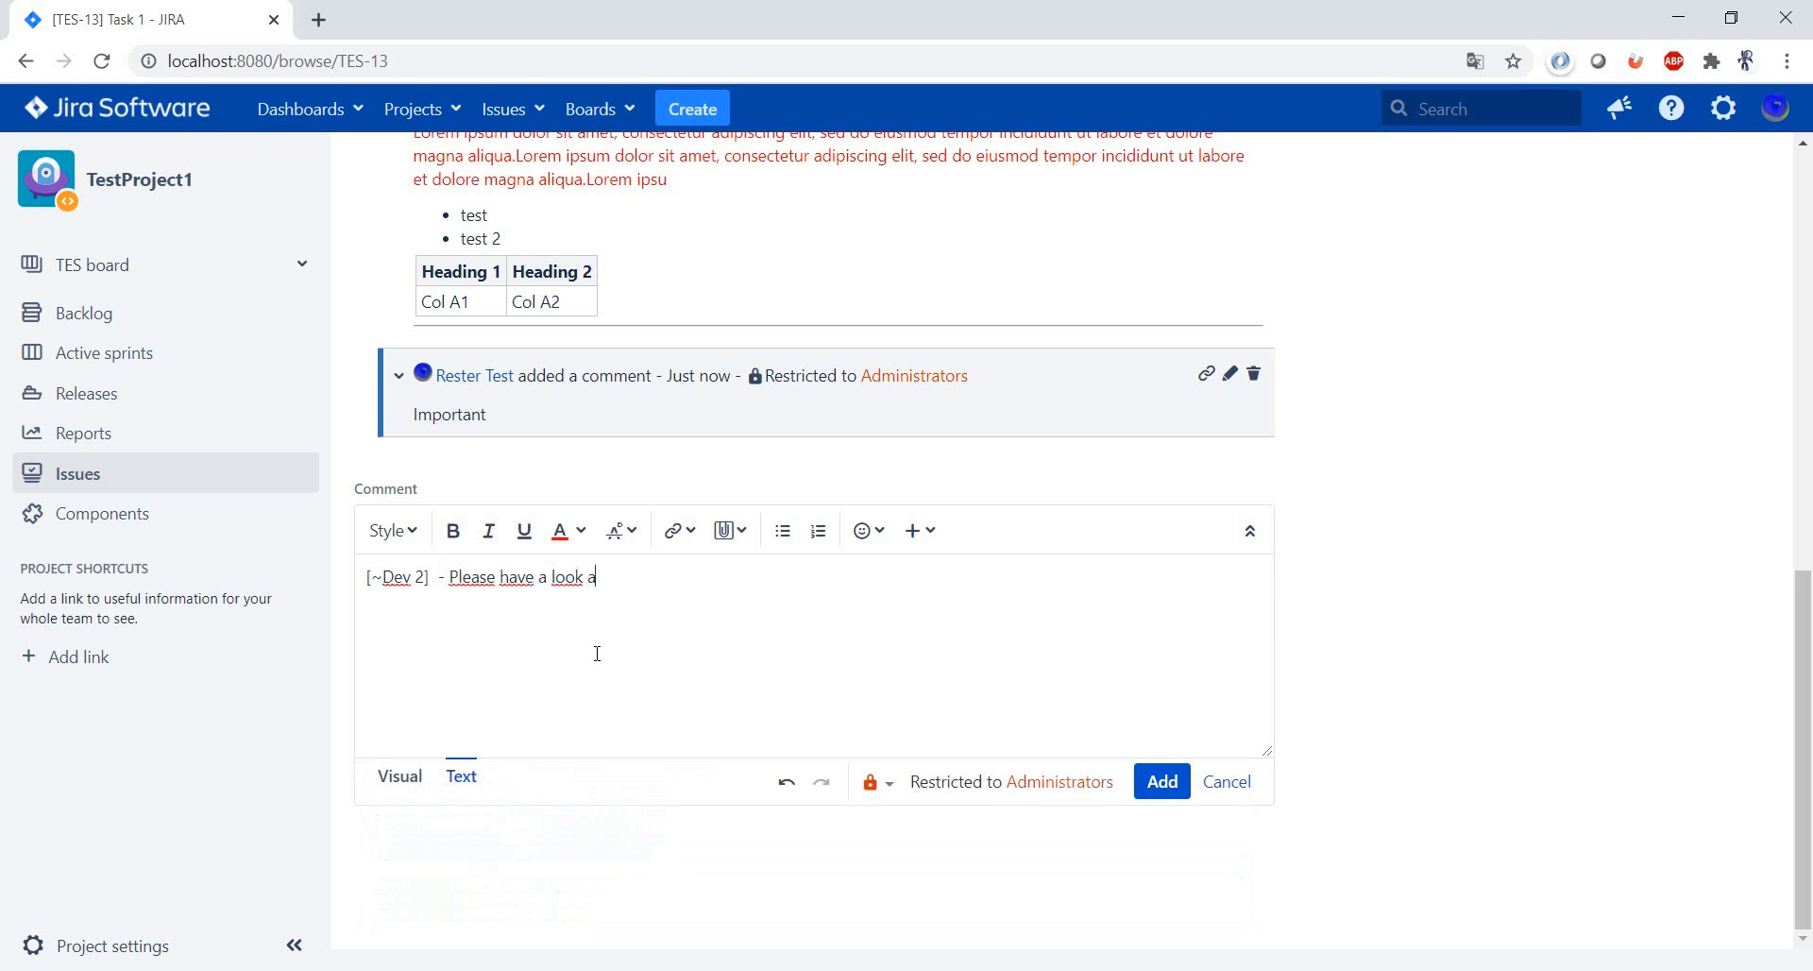
pyautogui.write('right')
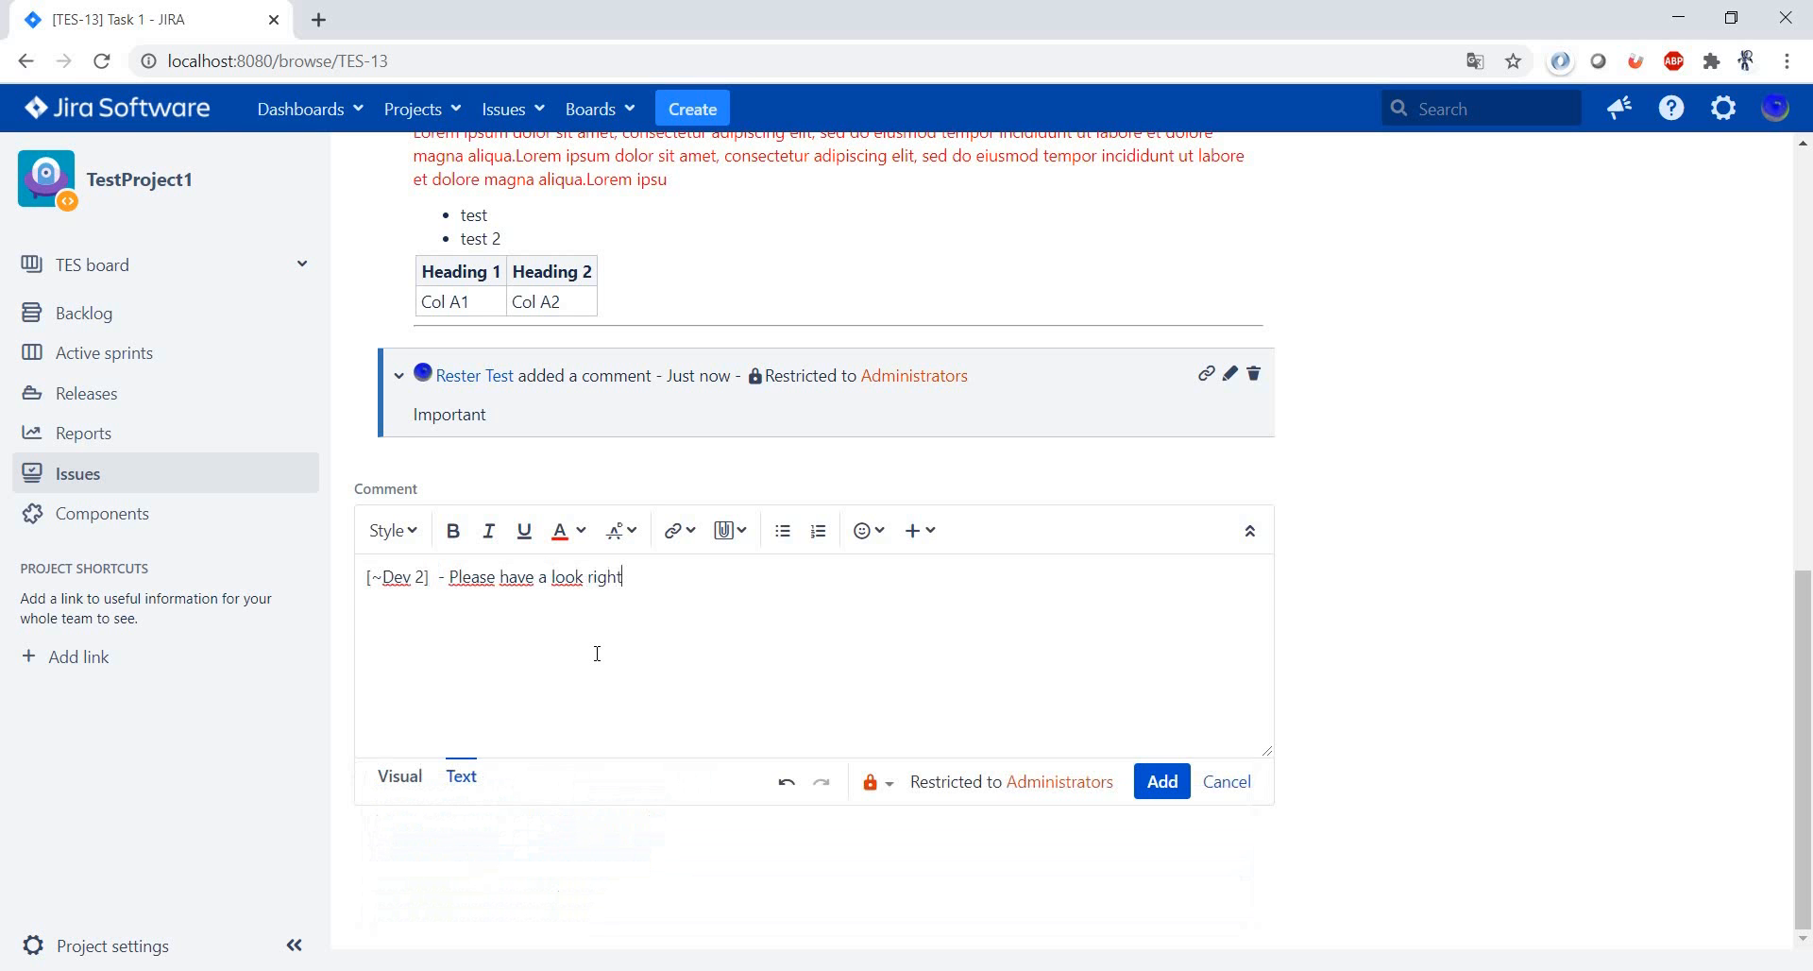
pyautogui.write('now')
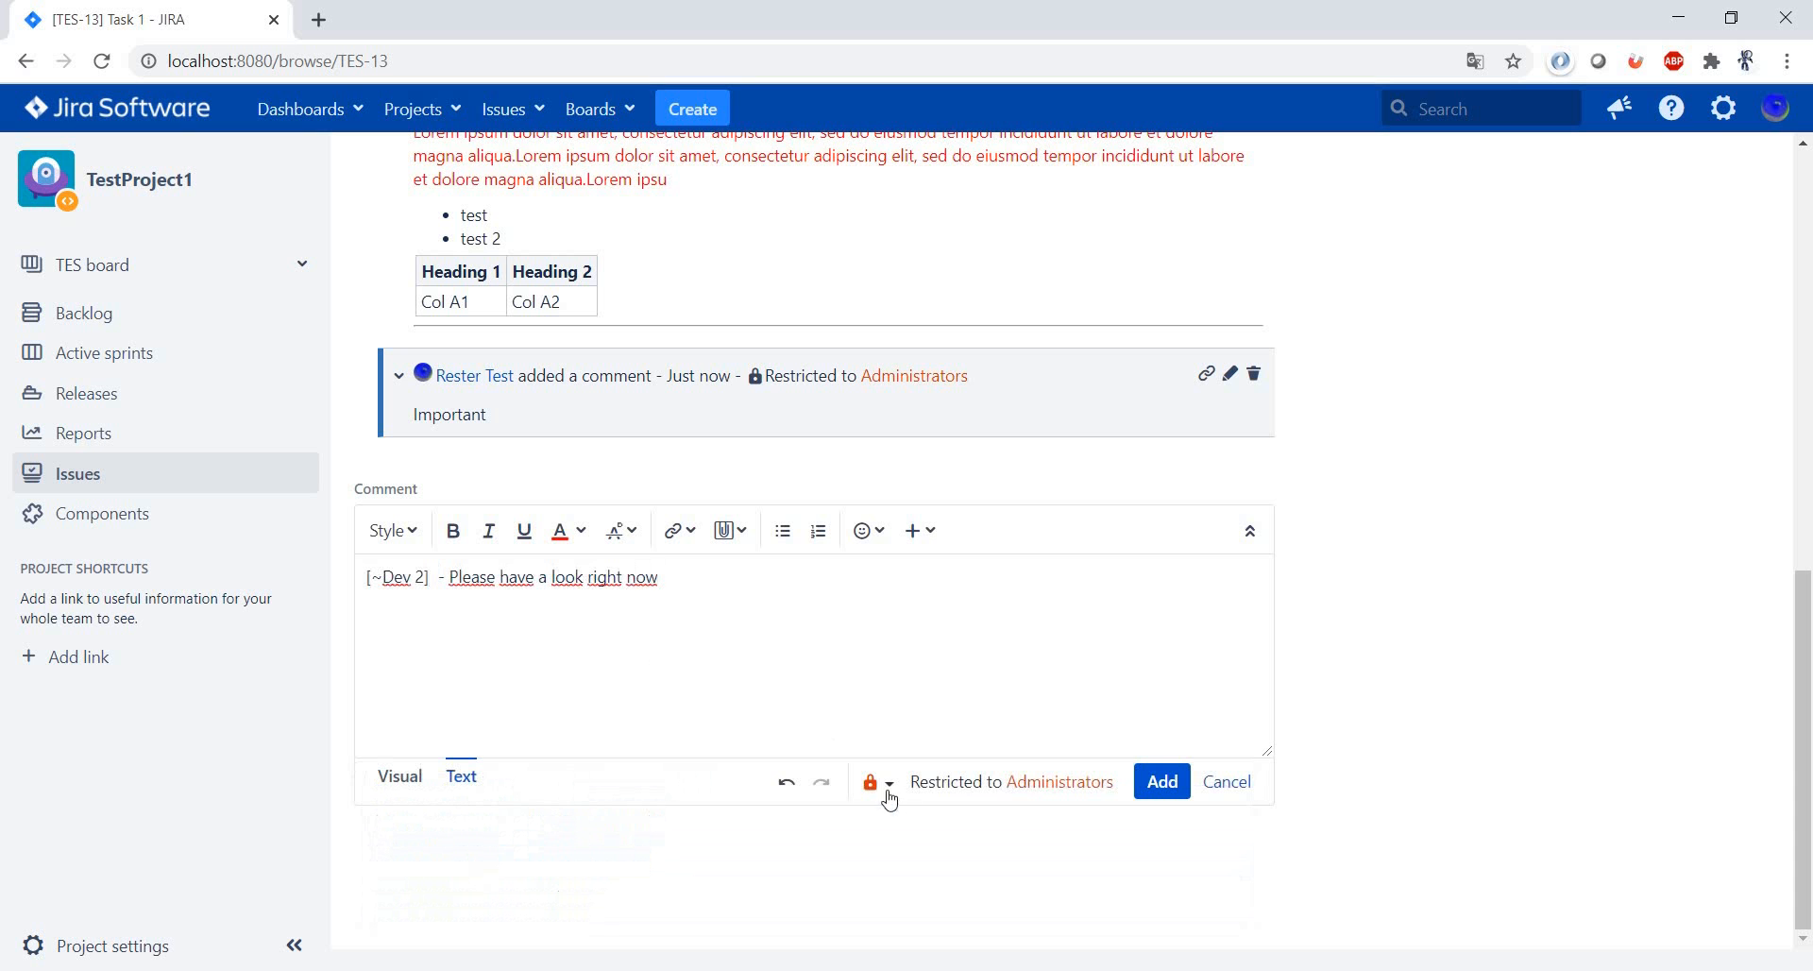
pyautogui.click(882, 783)
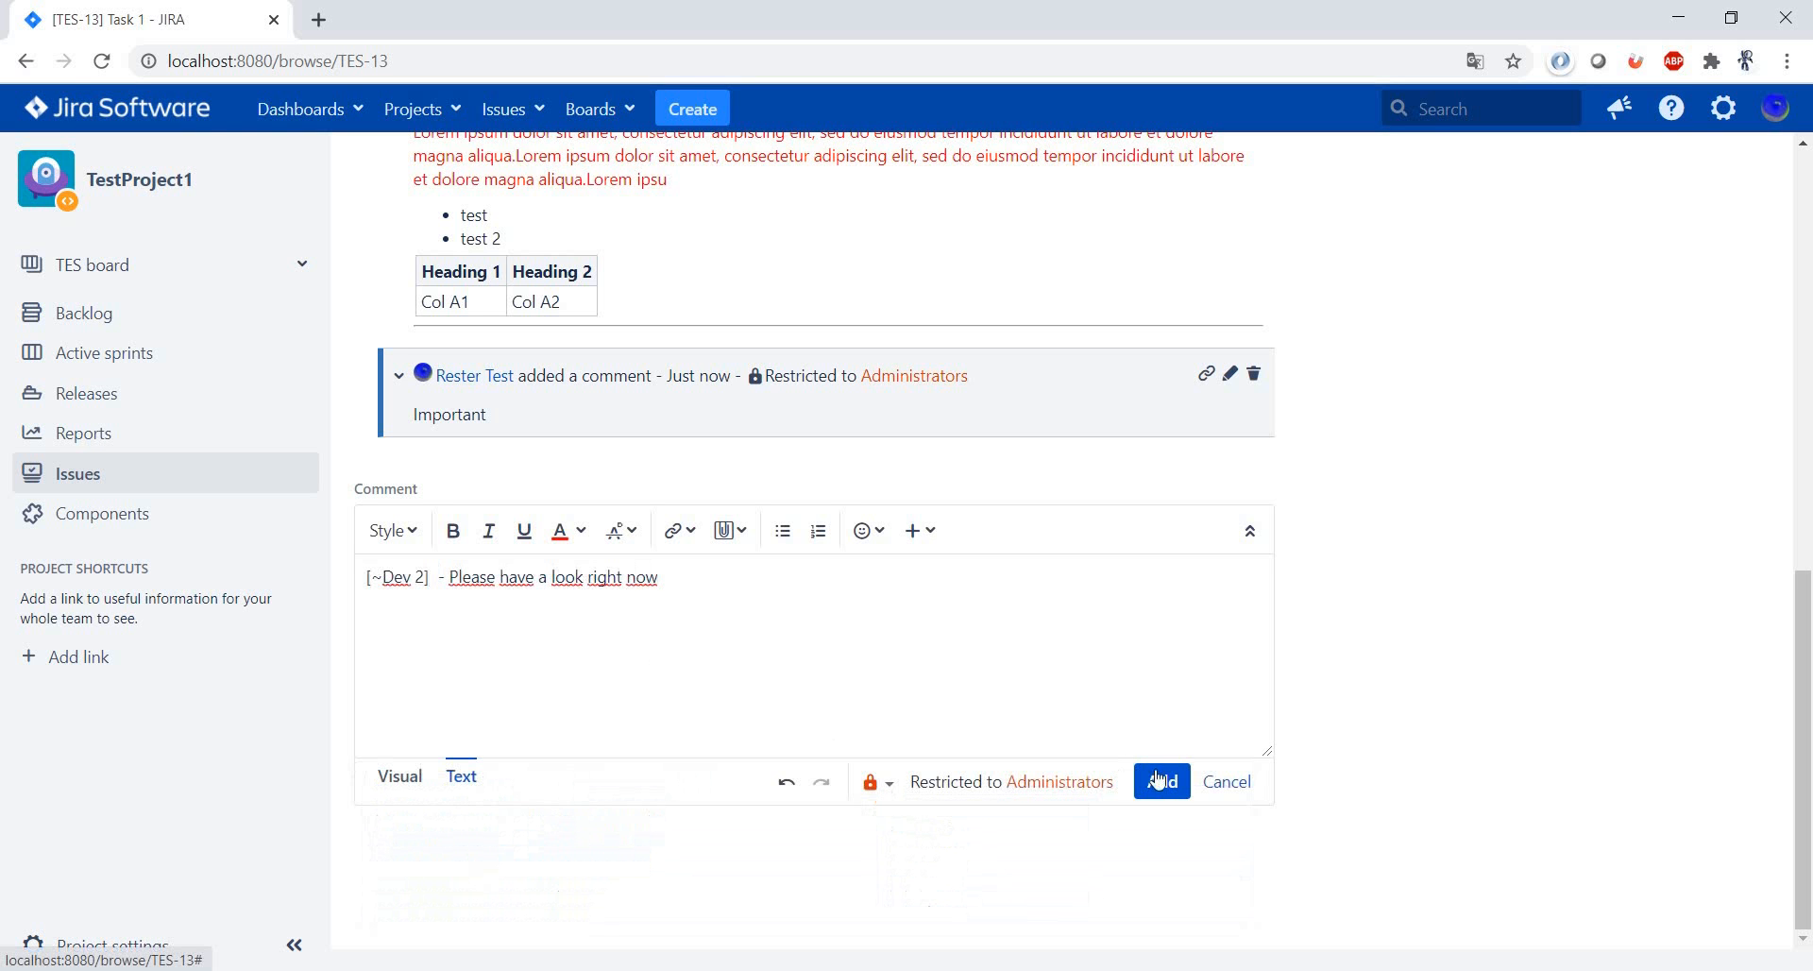
pyautogui.click(1162, 782)
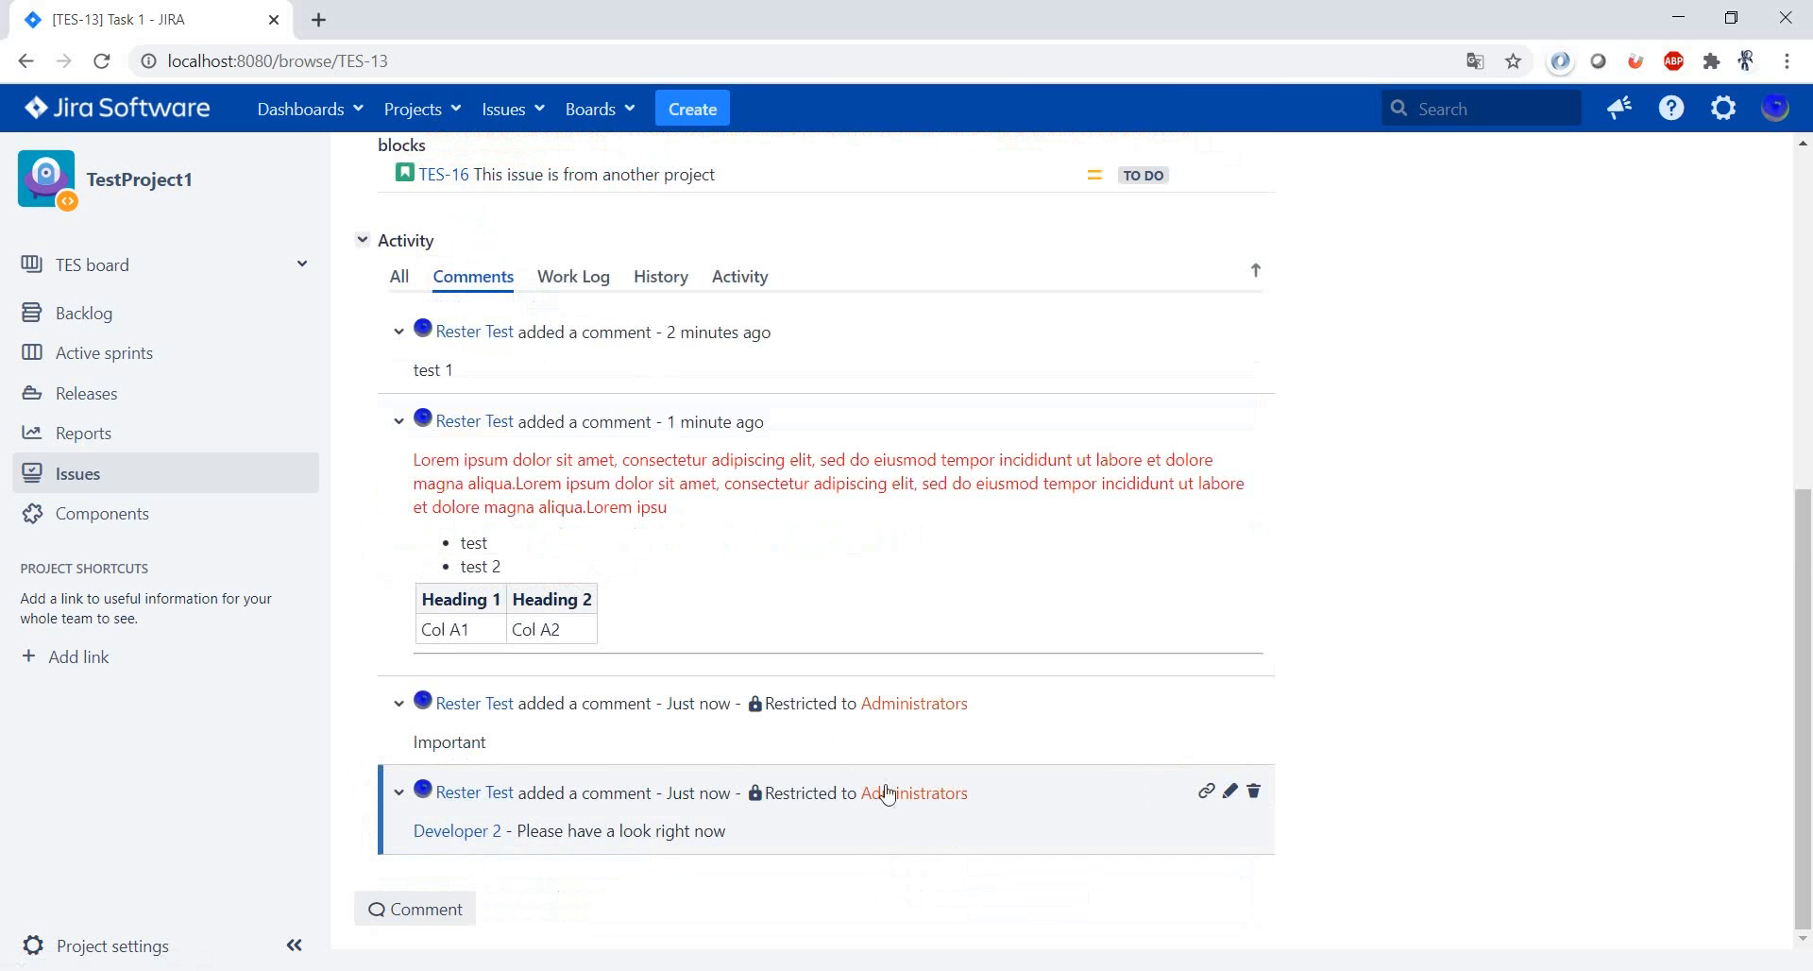
pyautogui.moveTo(456, 829)
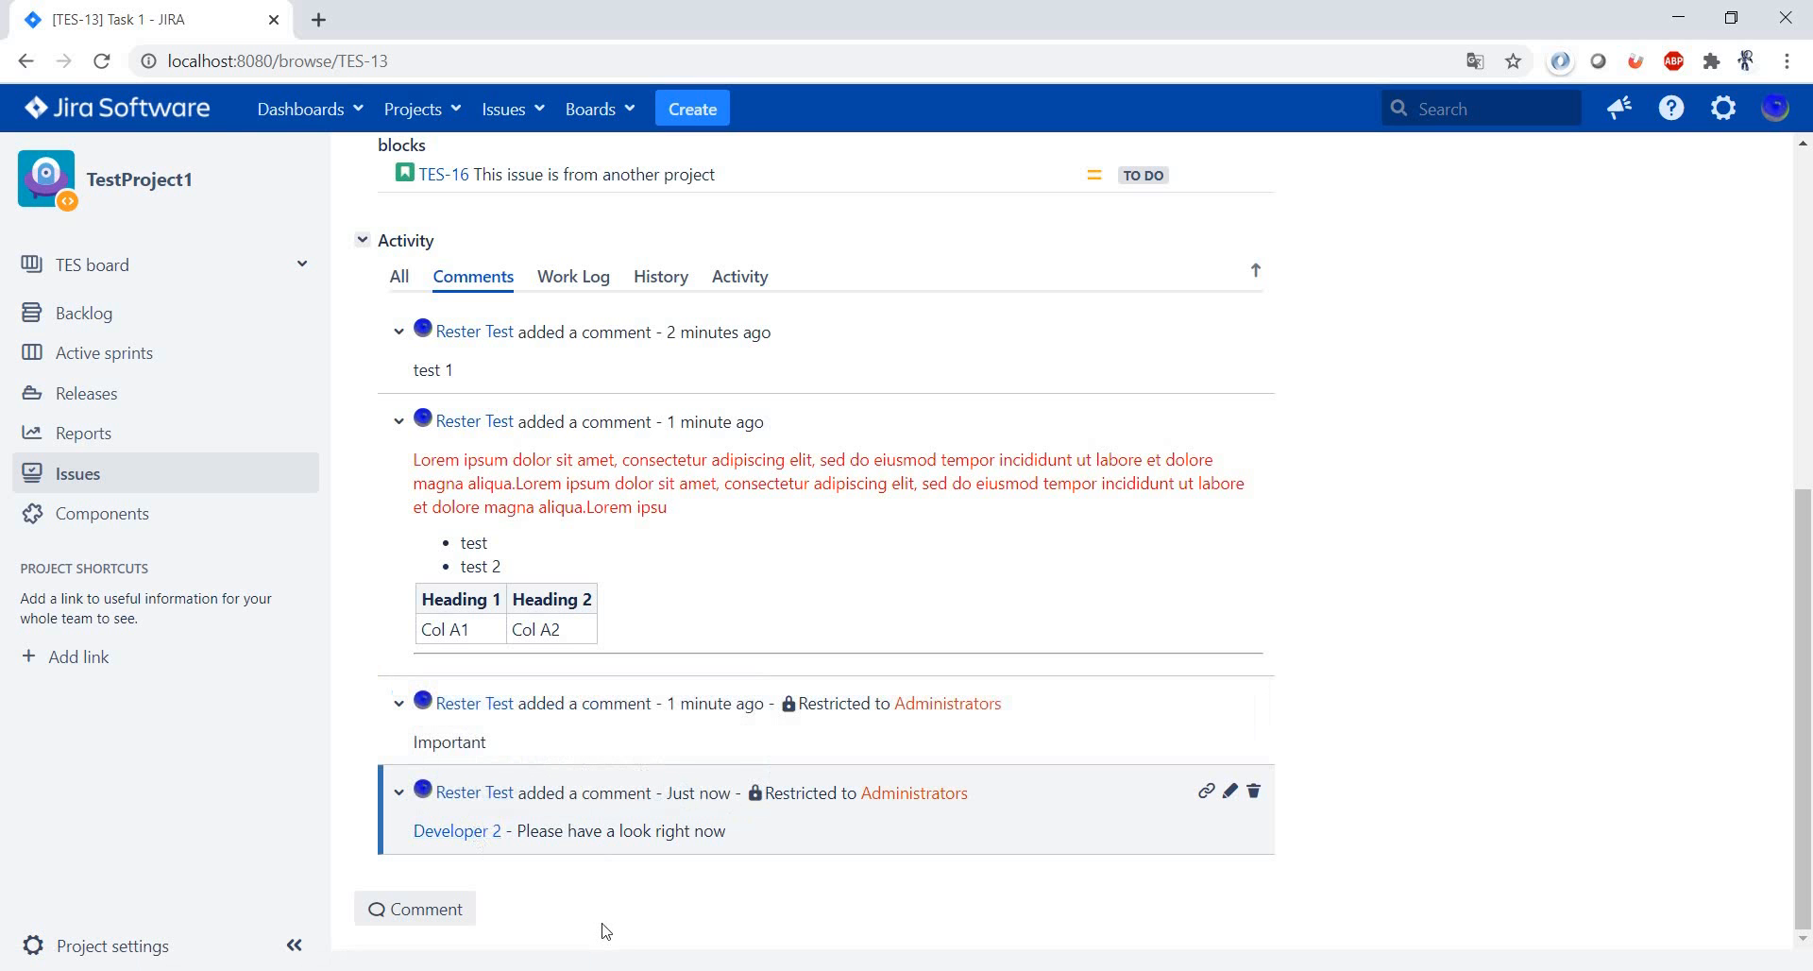
pyautogui.moveTo(572, 859)
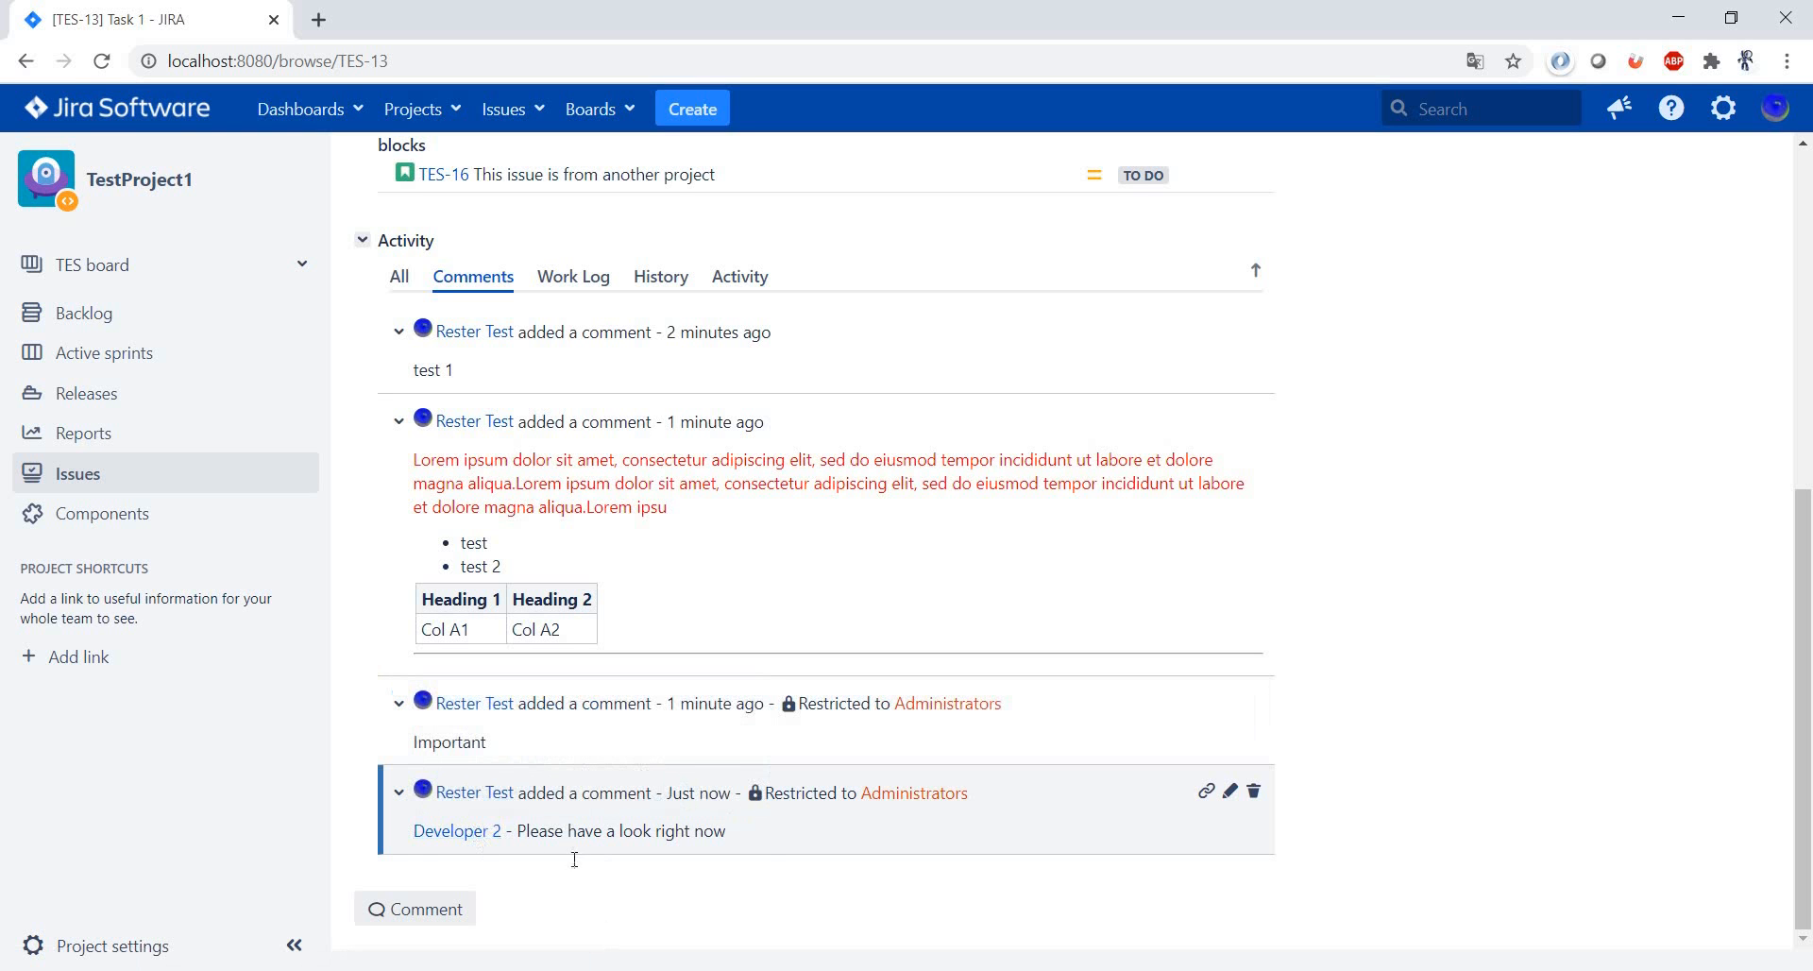
pyautogui.moveTo(759, 853)
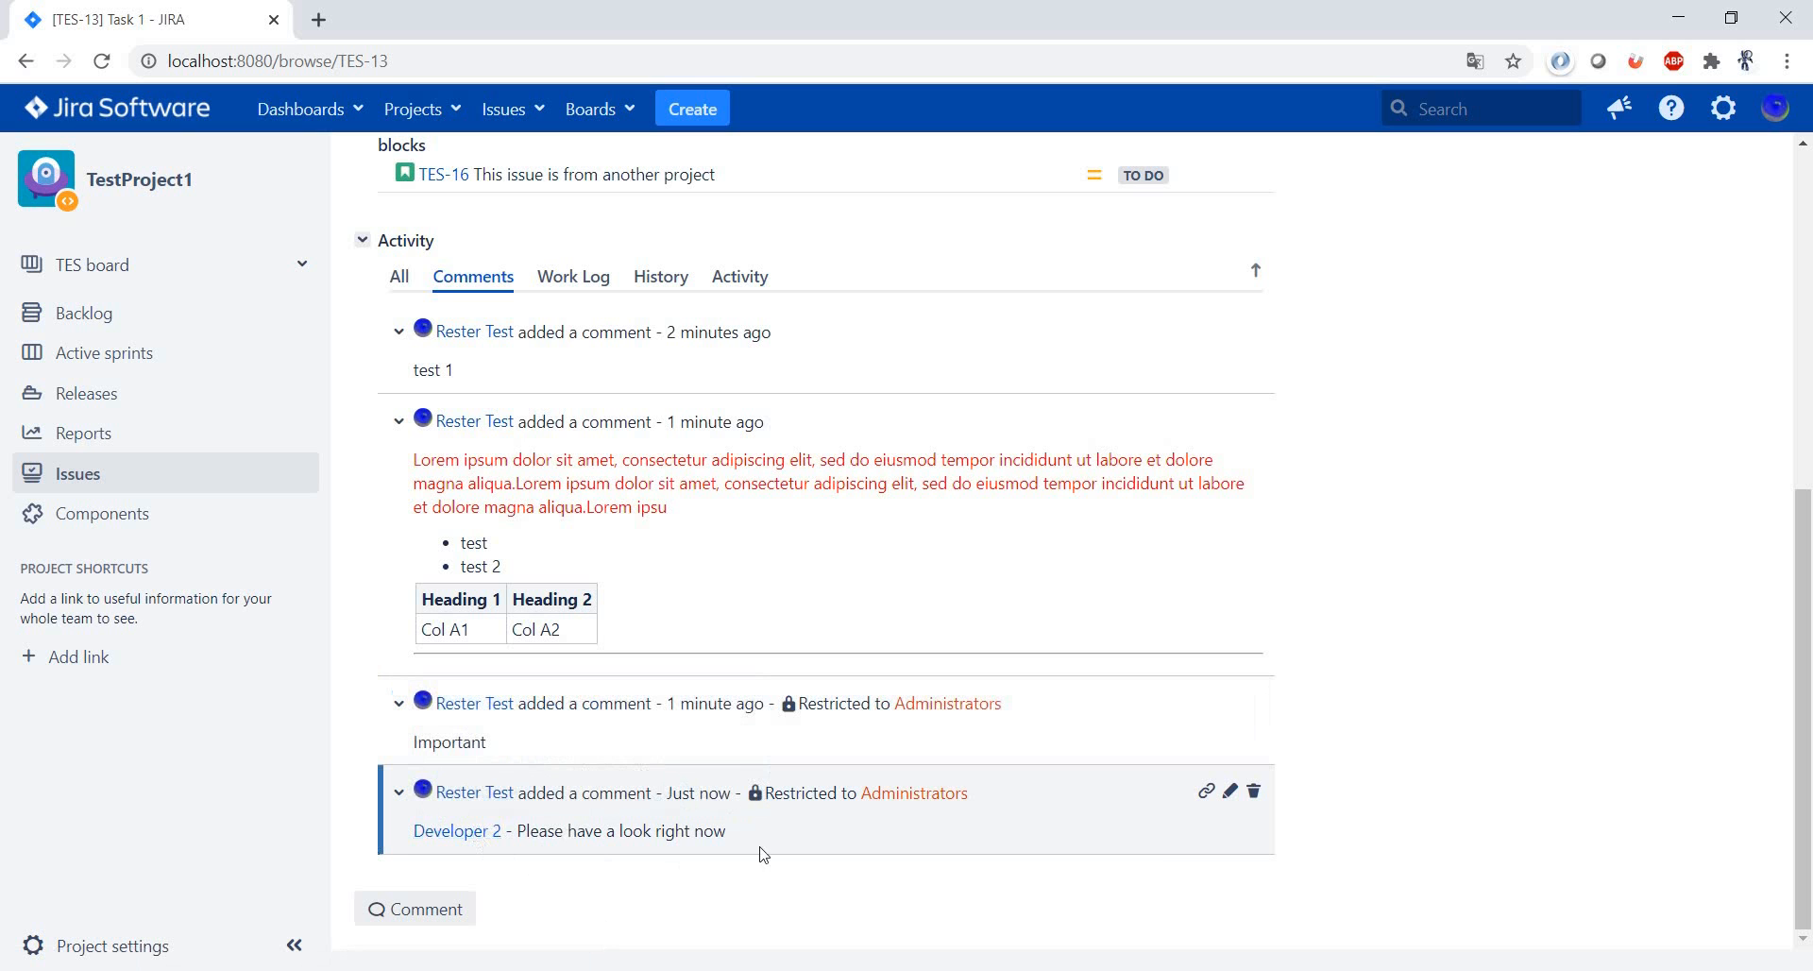
pyautogui.moveTo(1154, 839)
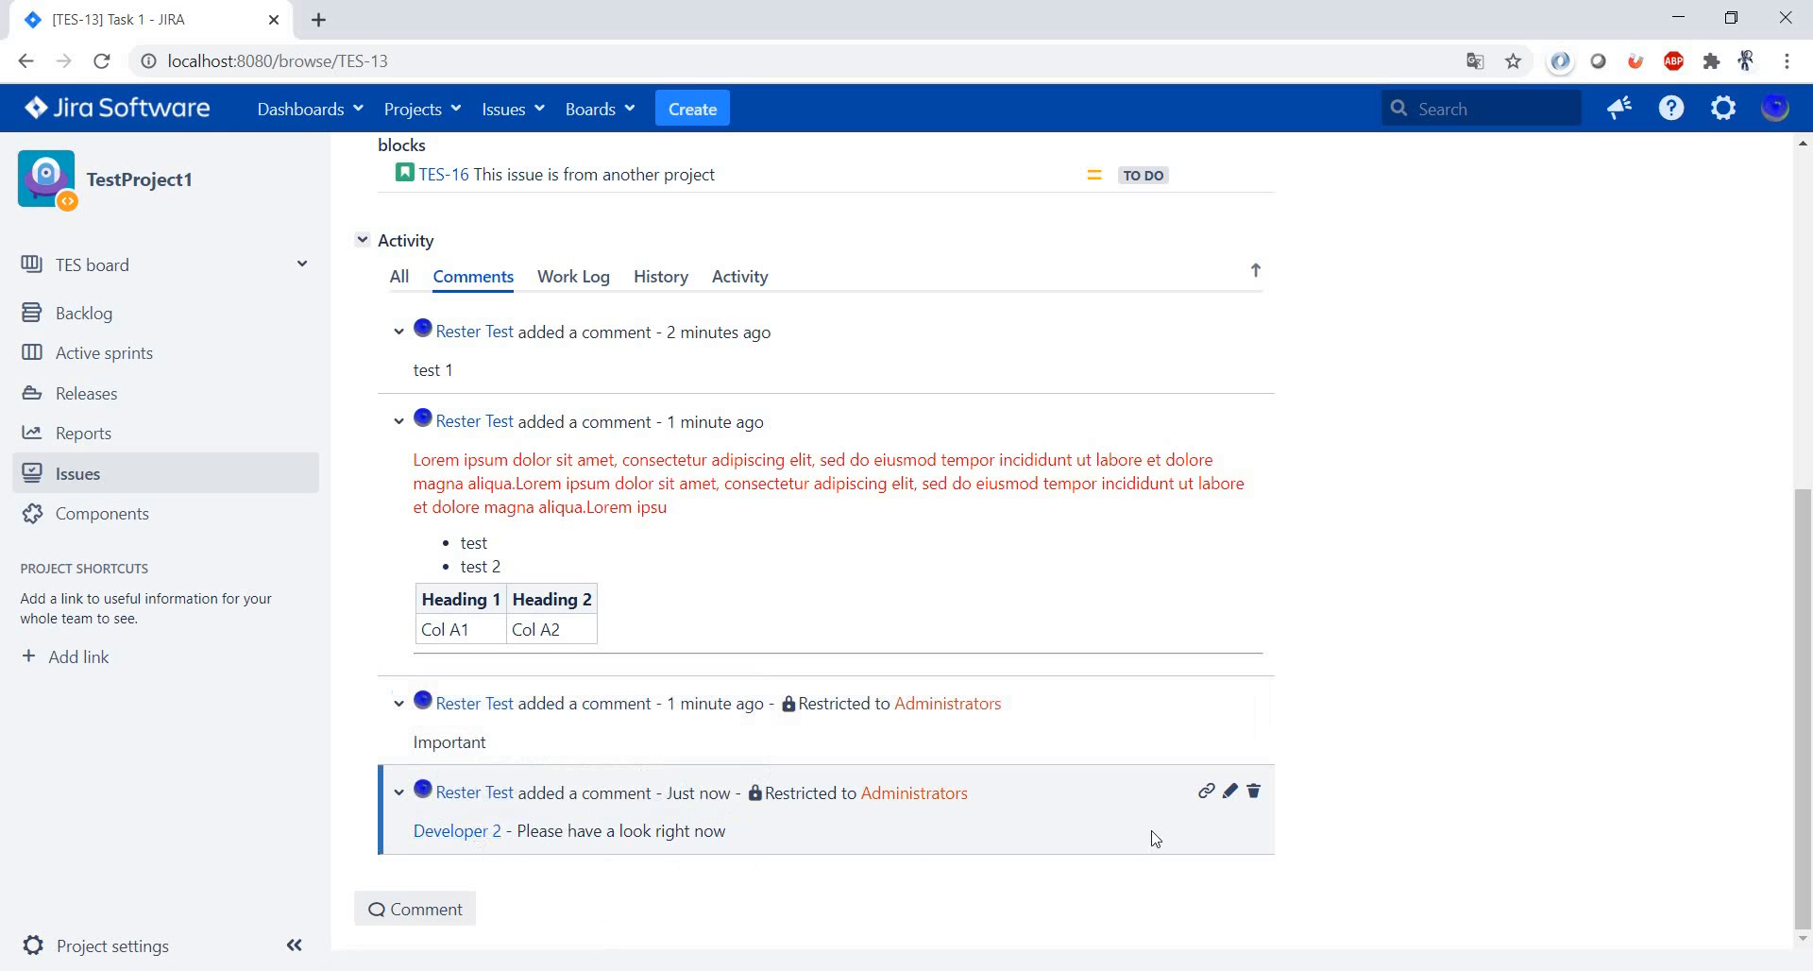
pyautogui.moveTo(1230, 792)
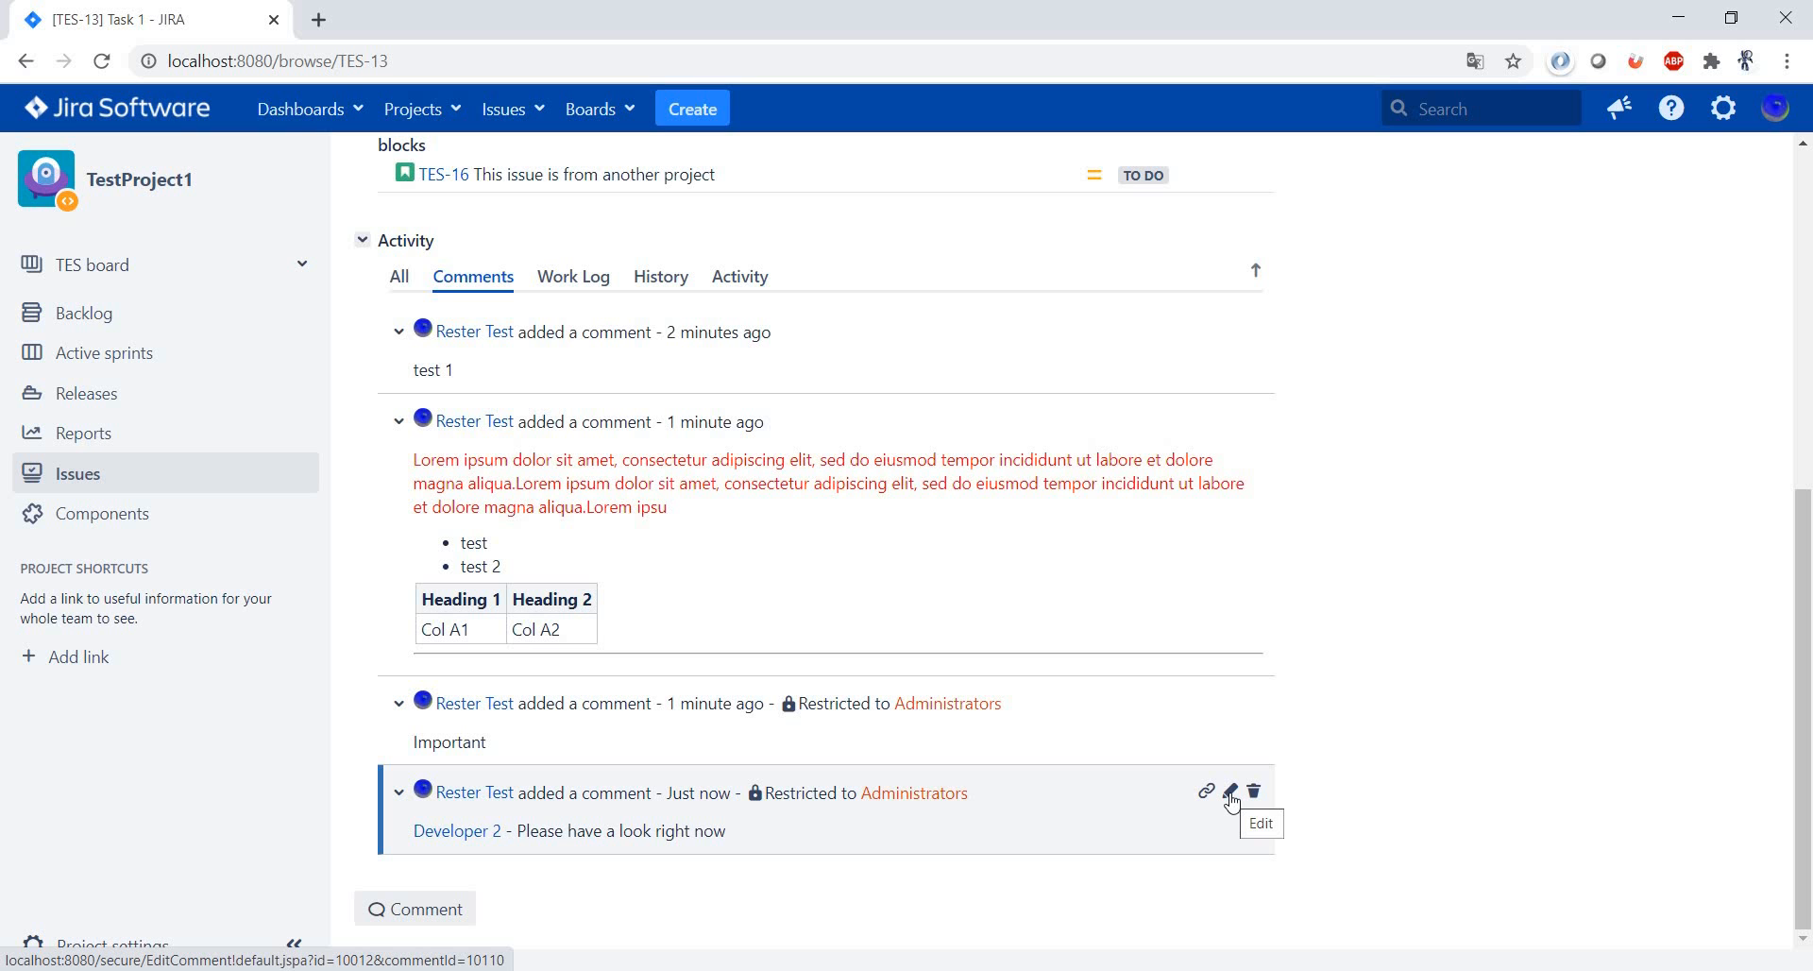
pyautogui.moveTo(1230, 782)
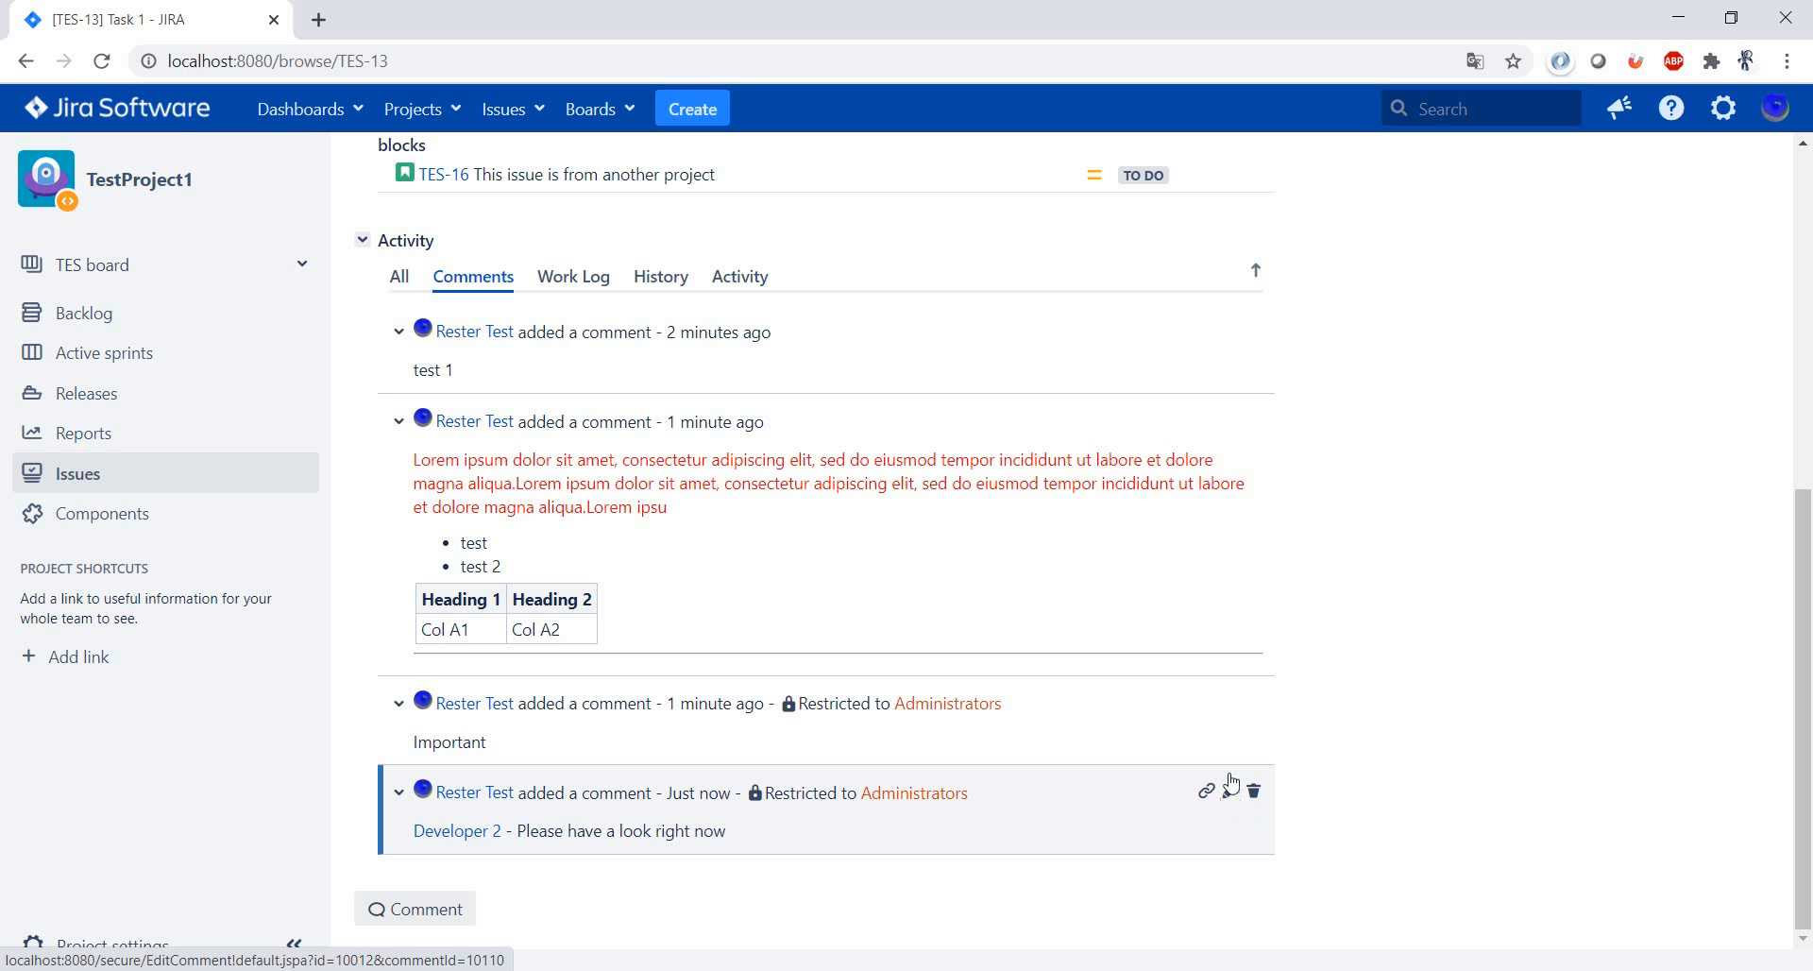
# Open the Developer 2 comment for editing and cancel without saving changes
pyautogui.click(1230, 790)
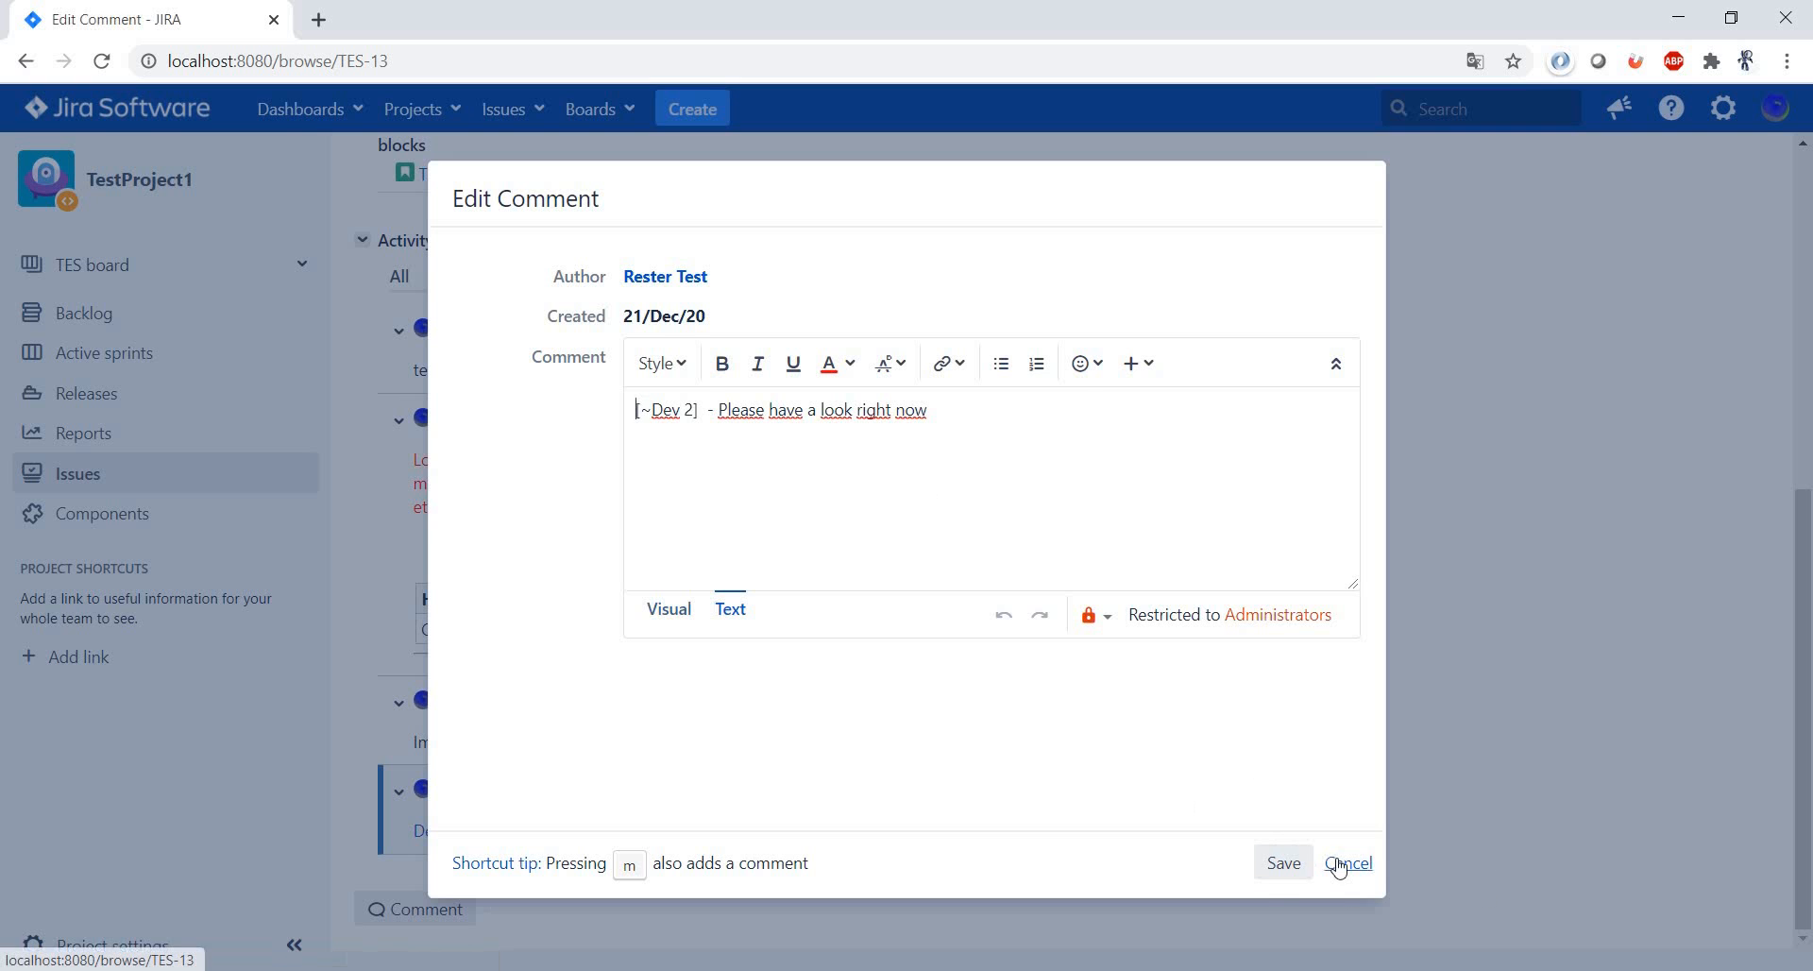
pyautogui.click(1347, 862)
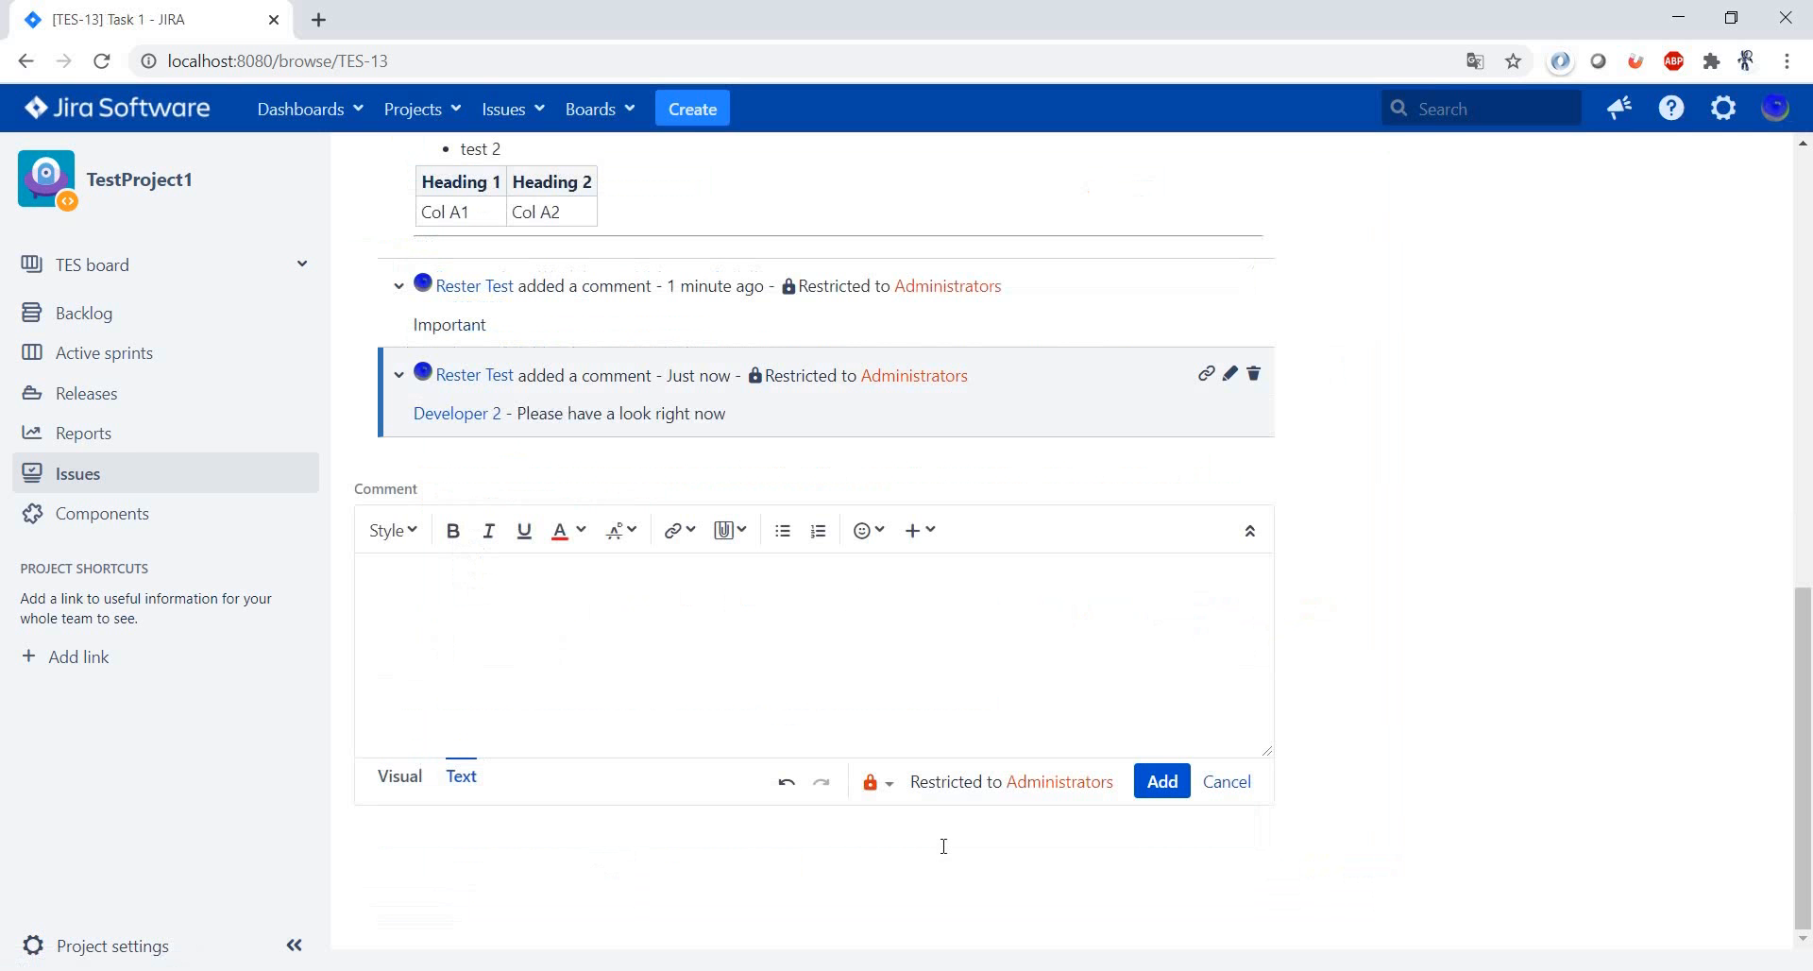
pyautogui.moveTo(583, 674)
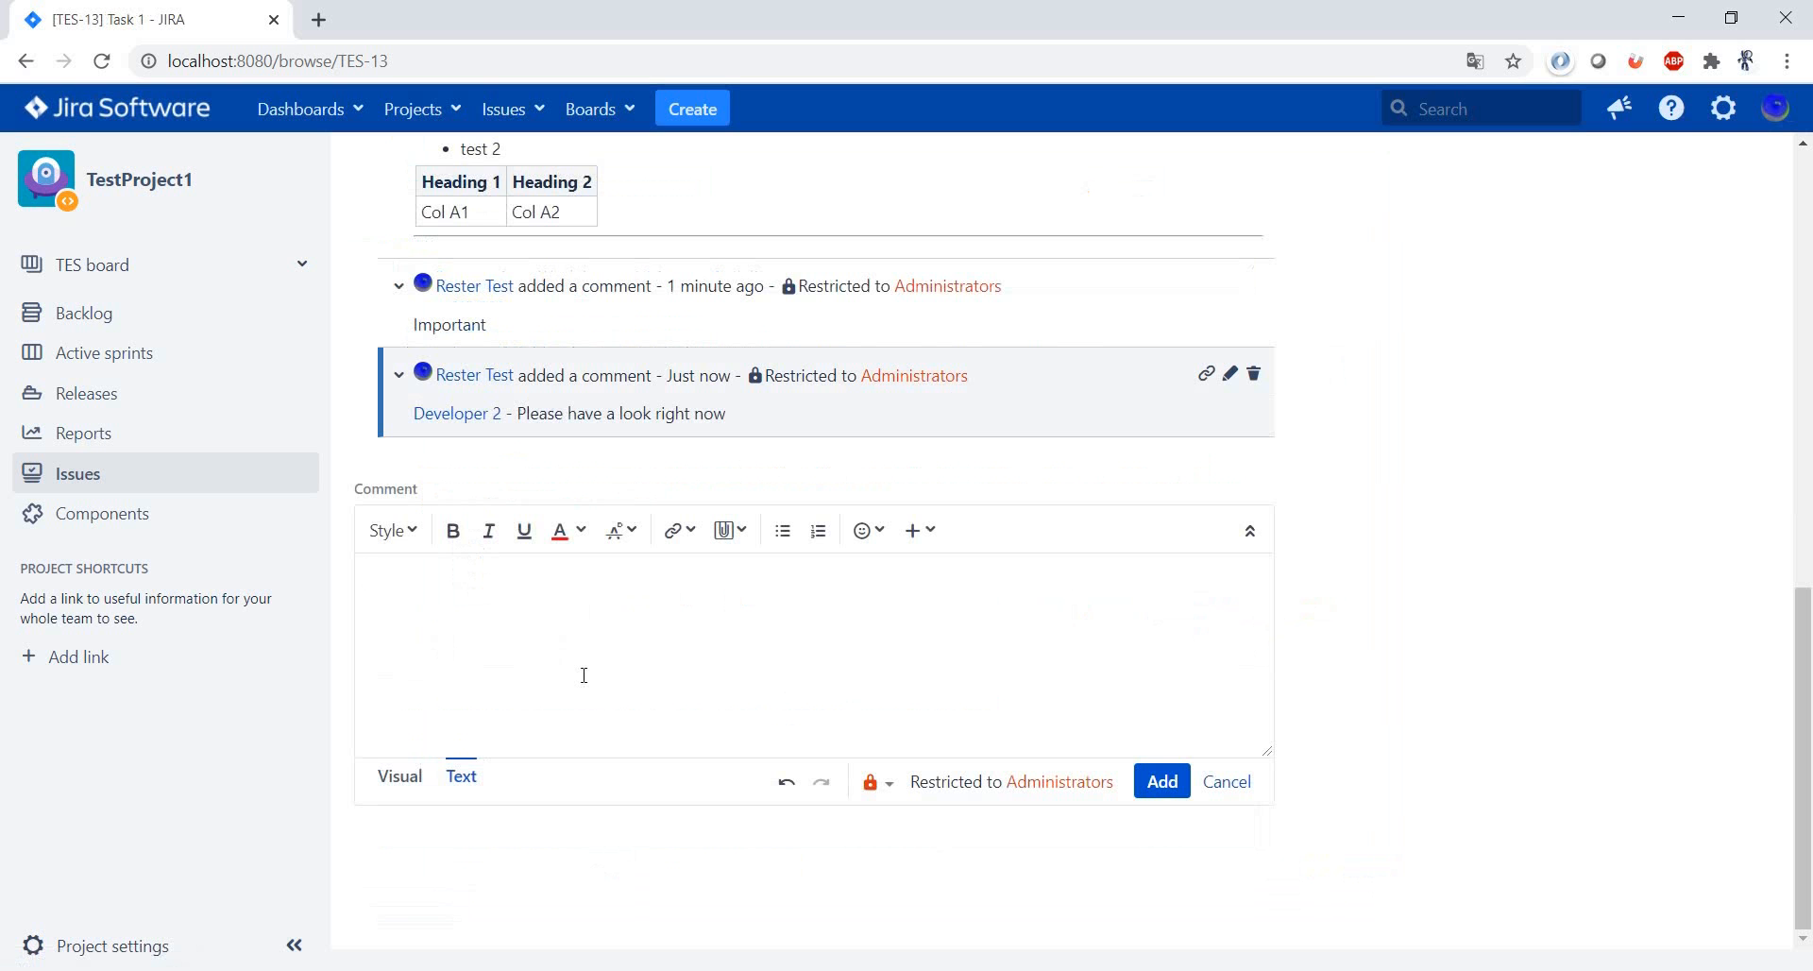
# Post a fifth comment reading 'test comment', restricted to Administrators
pyautogui.write('test')
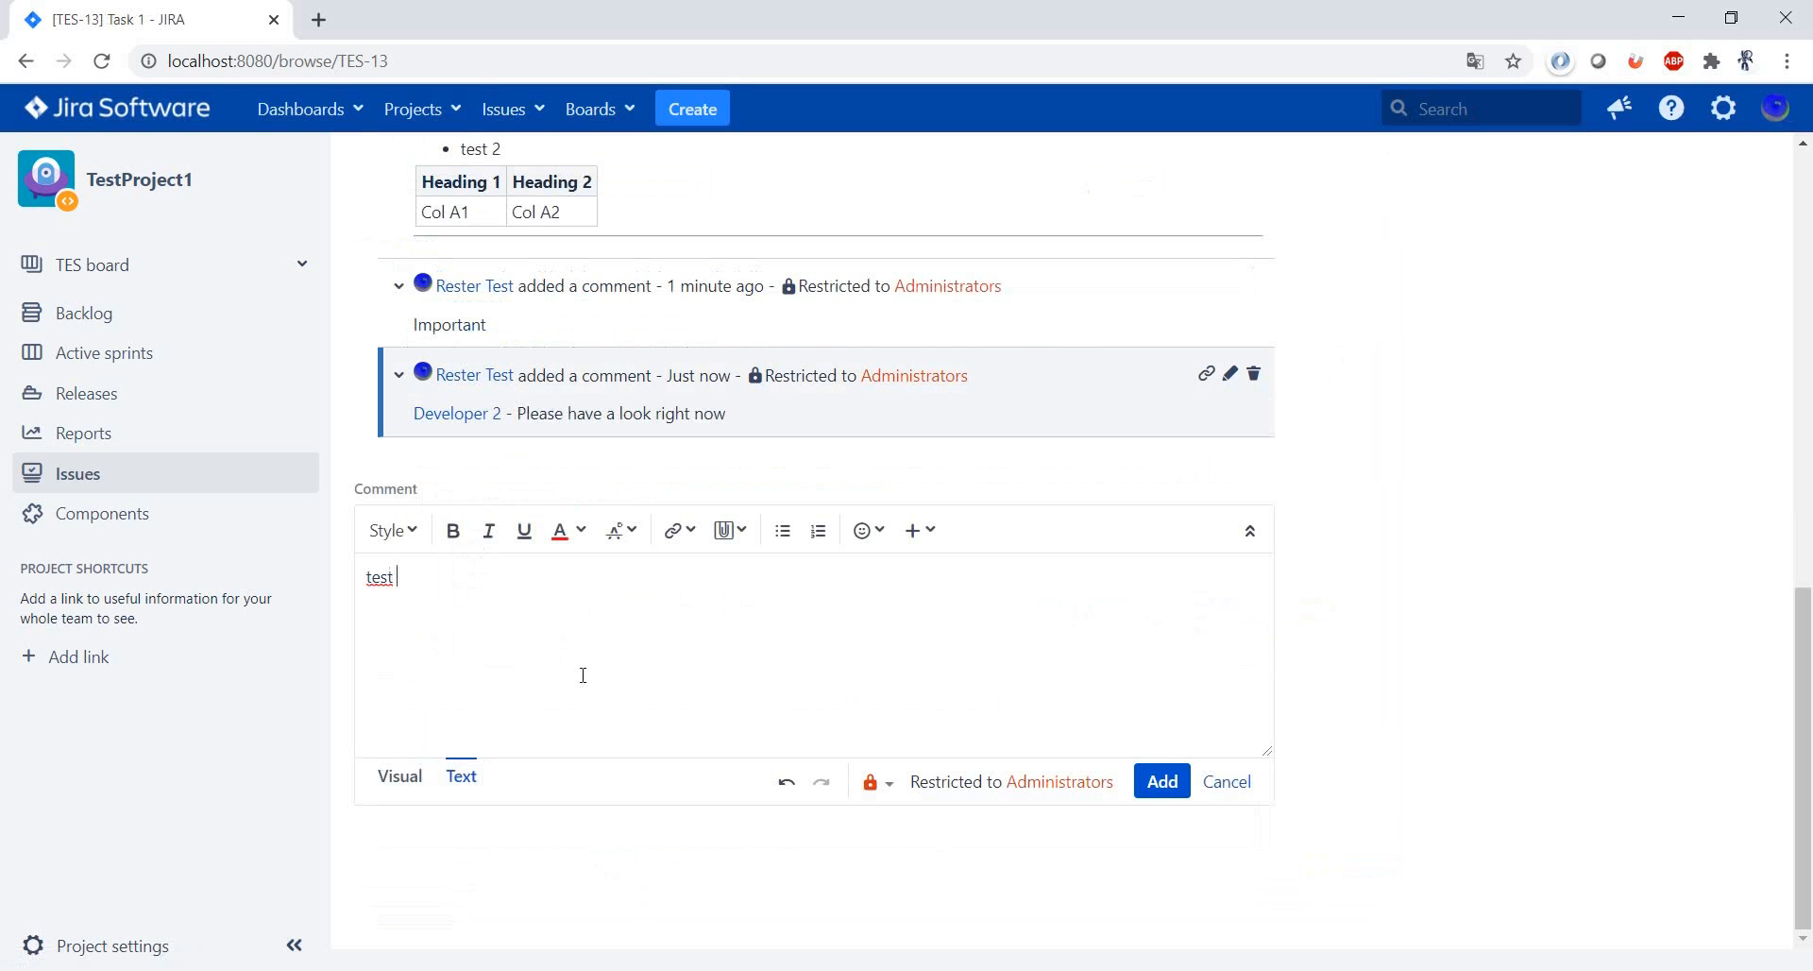
pyautogui.write('comment')
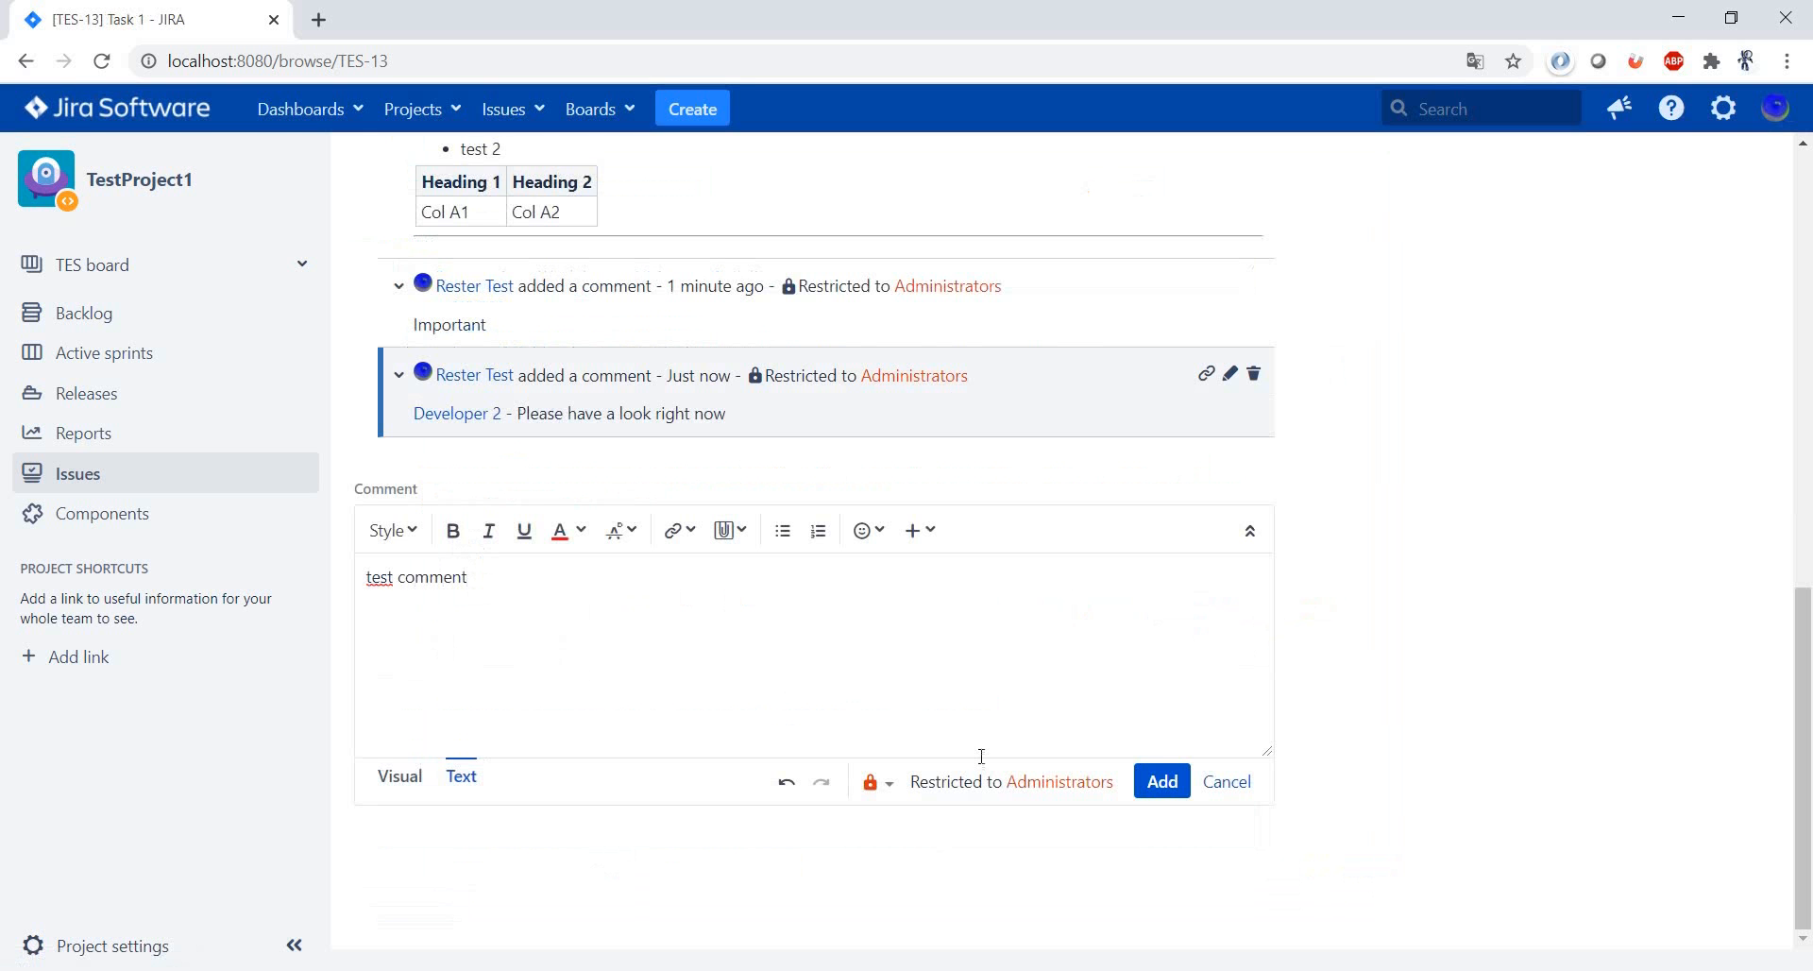
pyautogui.click(1160, 780)
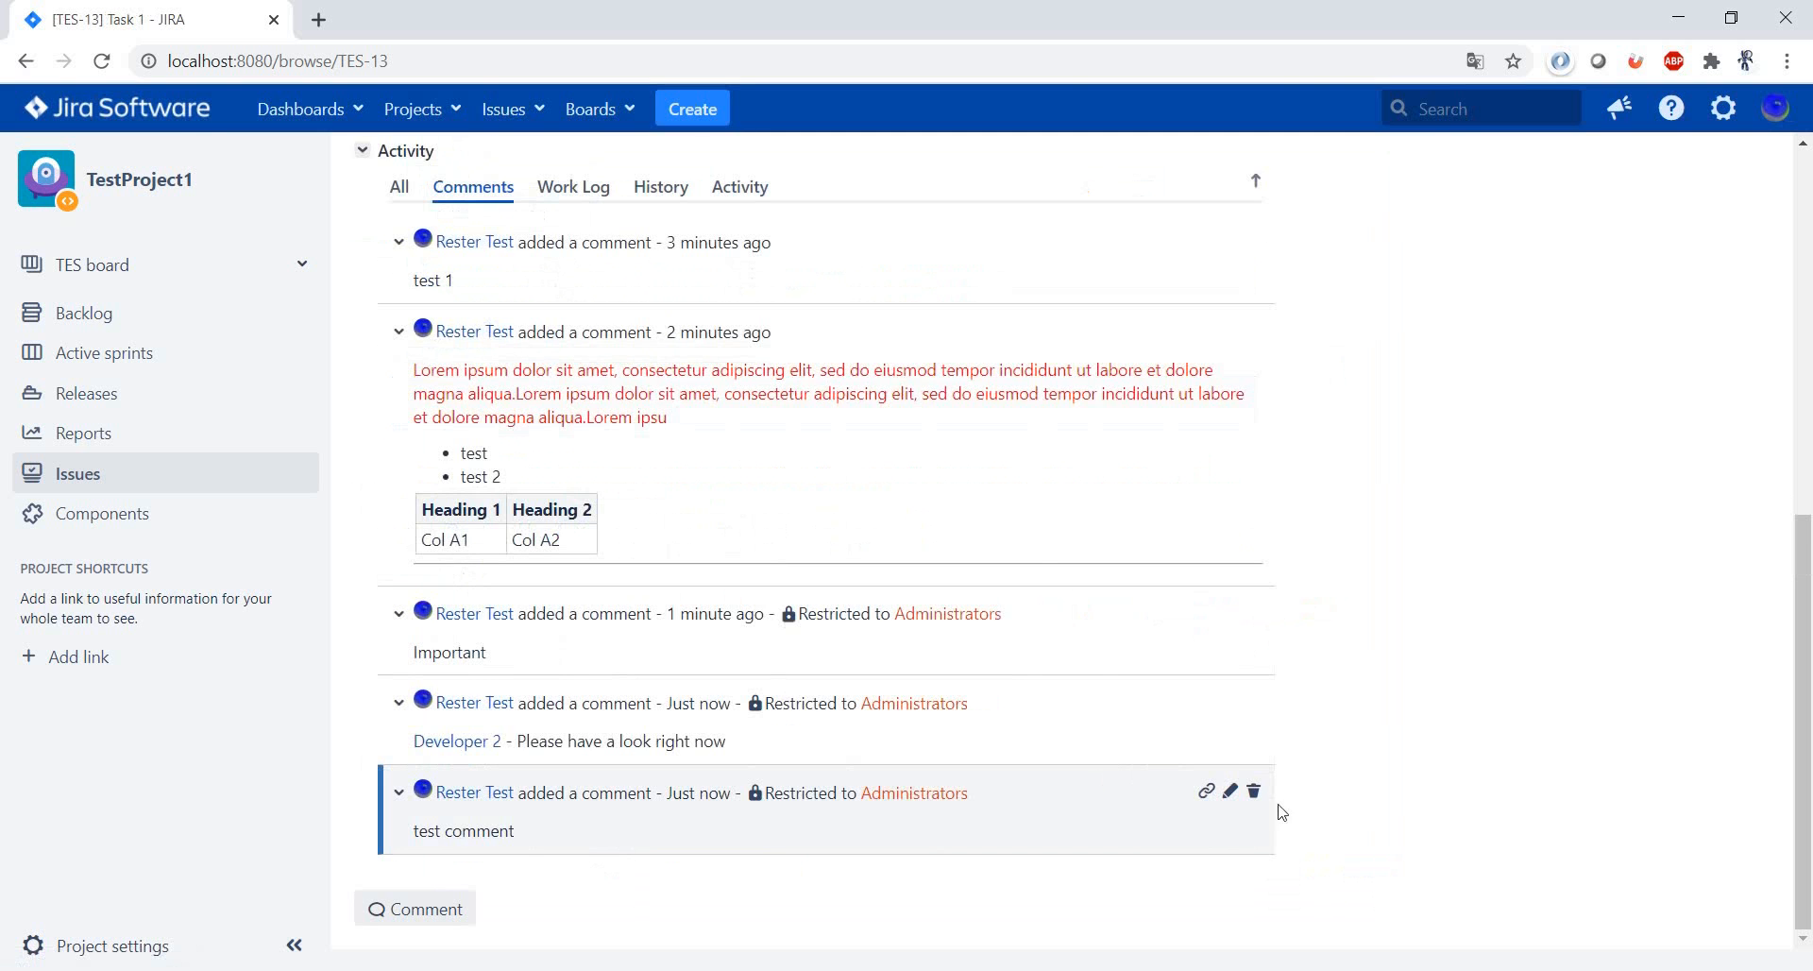
# Delete the 'test comment' and confirm, leaving the Developer 2 mention last
pyautogui.click(1254, 791)
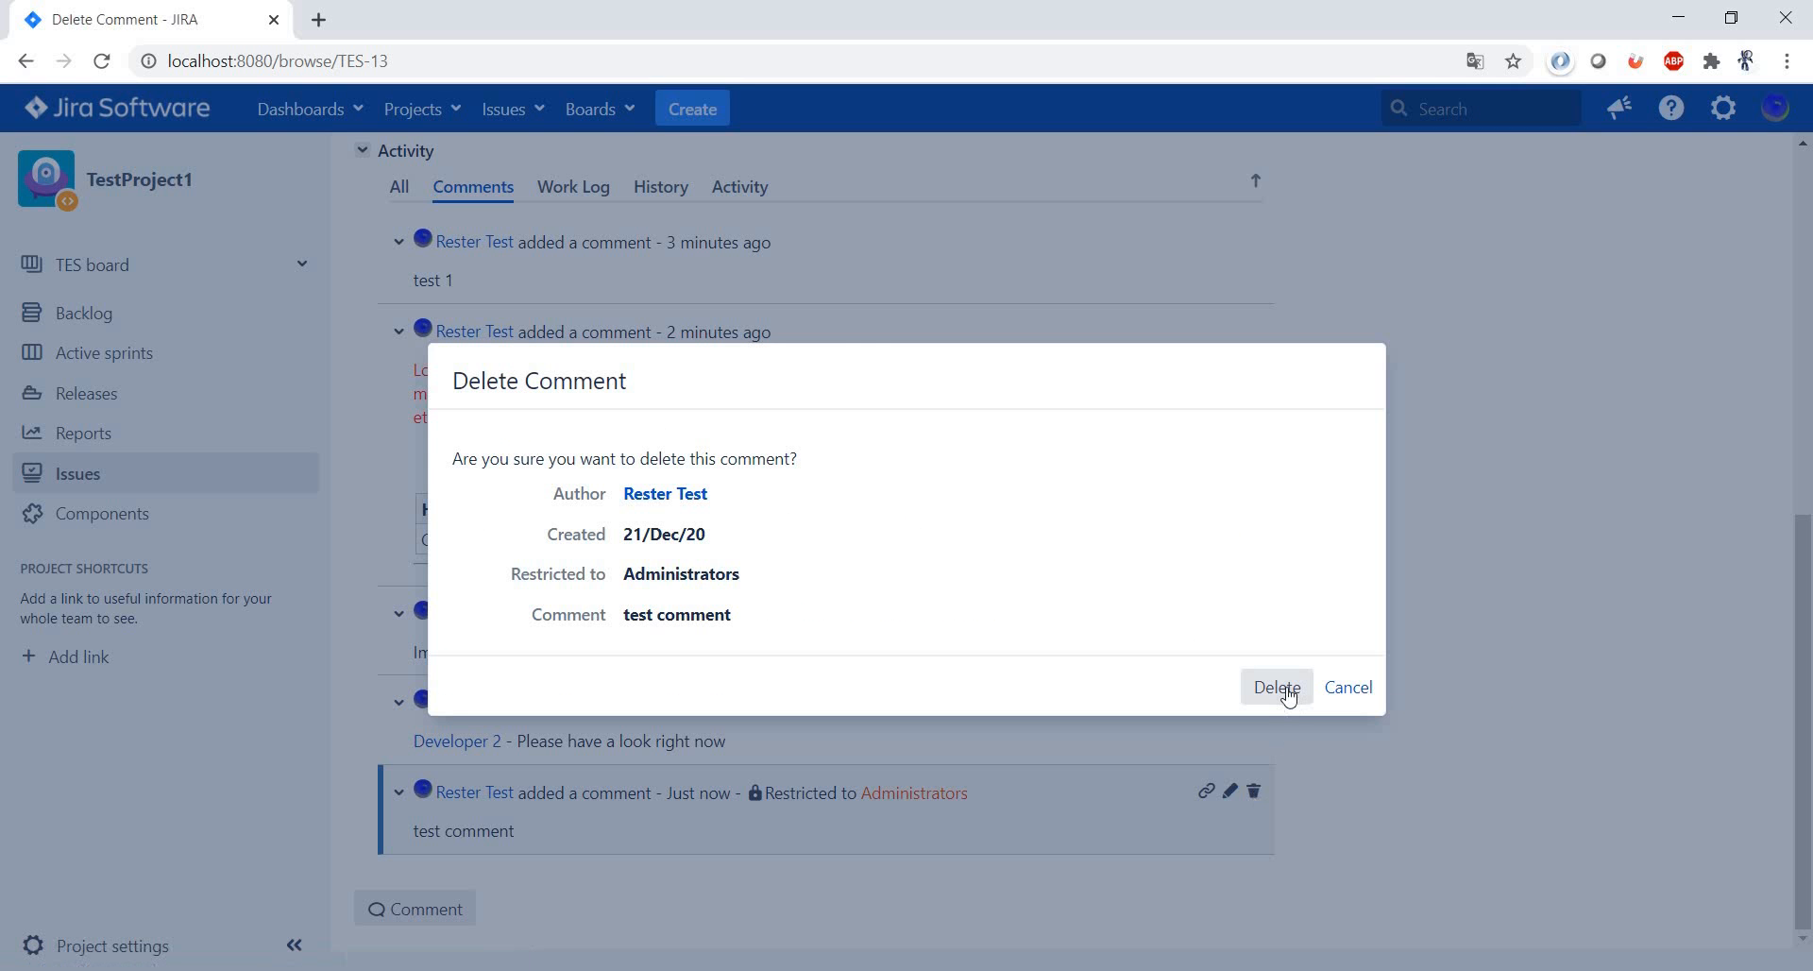
pyautogui.click(1275, 686)
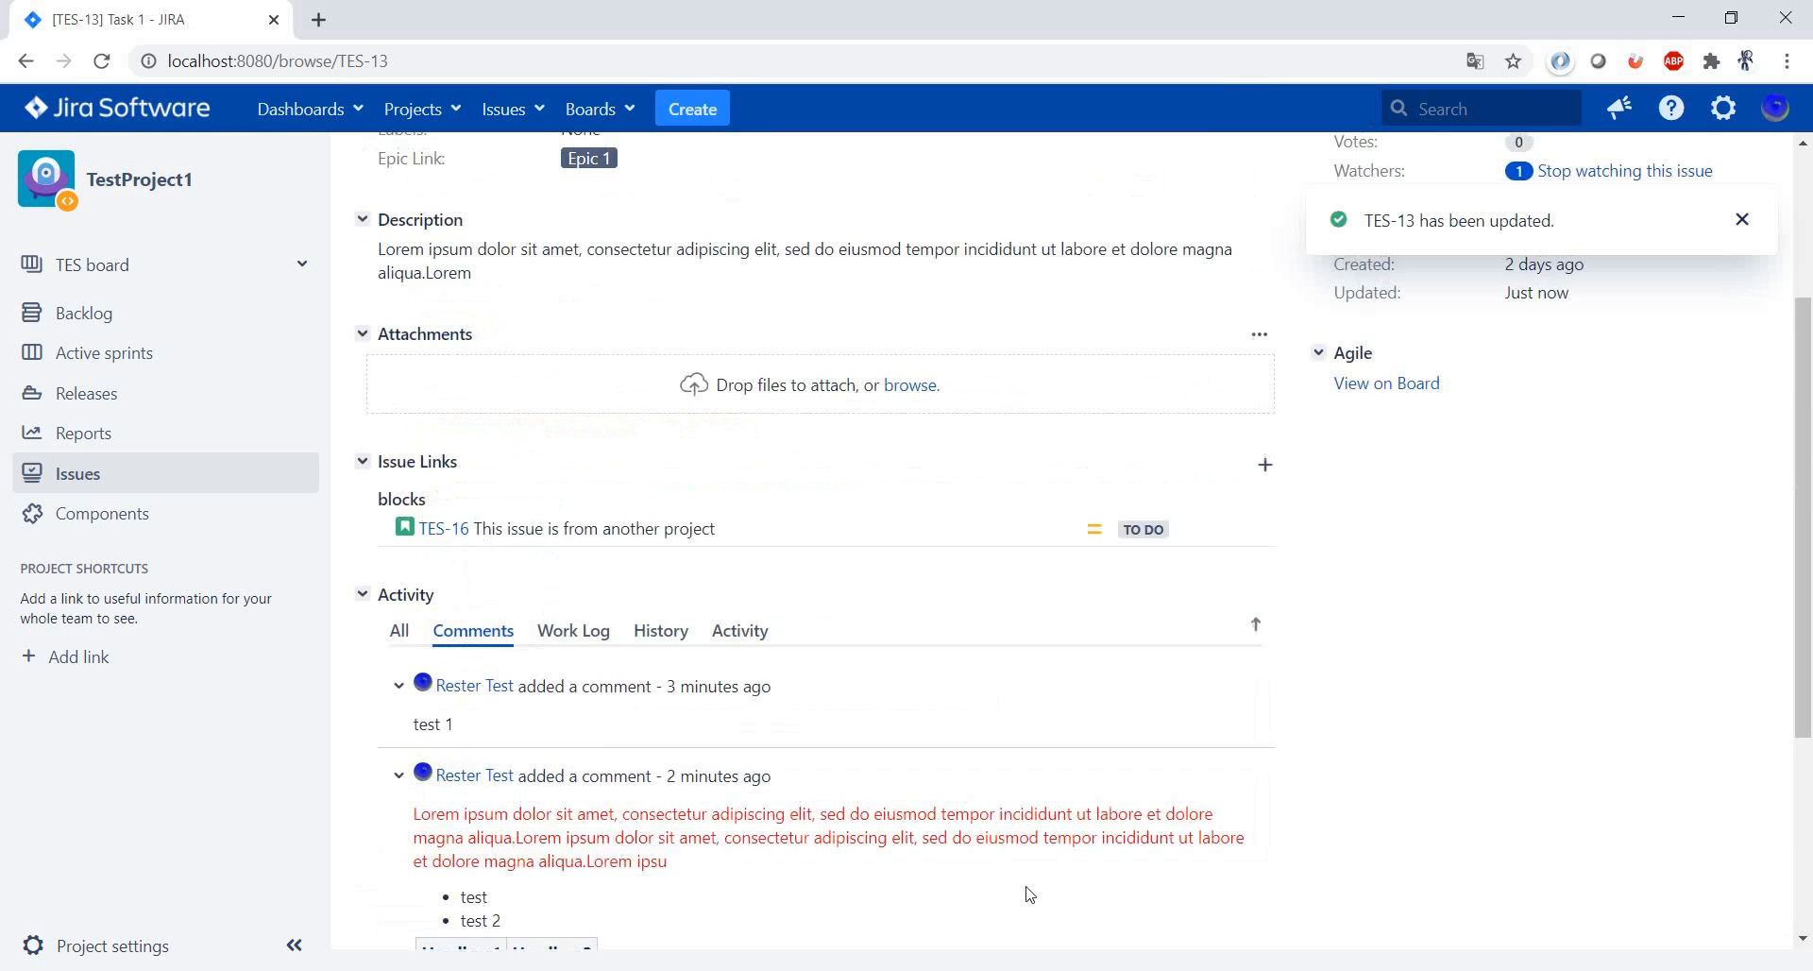
pyautogui.scroll(-3)
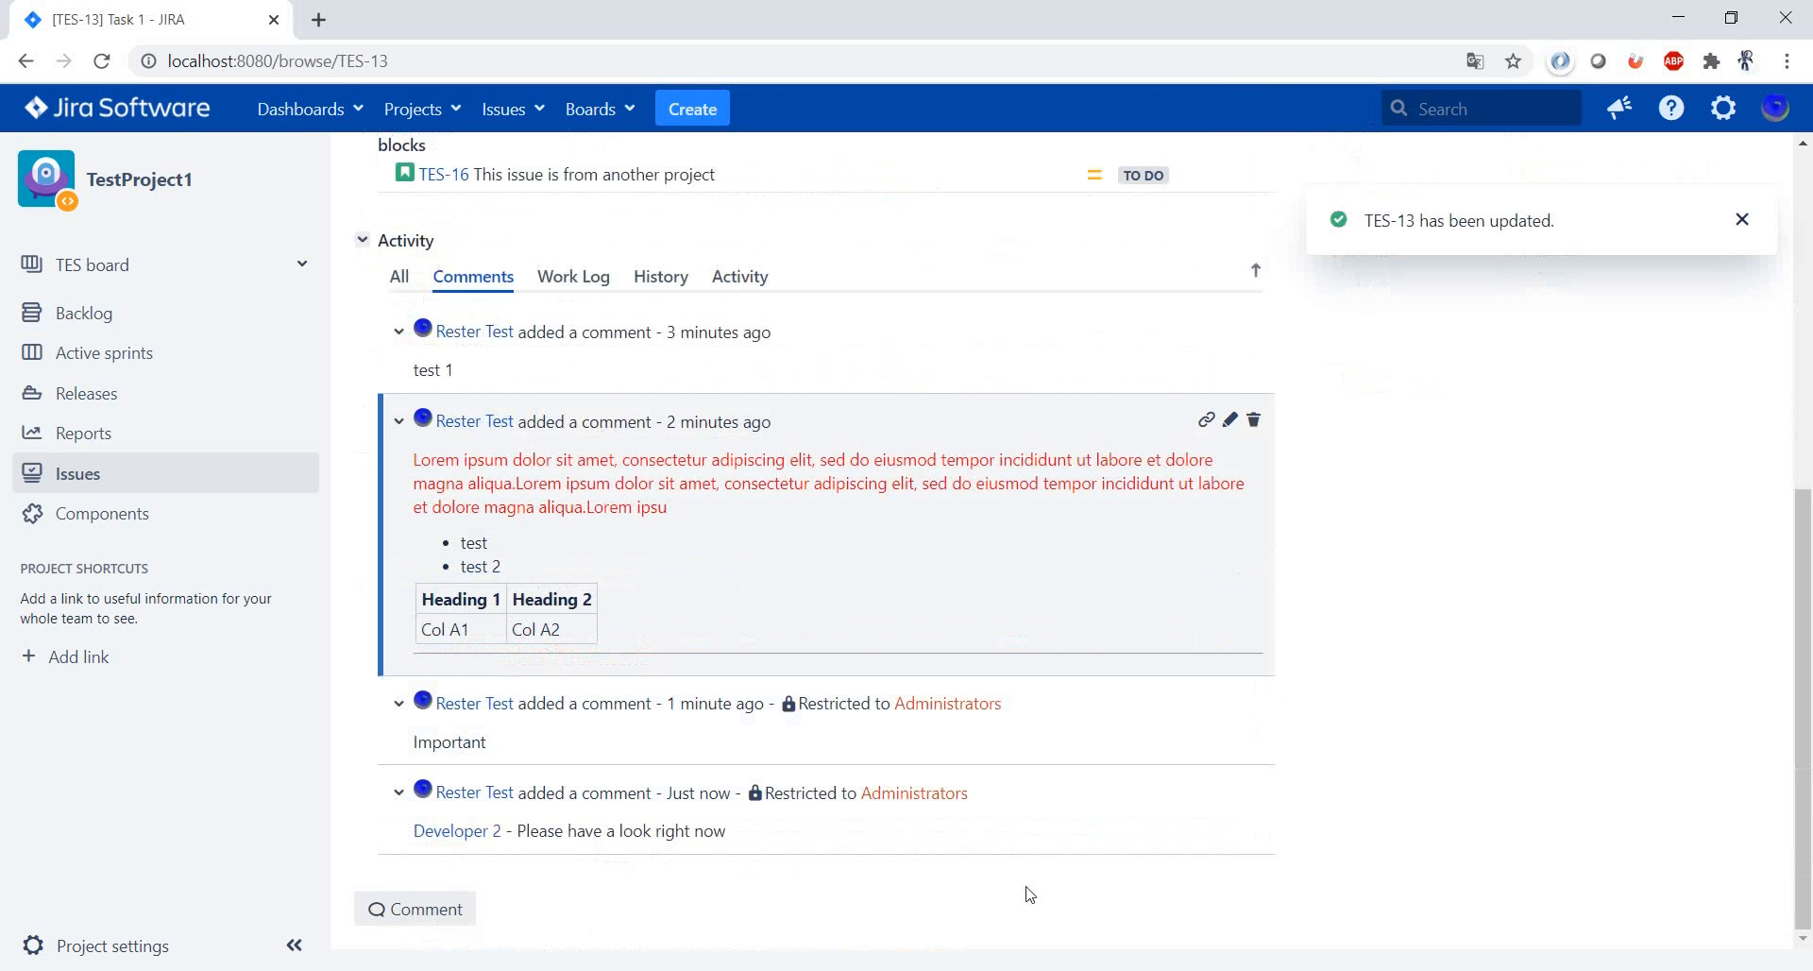
pyautogui.moveTo(1177, 862)
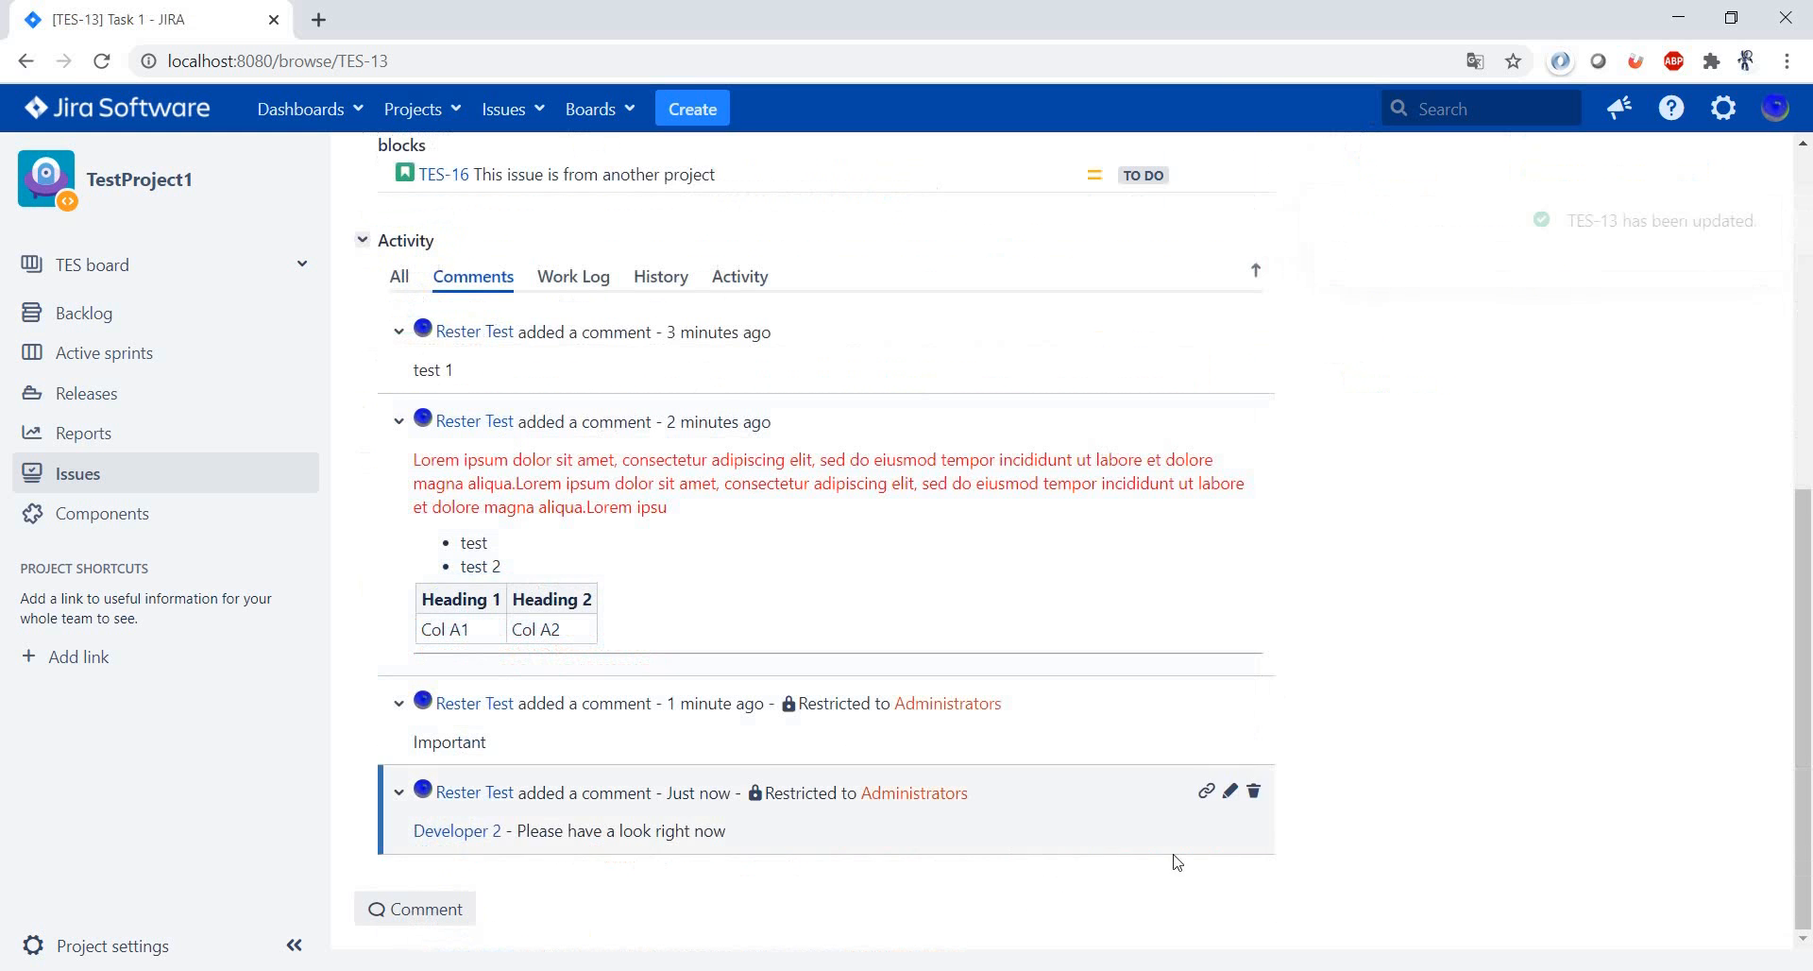
pyautogui.scroll(3)
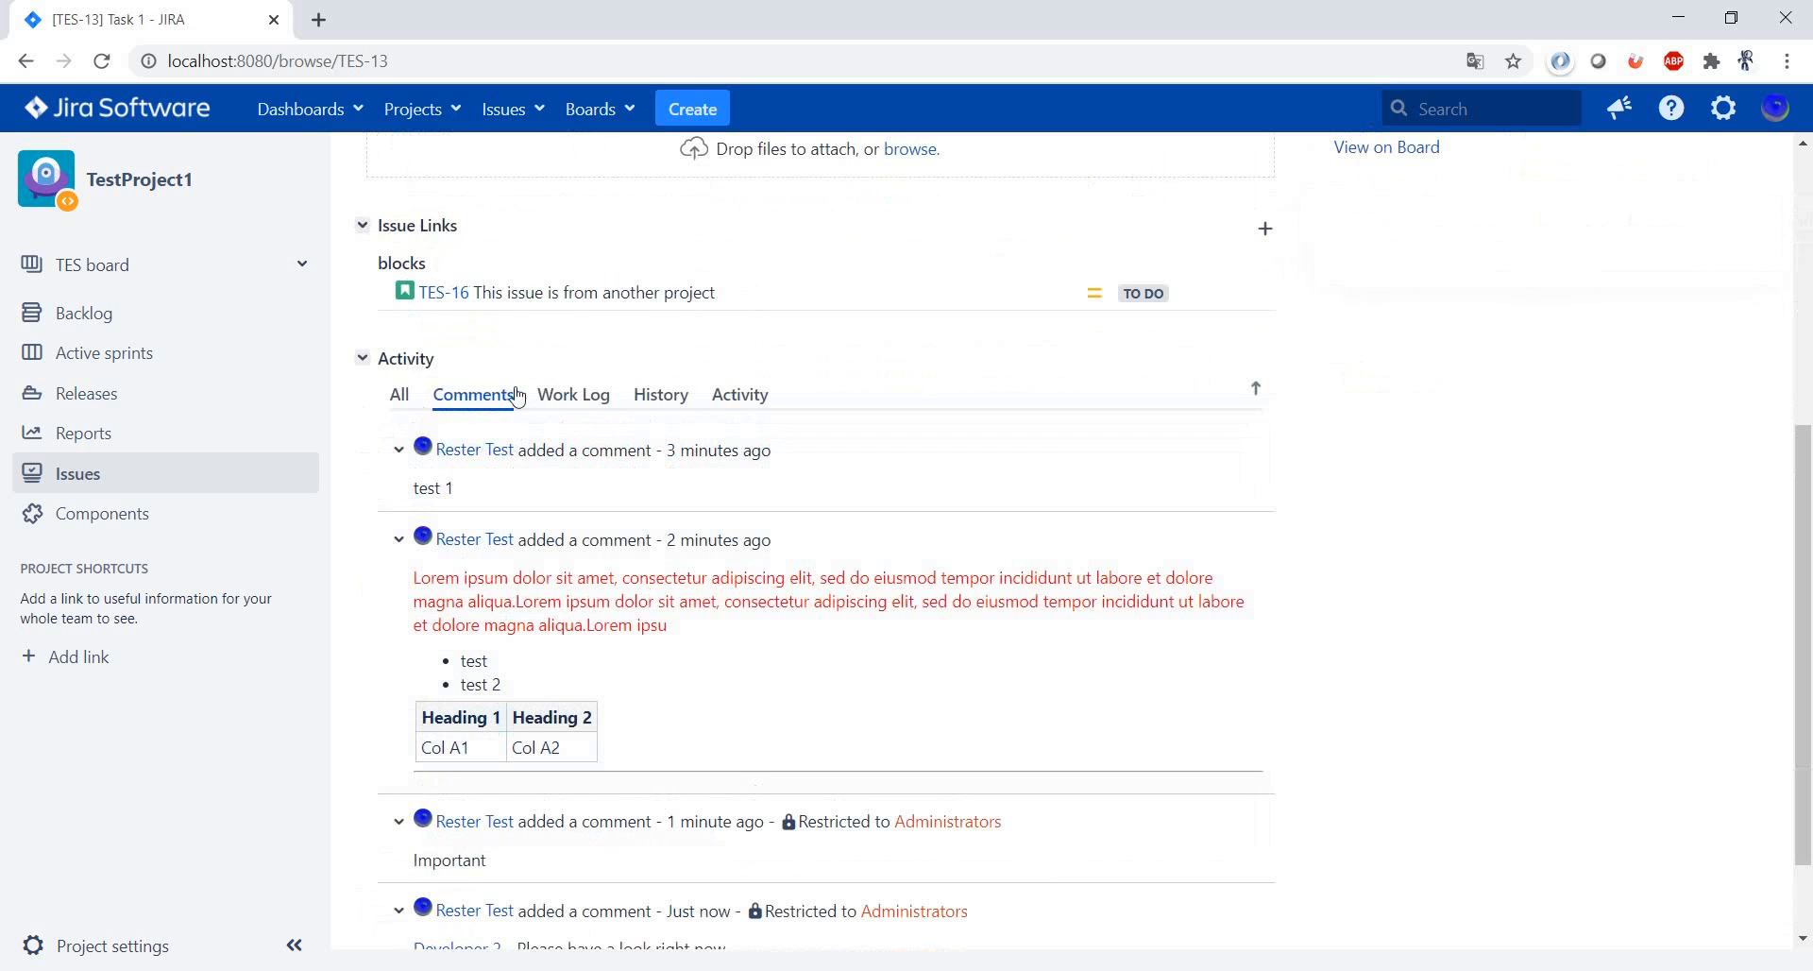